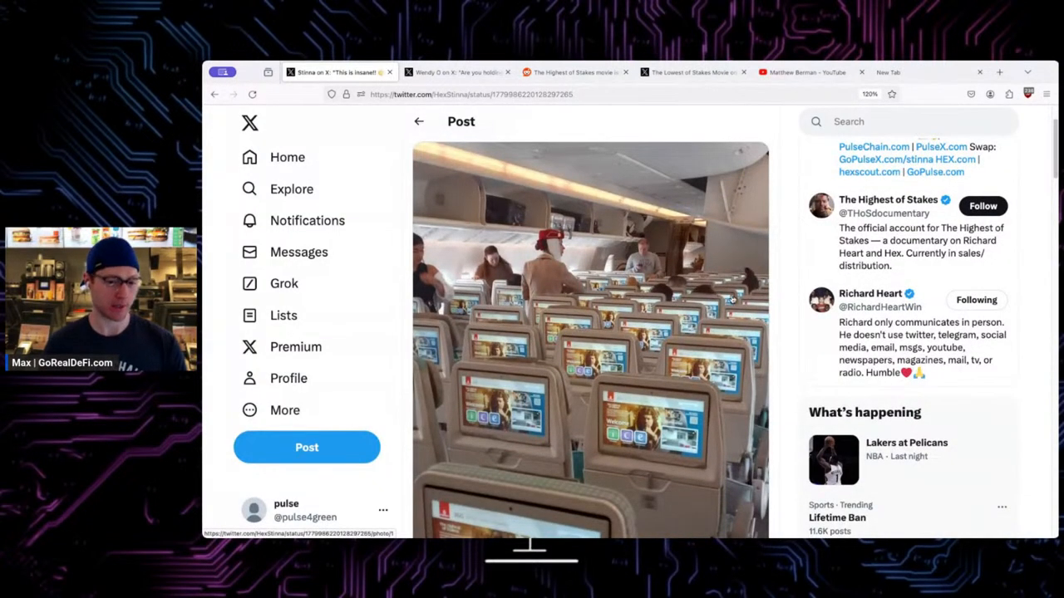
pyautogui.moveTo(777, 283)
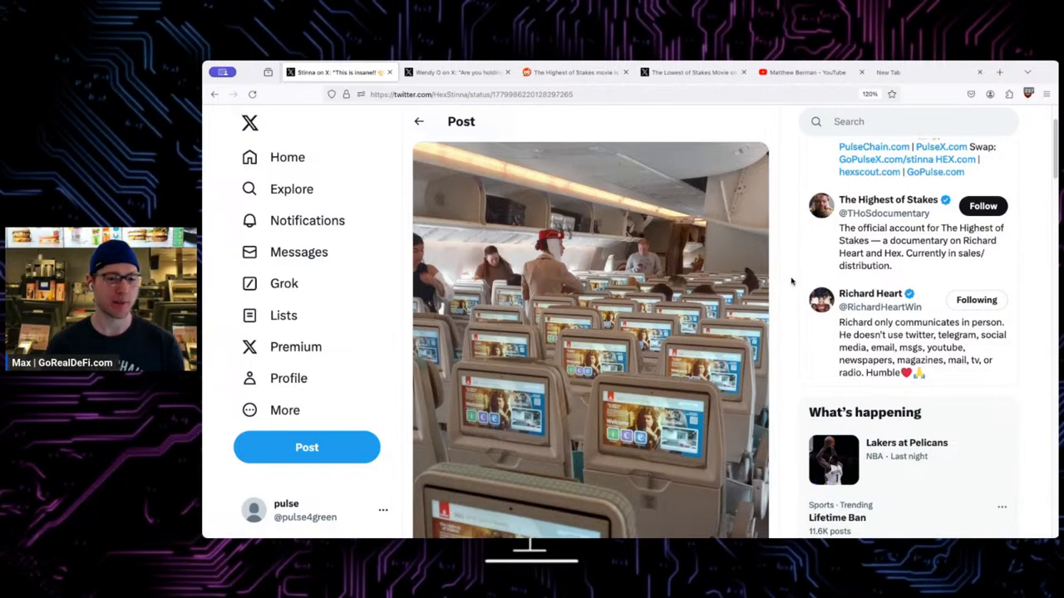
# Scroll through Stinna's post about The Highest of Stakes on airline seatback screens.
pyautogui.scroll(-3)
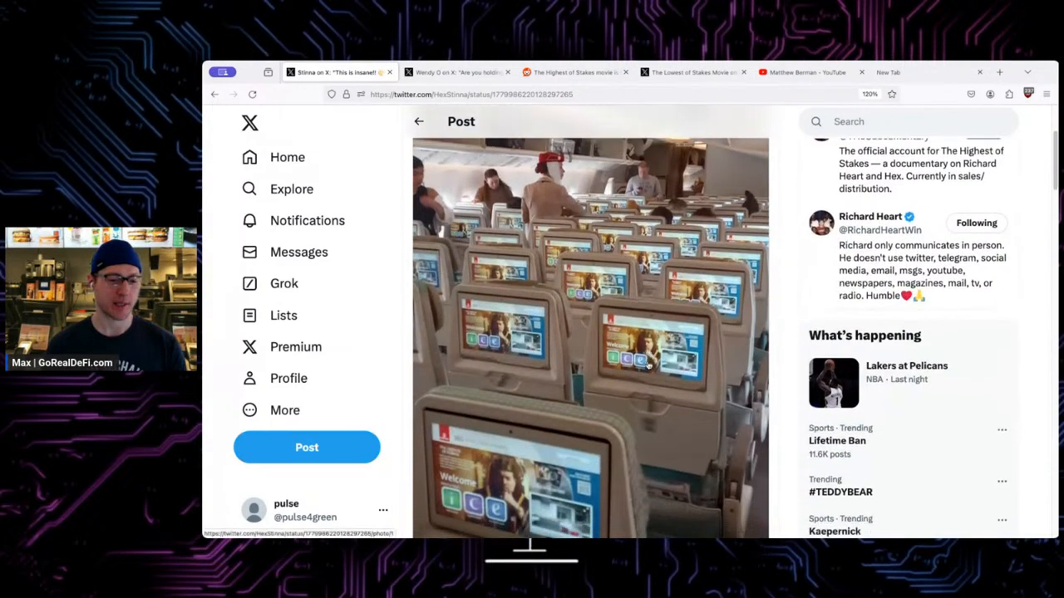
pyautogui.scroll(-3)
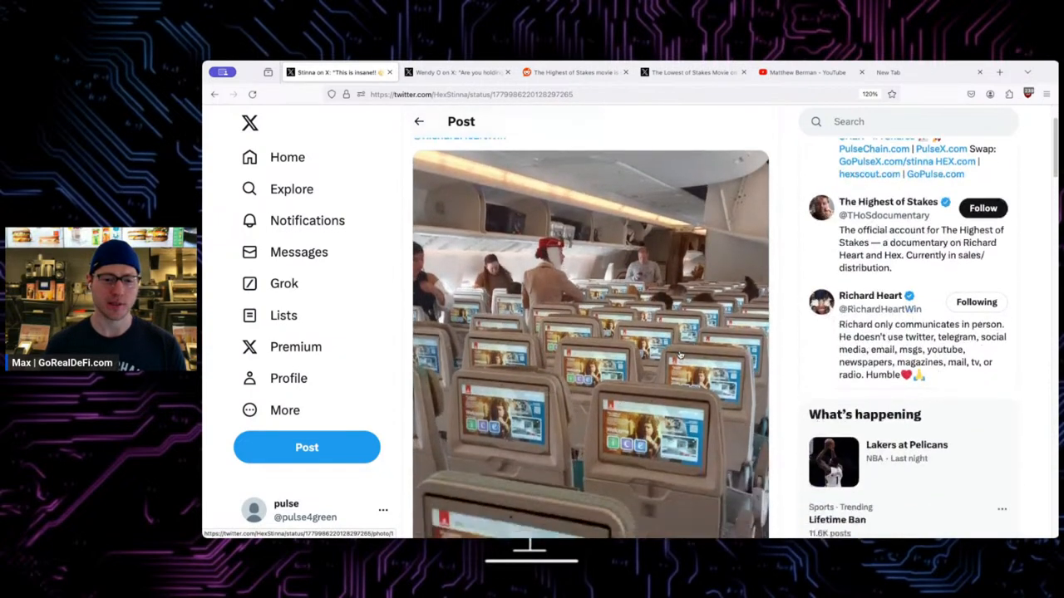
pyautogui.scroll(-3)
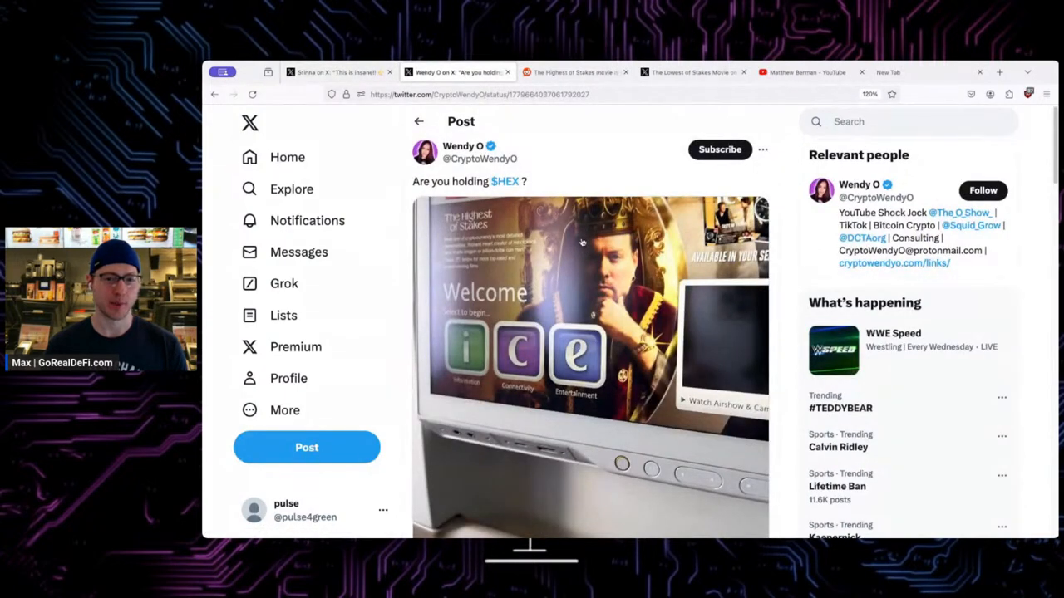
pyautogui.scroll(-3)
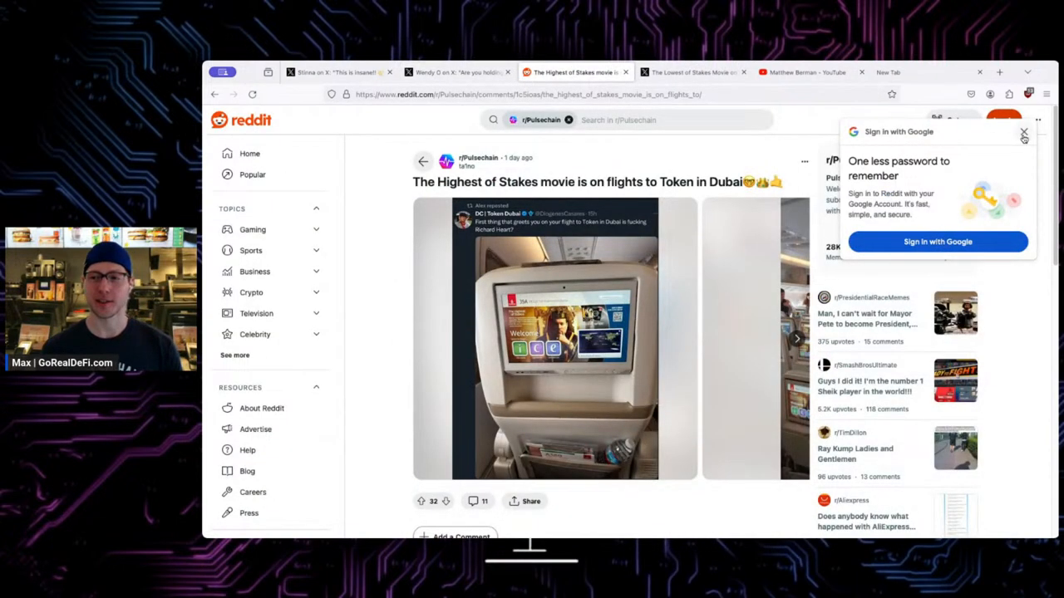
# Close the Google sign-in popup and read the skeptical comments and poster's replies.
pyautogui.click(1023, 133)
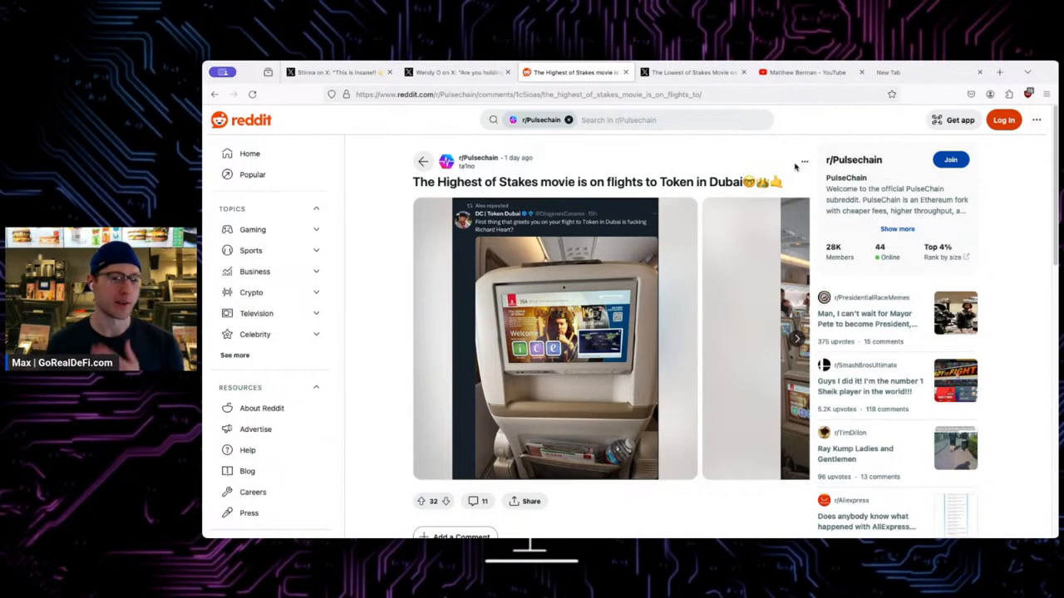
pyautogui.moveTo(787, 167)
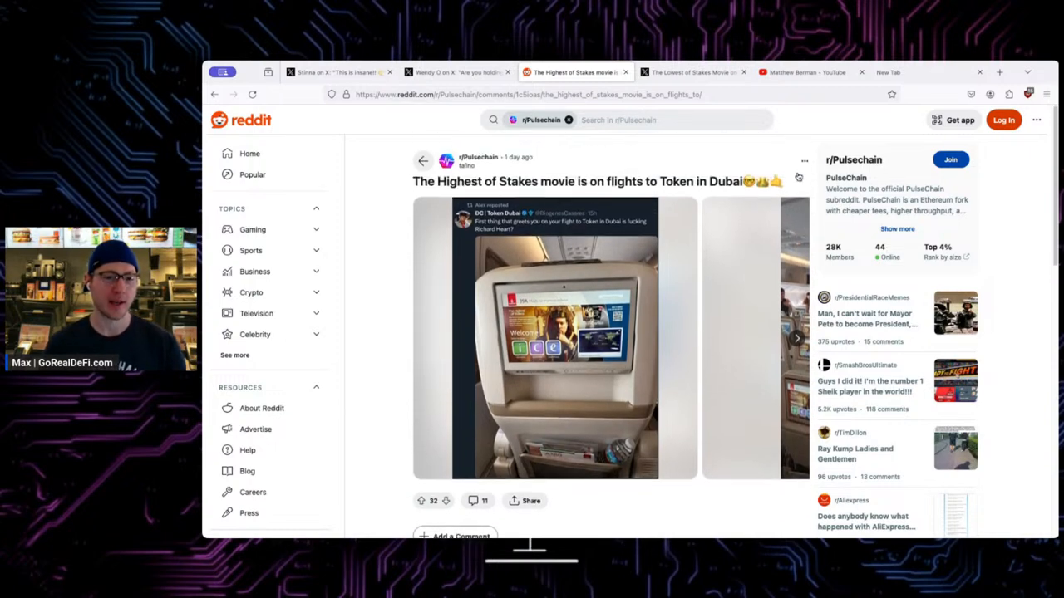
pyautogui.moveTo(721, 193)
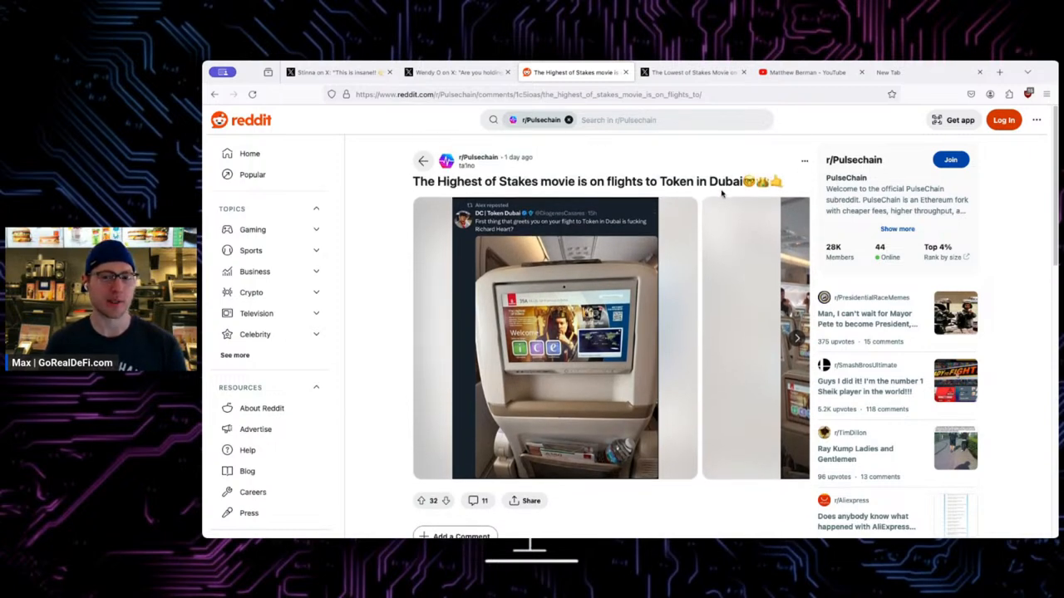
pyautogui.scroll(-3)
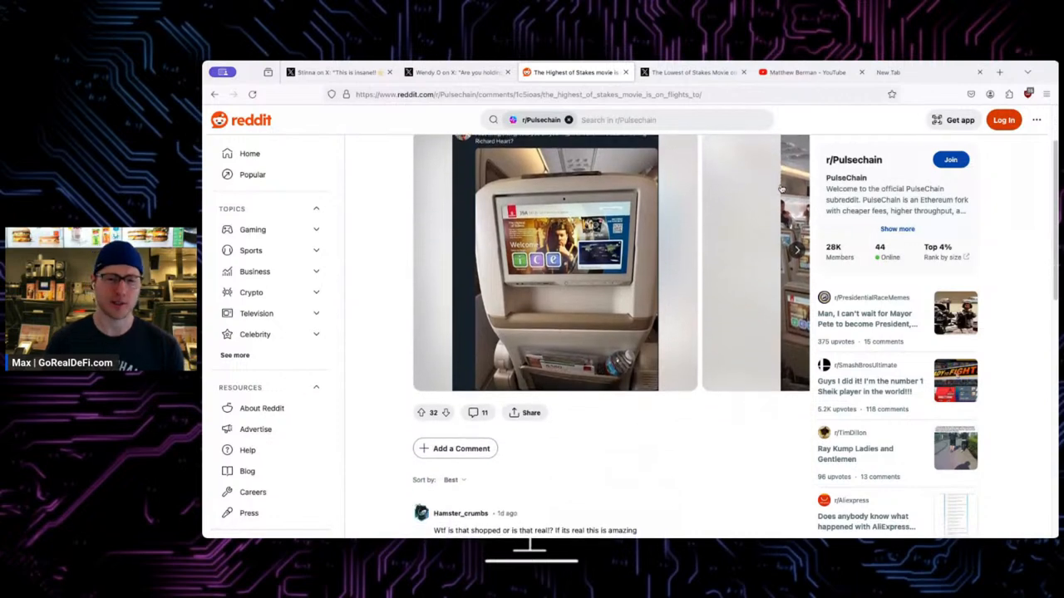
pyautogui.scroll(-3)
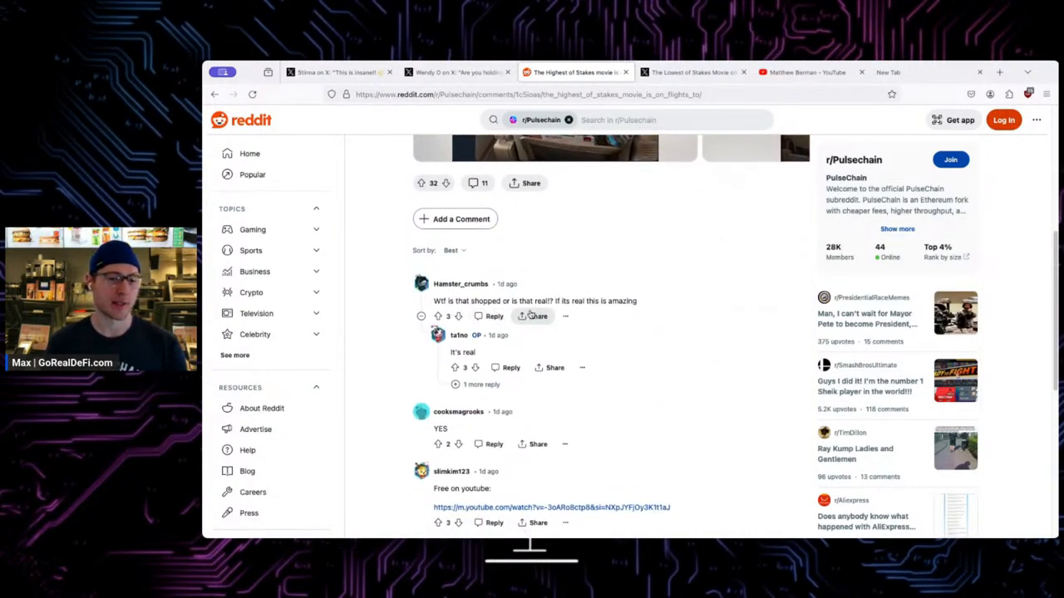
pyautogui.scroll(-3)
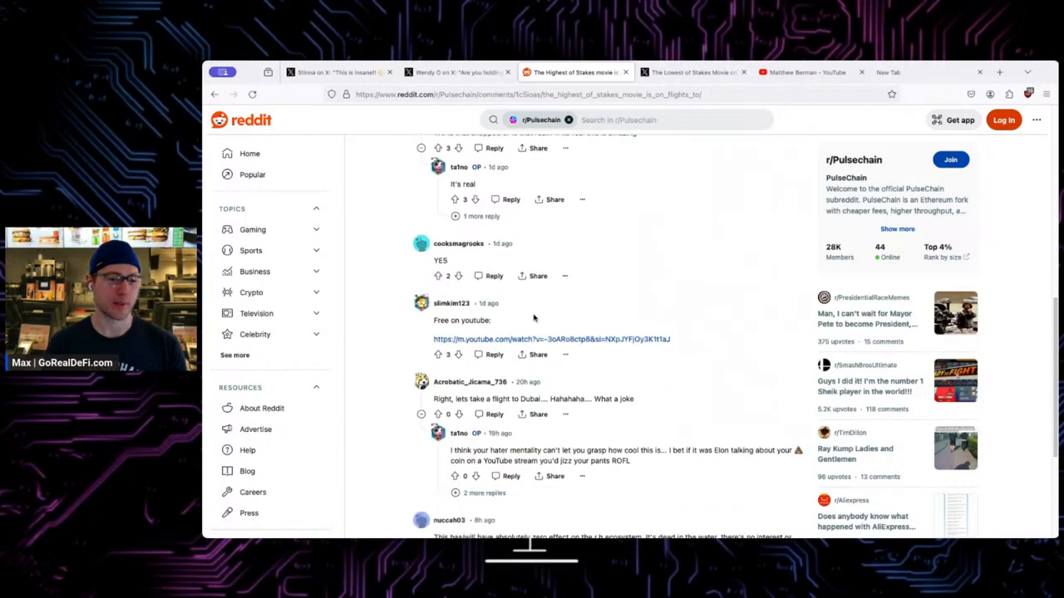
pyautogui.scroll(-3)
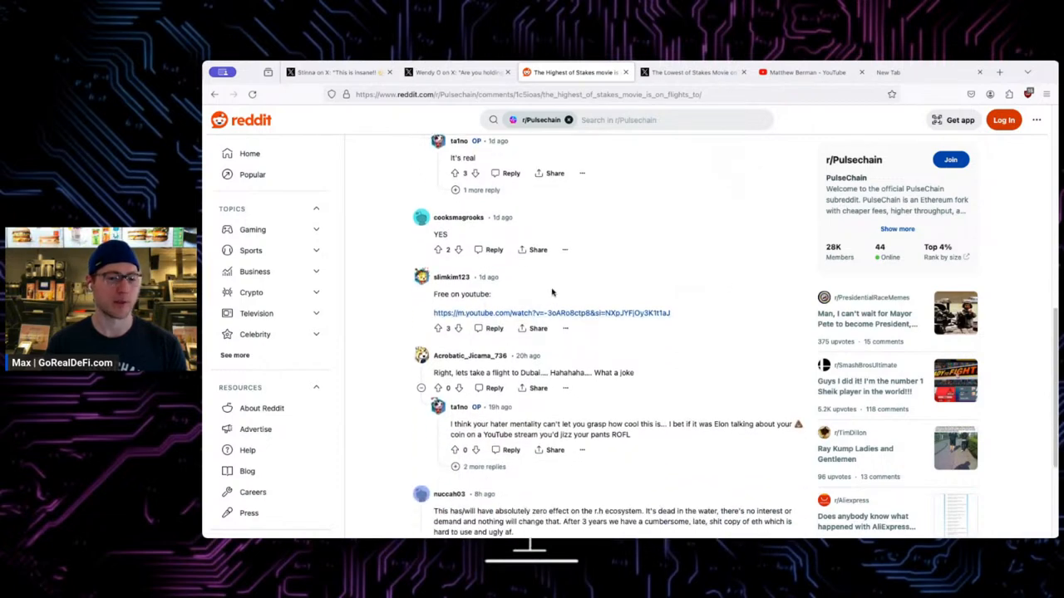
pyautogui.scroll(-3)
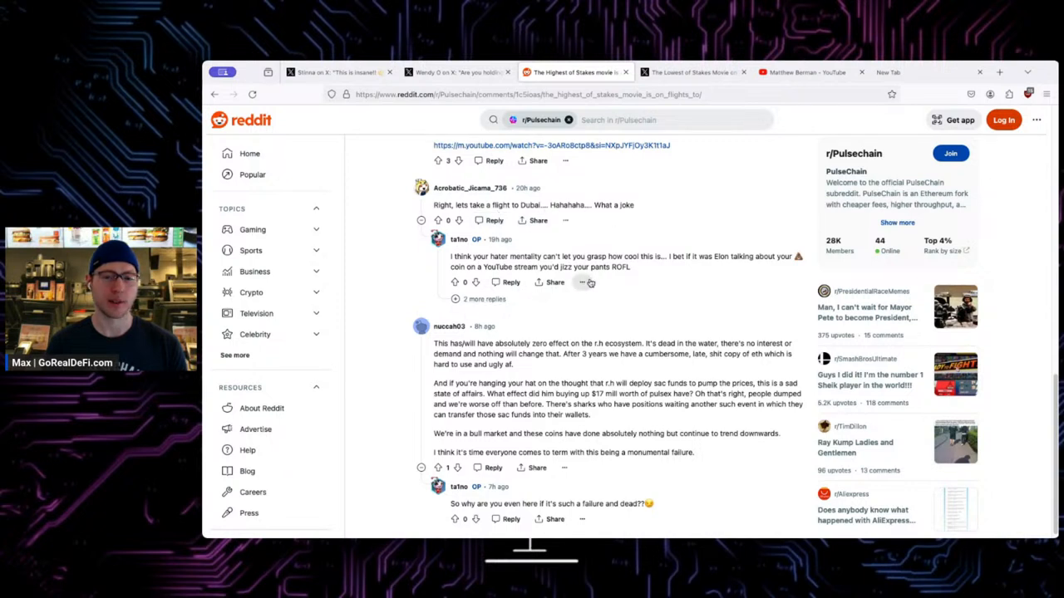
pyautogui.scroll(-3)
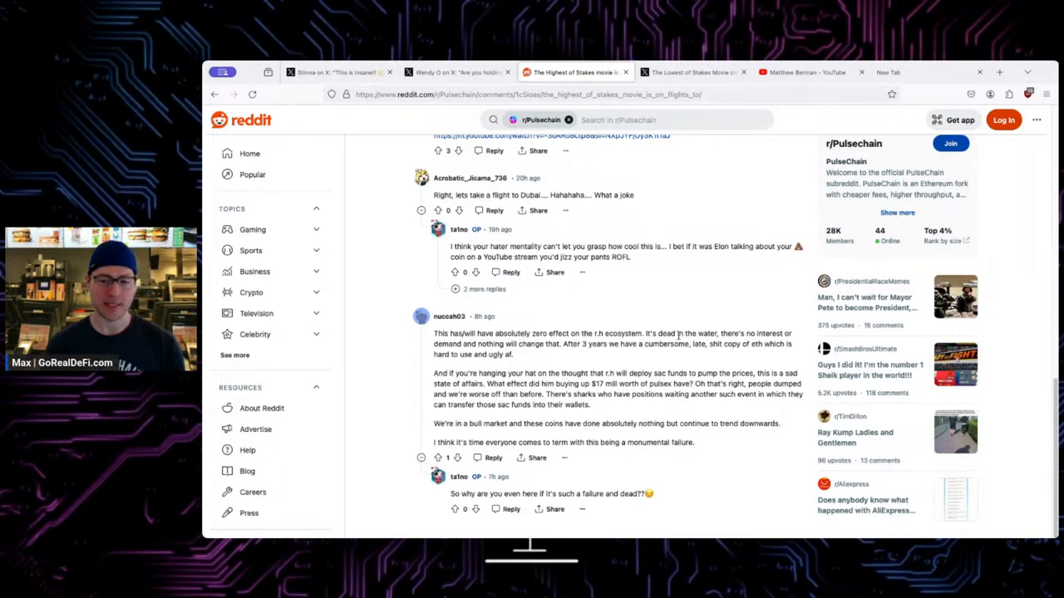
pyautogui.moveTo(603, 359)
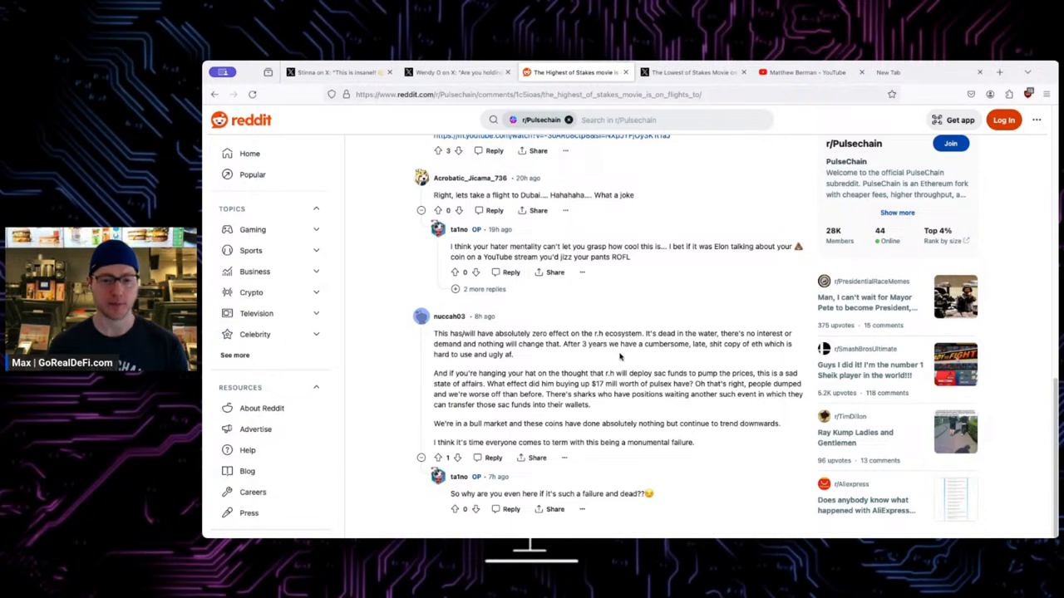
pyautogui.moveTo(696, 345)
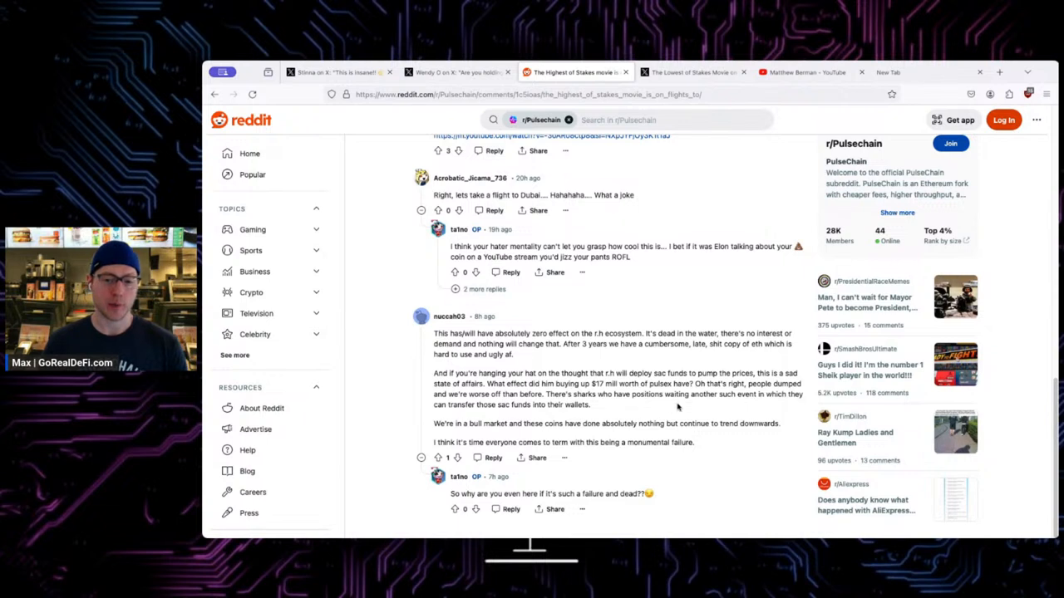
pyautogui.moveTo(532, 417)
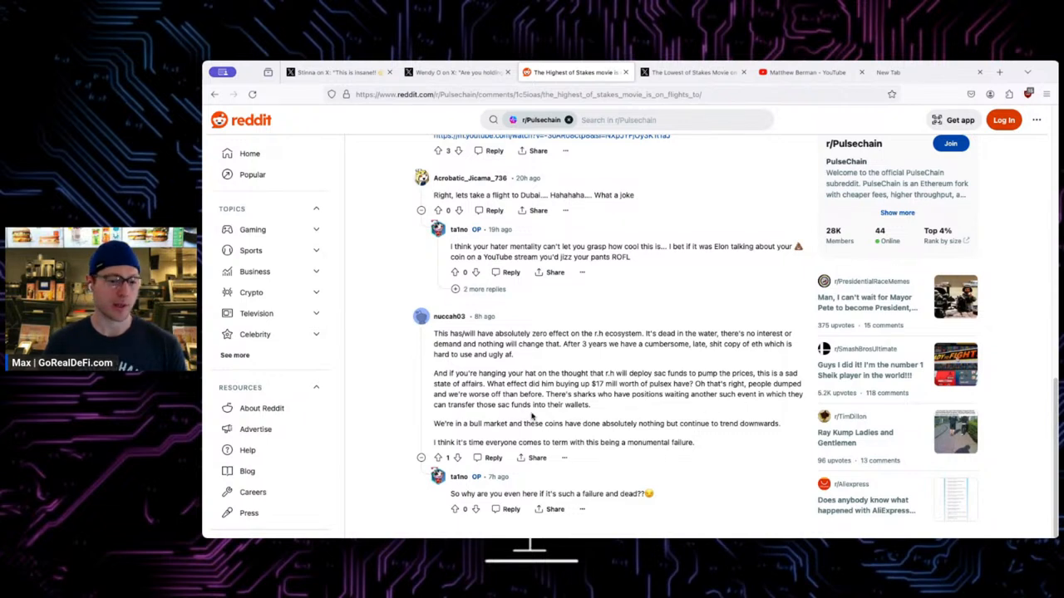
pyautogui.moveTo(507, 435)
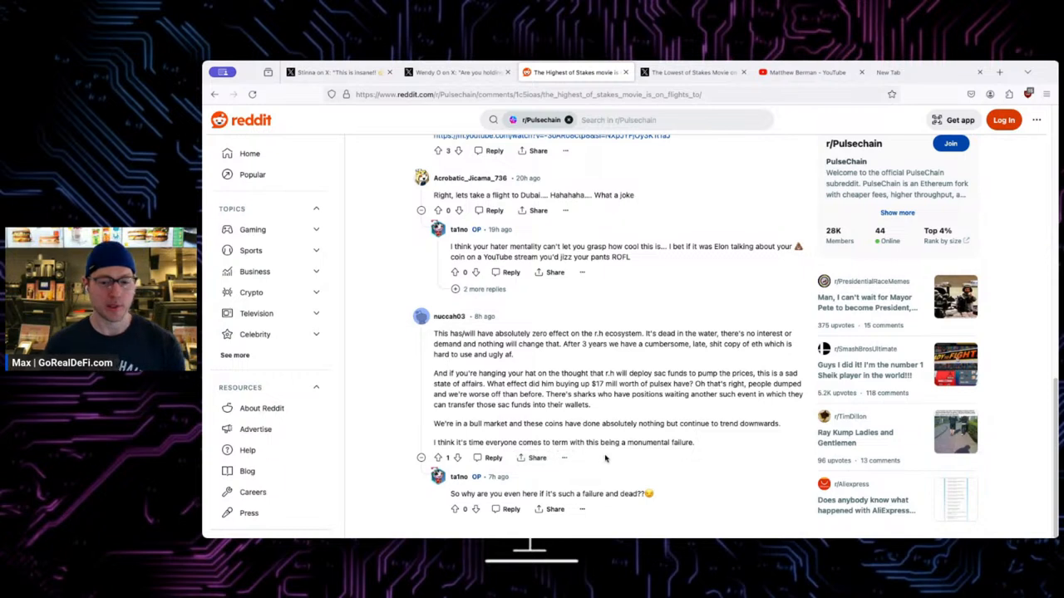
pyautogui.moveTo(682, 421)
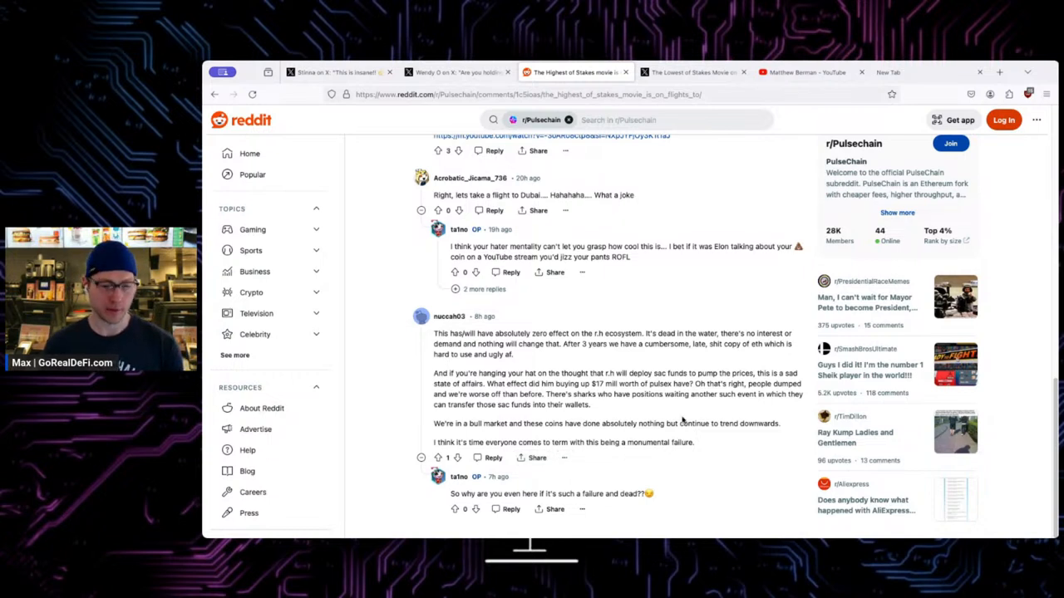
pyautogui.moveTo(698, 419)
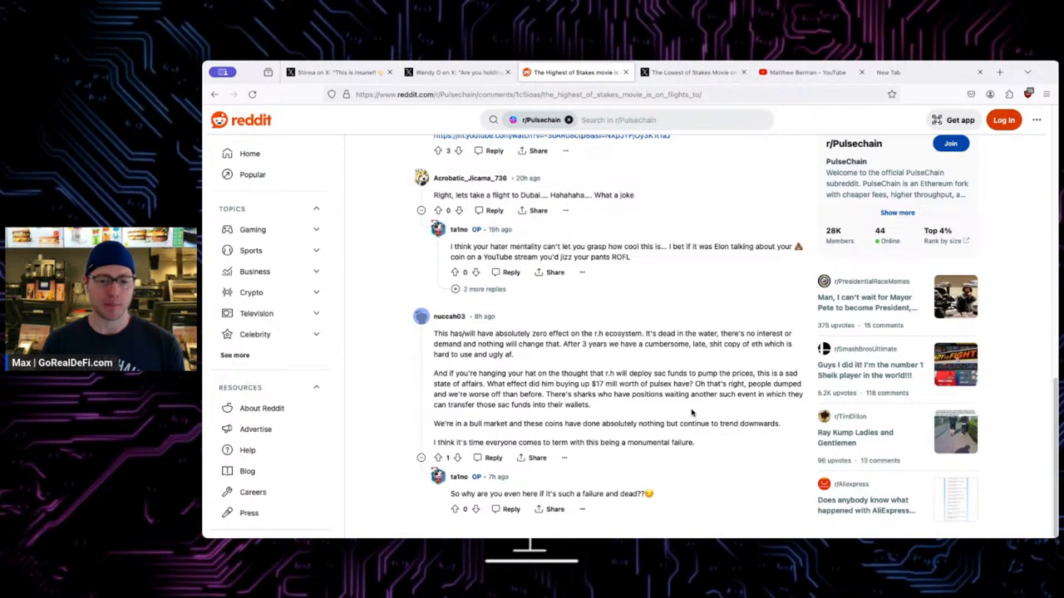
pyautogui.moveTo(694, 412)
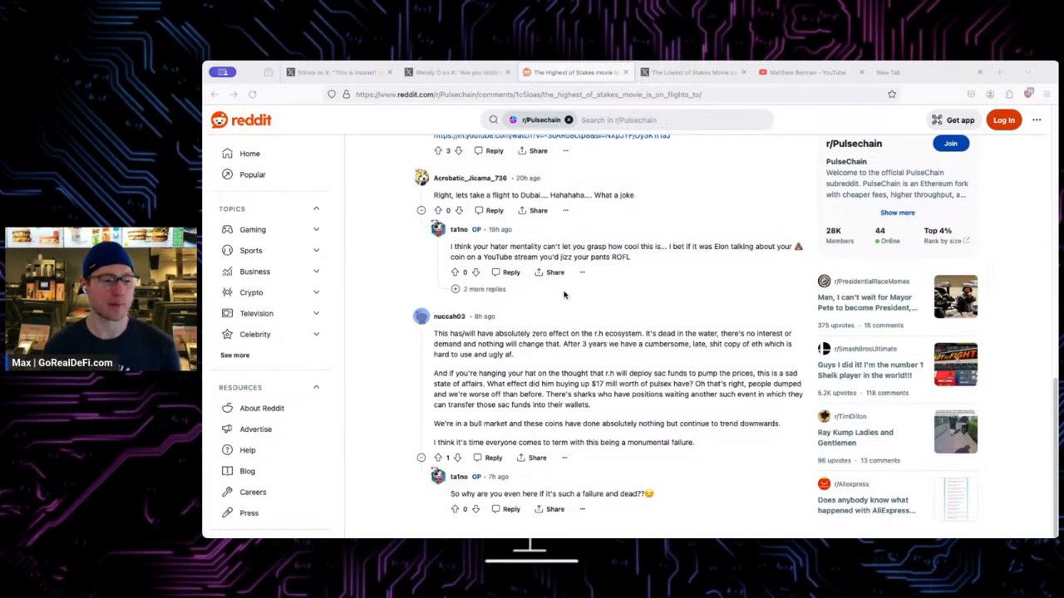
pyautogui.moveTo(403, 347)
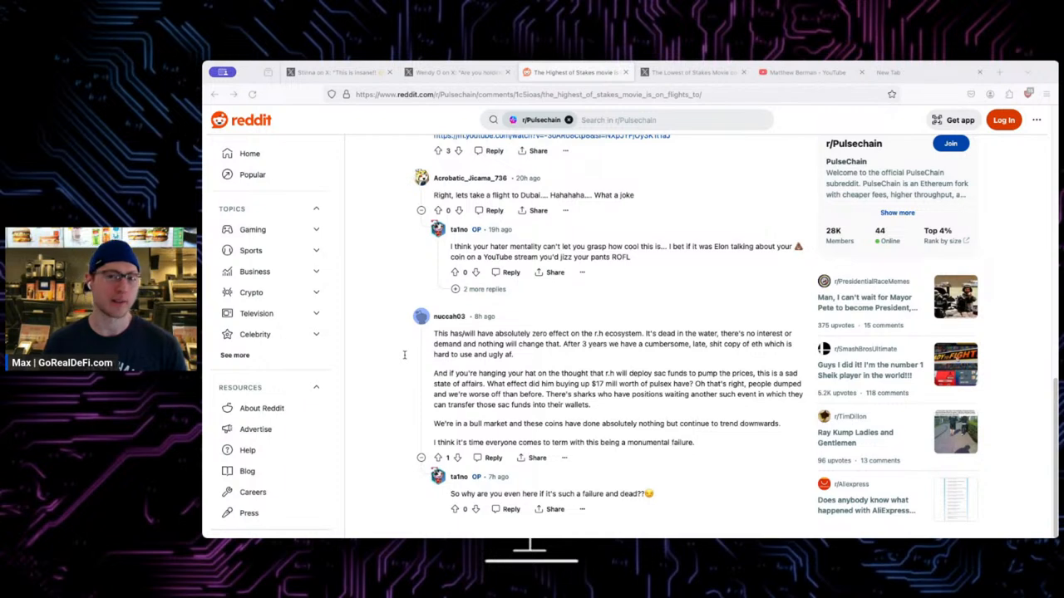
pyautogui.moveTo(325, 357)
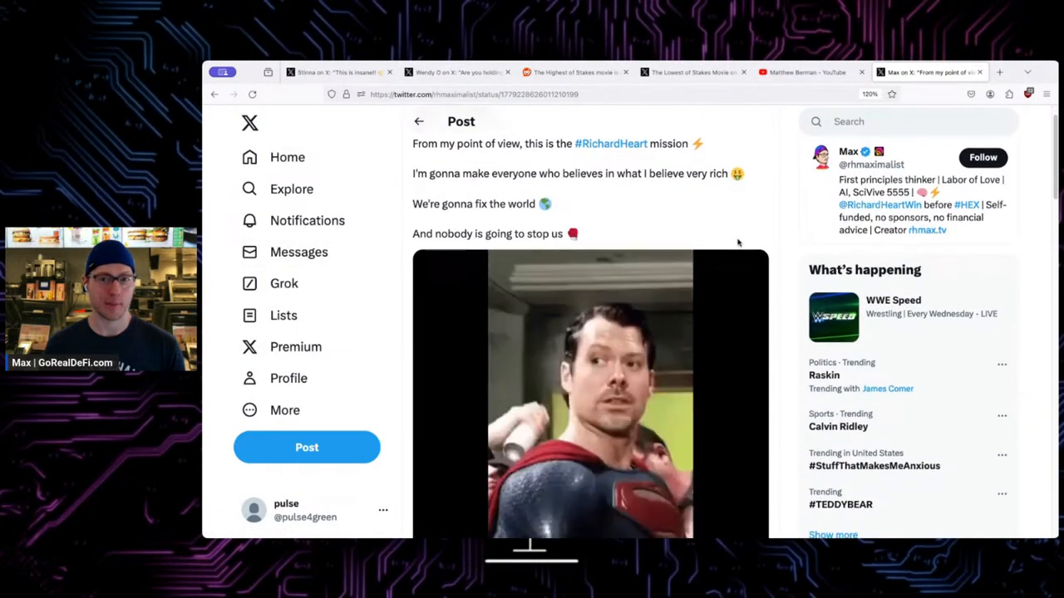
# Look over Max's #RichardHeart mission post with its Superman clip.
pyautogui.scroll(-3)
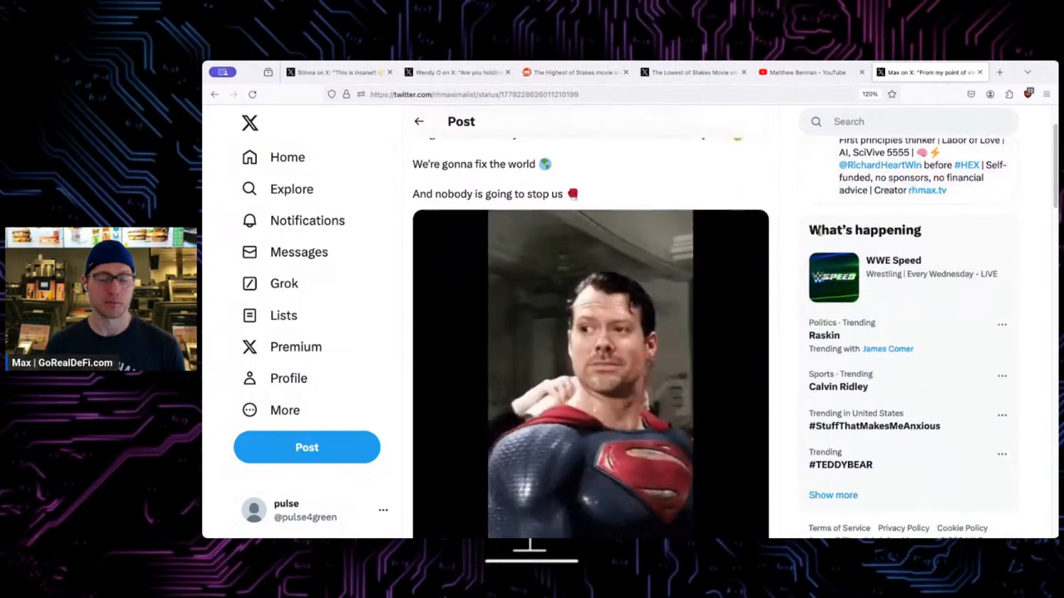
pyautogui.scroll(3)
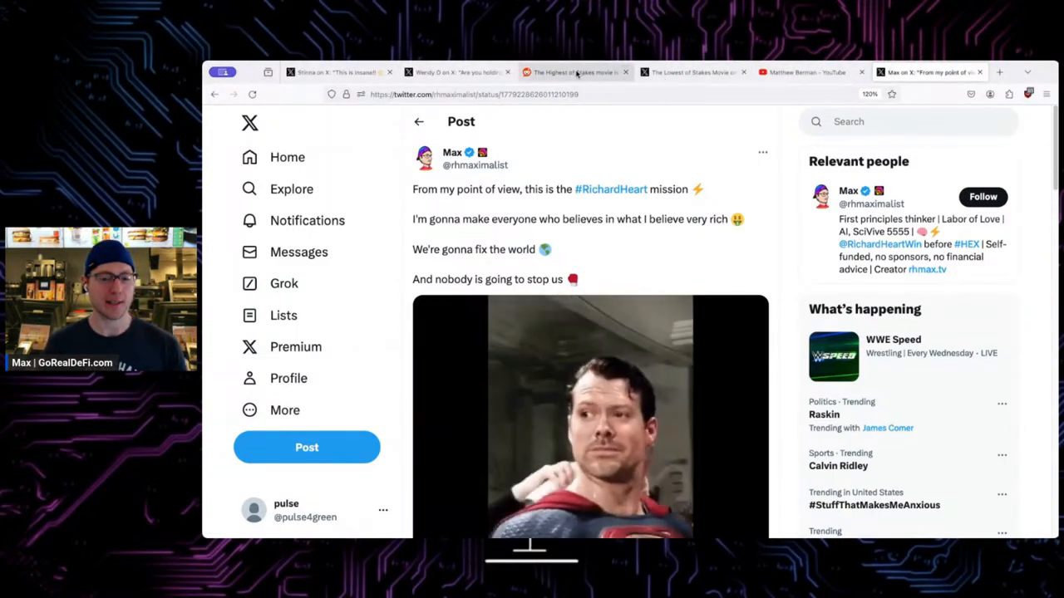
# Switch to The Lowest of Stakes Movie tab showing the 'AND WE'RE LIVE!!!' post.
pyautogui.click(457, 72)
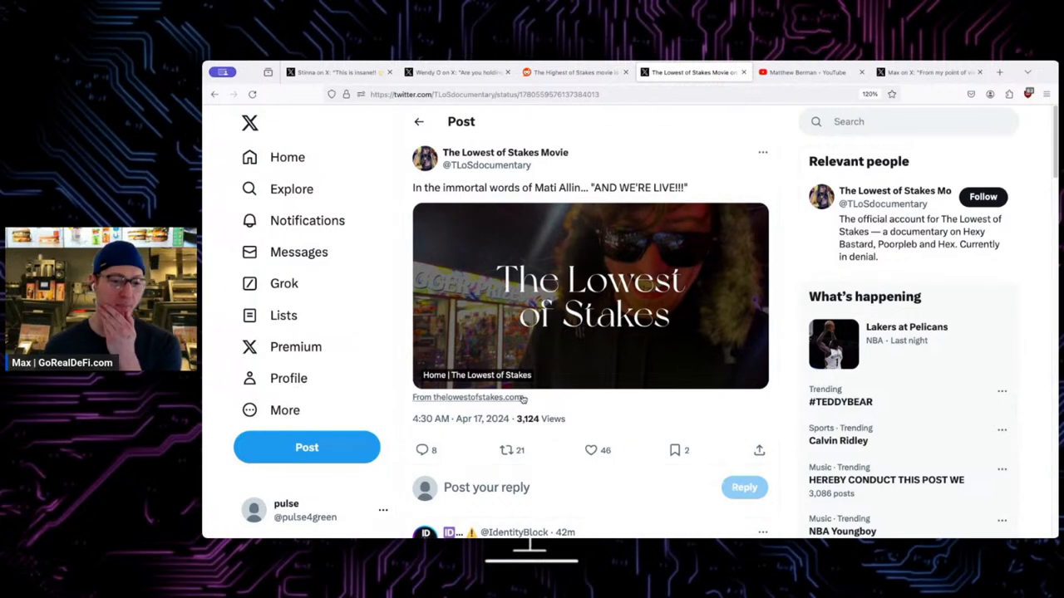
# Open the documentary website from the post and look over its Hexy Bastard hero section.
pyautogui.click(467, 397)
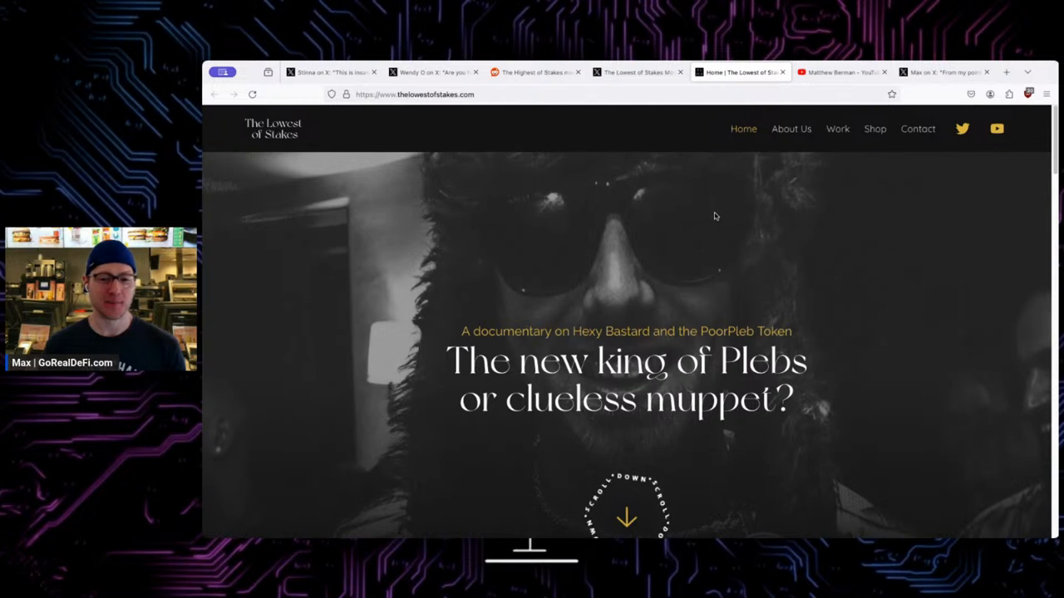
pyautogui.moveTo(827, 280)
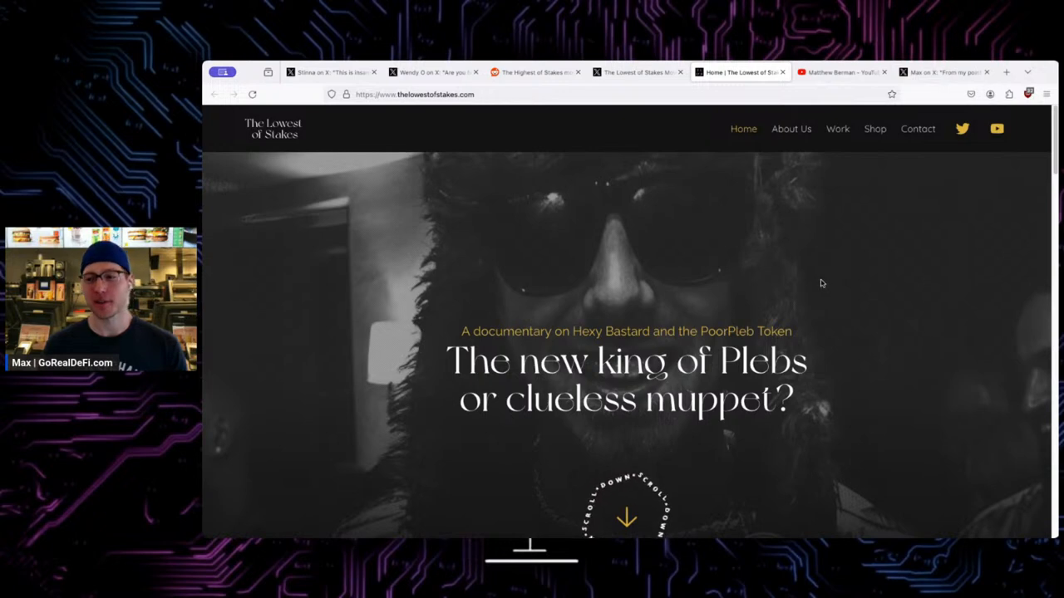
pyautogui.scroll(-3)
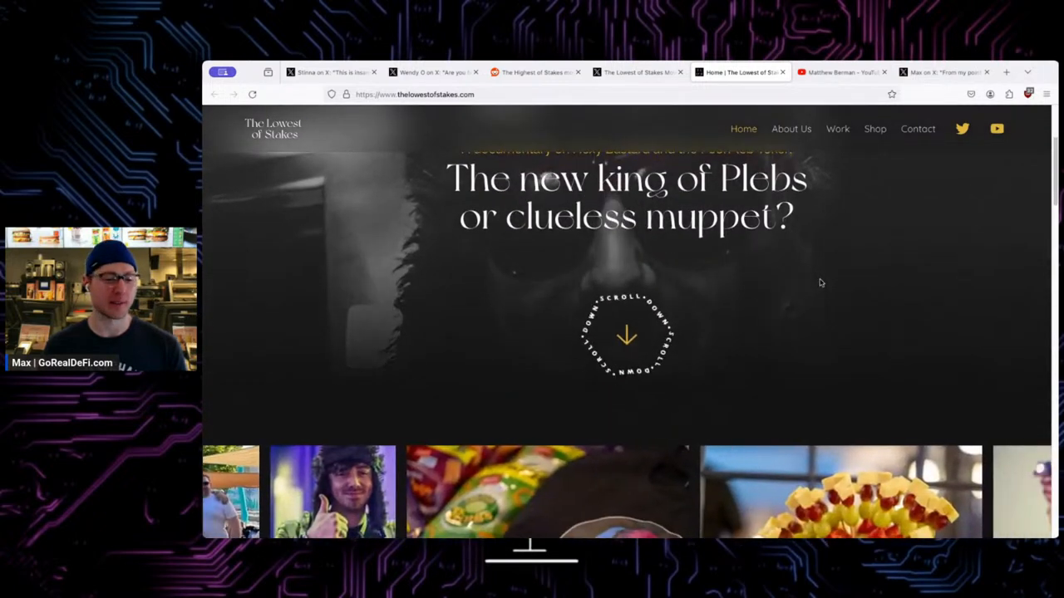
pyautogui.scroll(3)
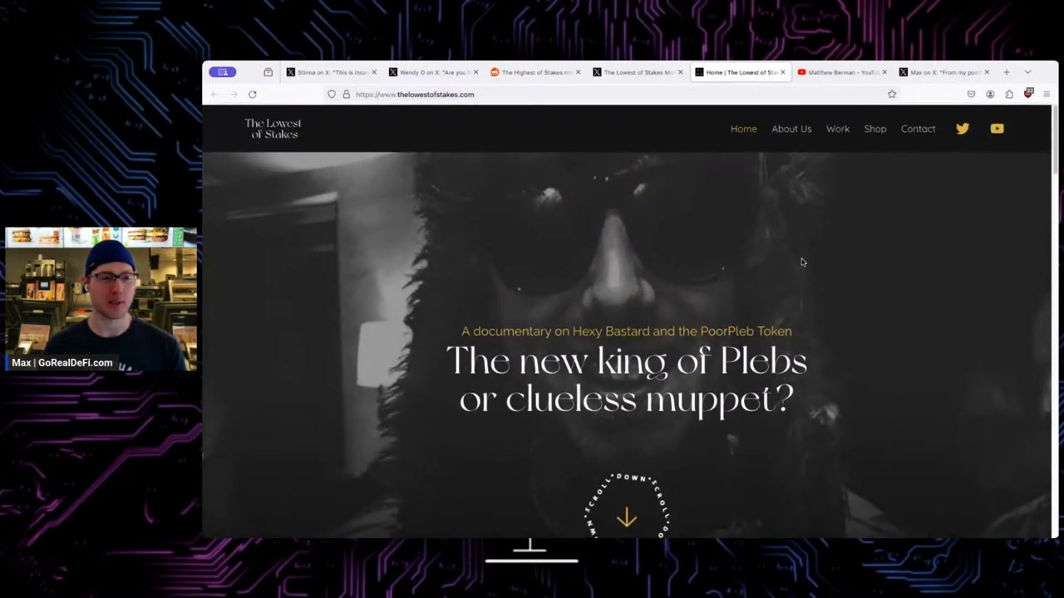
pyautogui.scroll(-3)
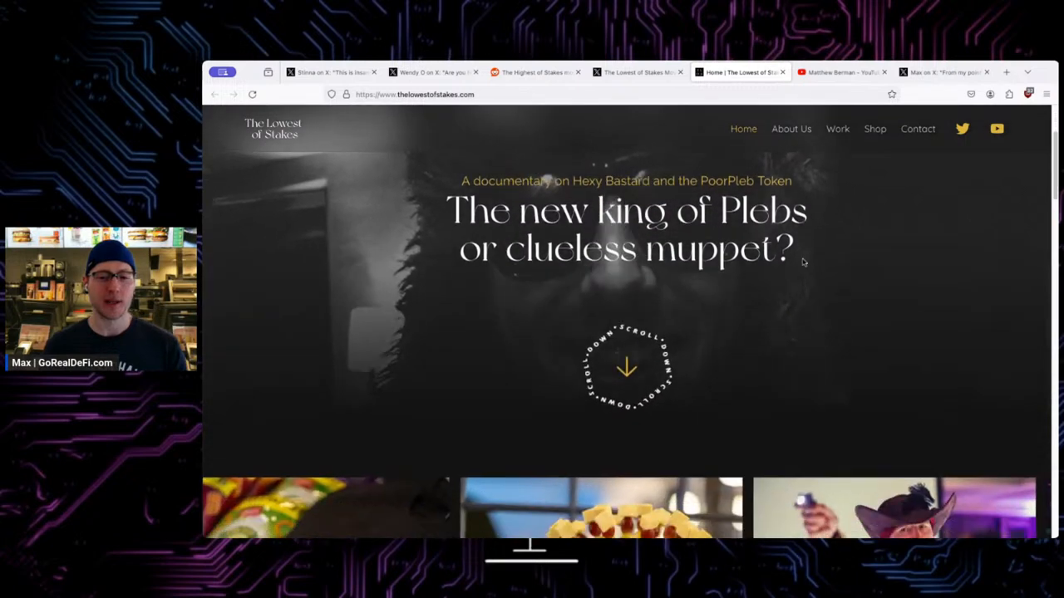
# Browse the photo carousel and continue down to the official trailer section.
pyautogui.scroll(-3)
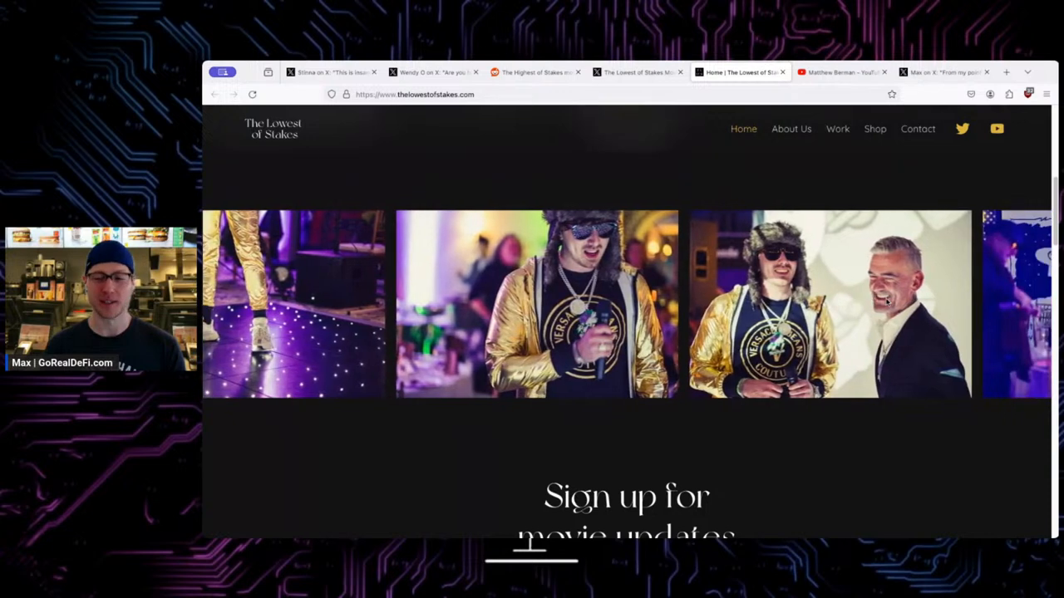
pyautogui.hscroll(3)
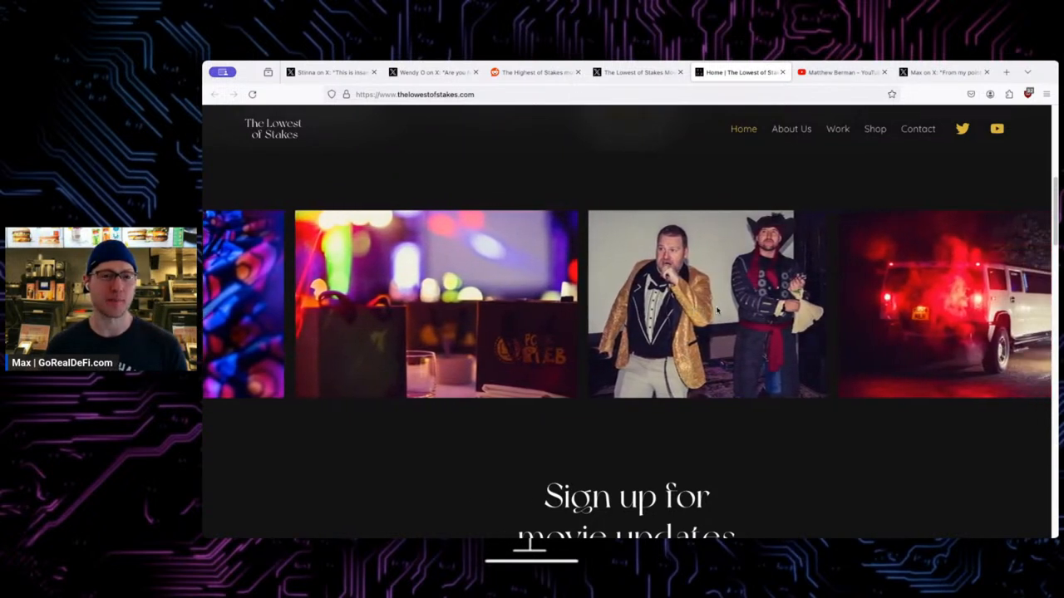
pyautogui.scroll(-3)
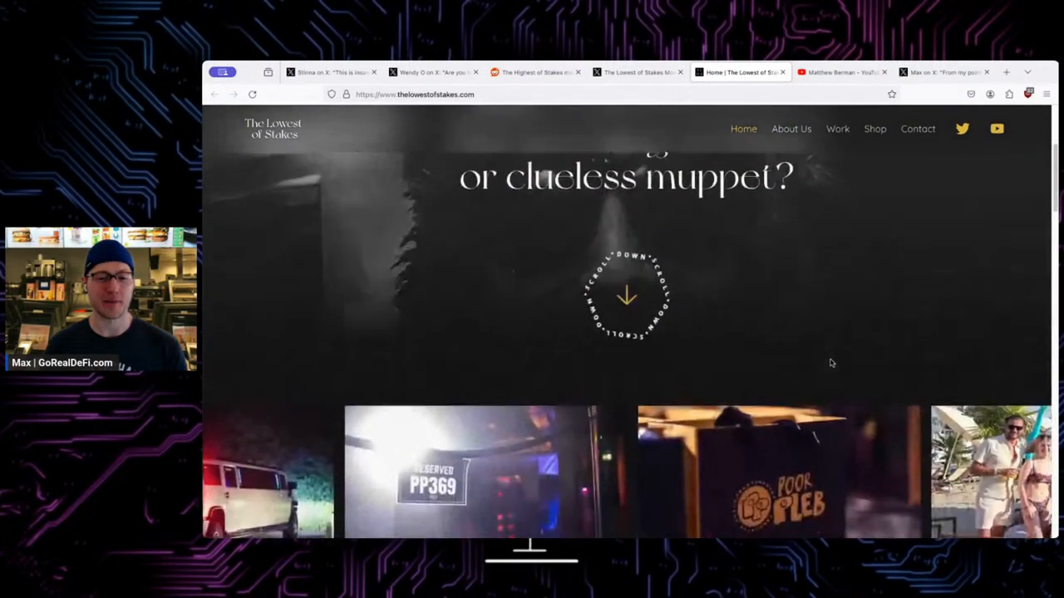
pyautogui.scroll(-3)
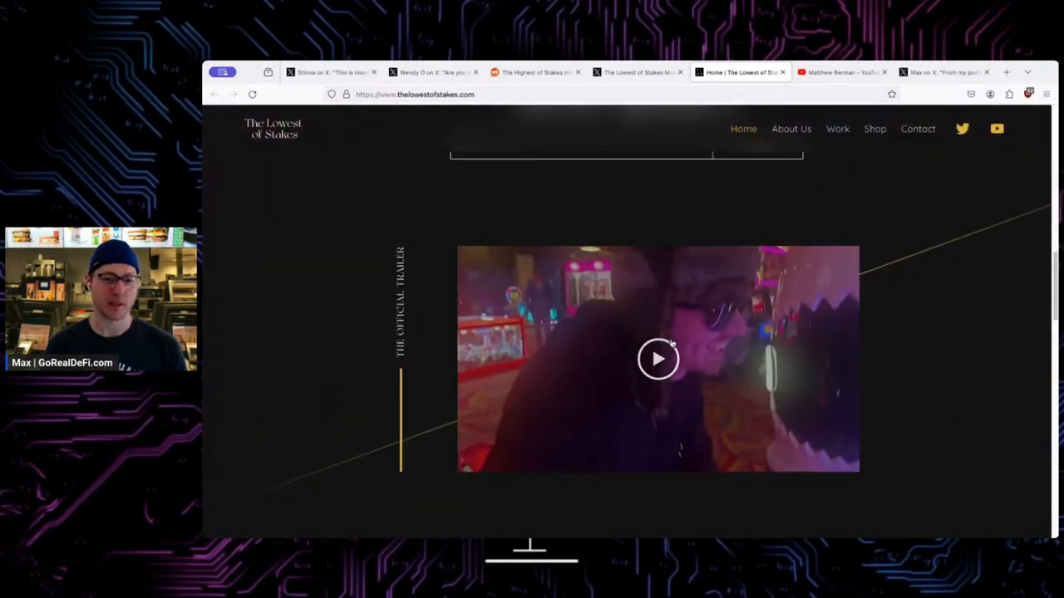
# View the official trailer and 'The Team behind the film' section.
pyautogui.click(413, 94)
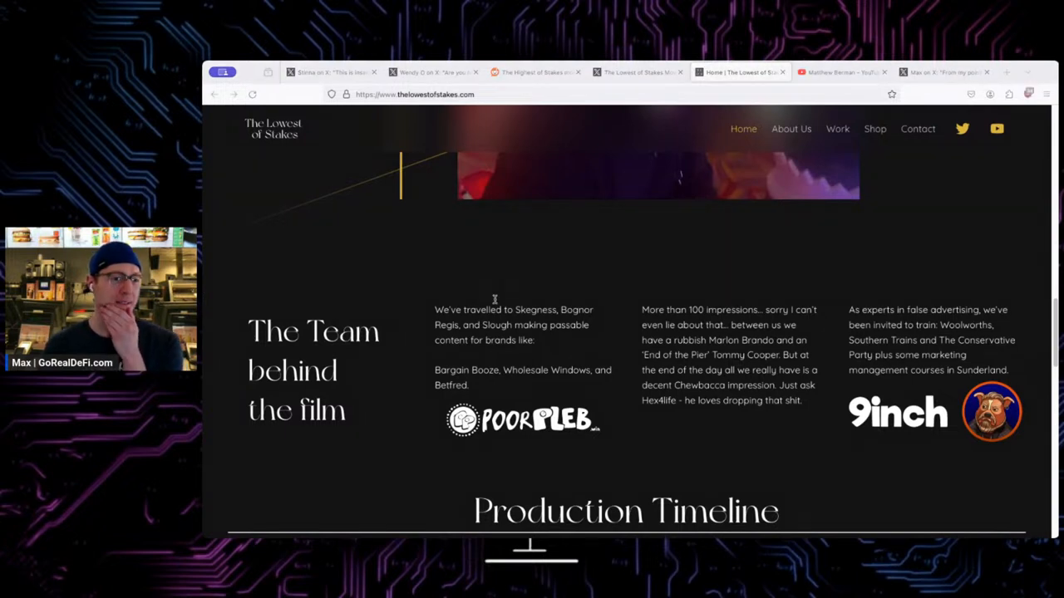
pyautogui.moveTo(417, 329)
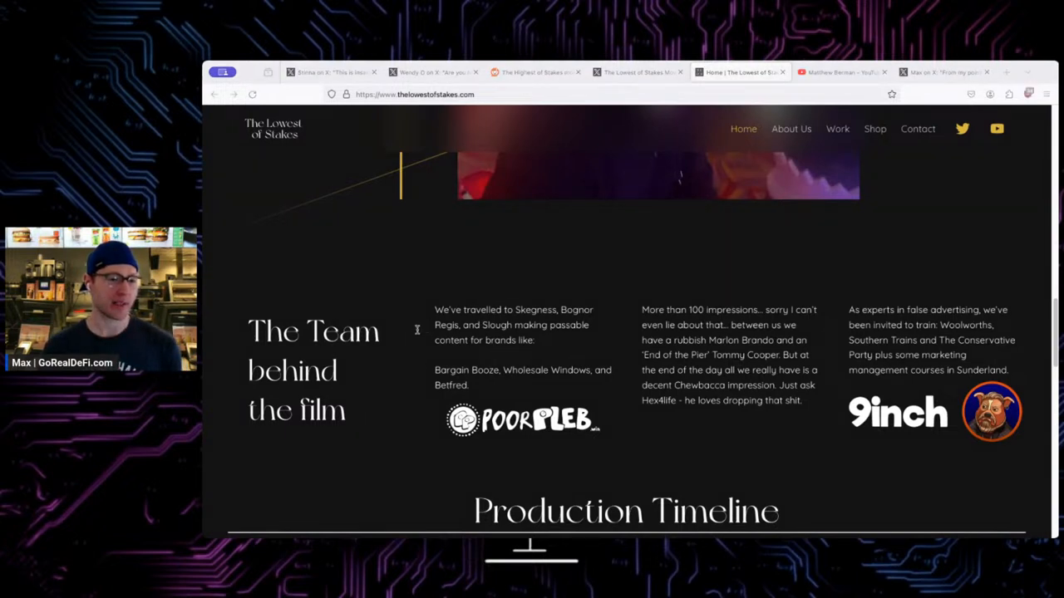
pyautogui.moveTo(778, 261)
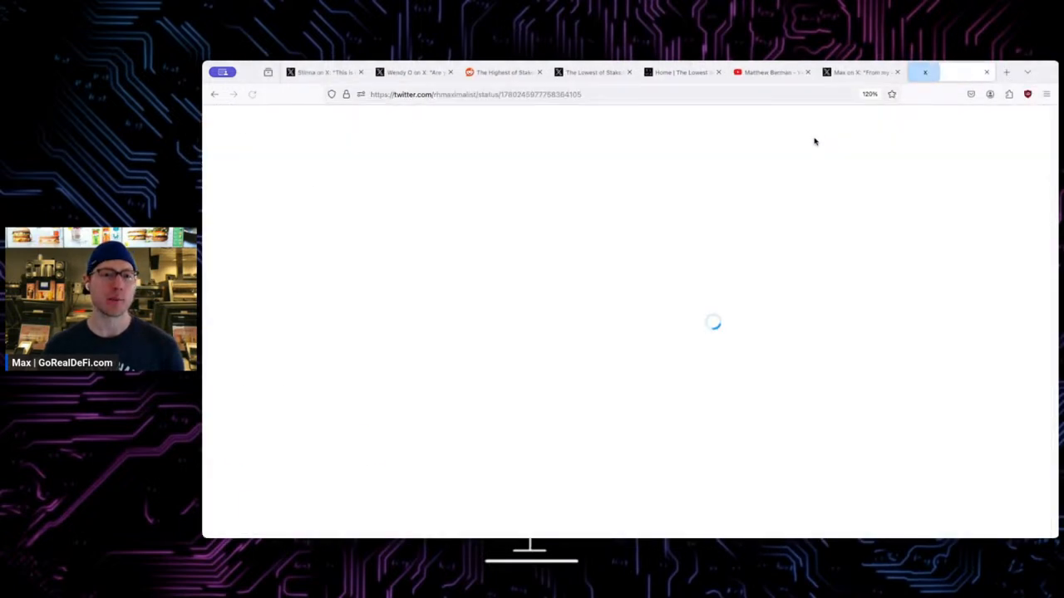
# Switch to RHMax's AI + Crypto playlist listing the daily training streams.
pyautogui.click(1005, 72)
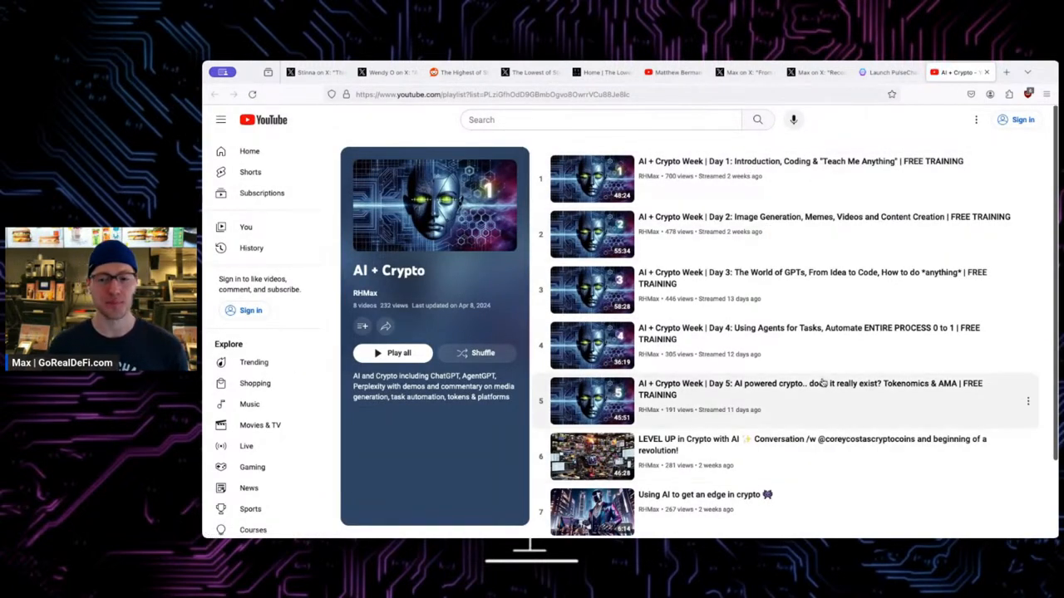
pyautogui.moveTo(806, 212)
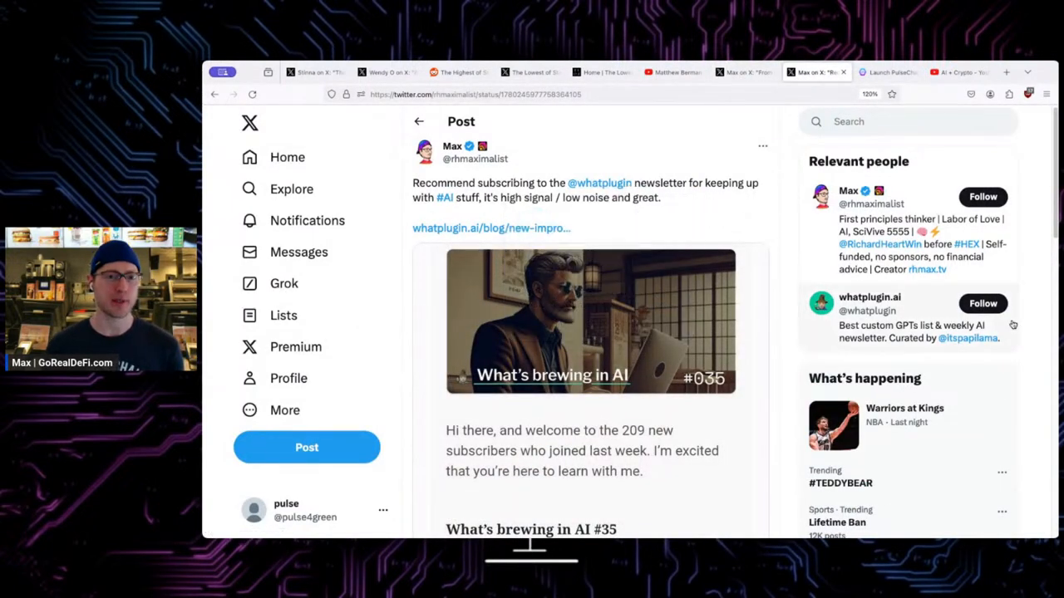
pyautogui.moveTo(599, 187)
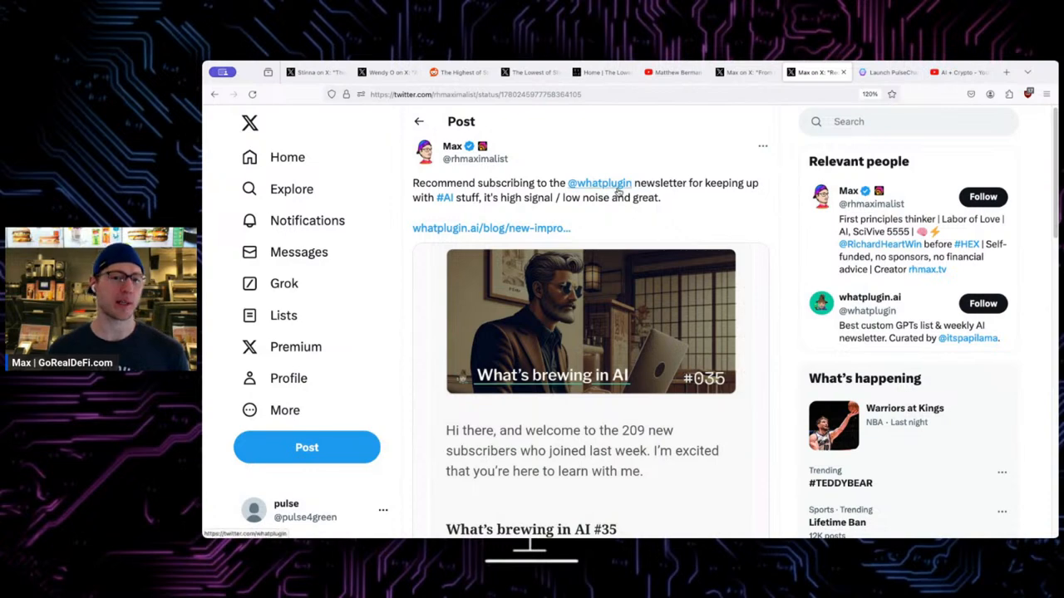
pyautogui.moveTo(599, 182)
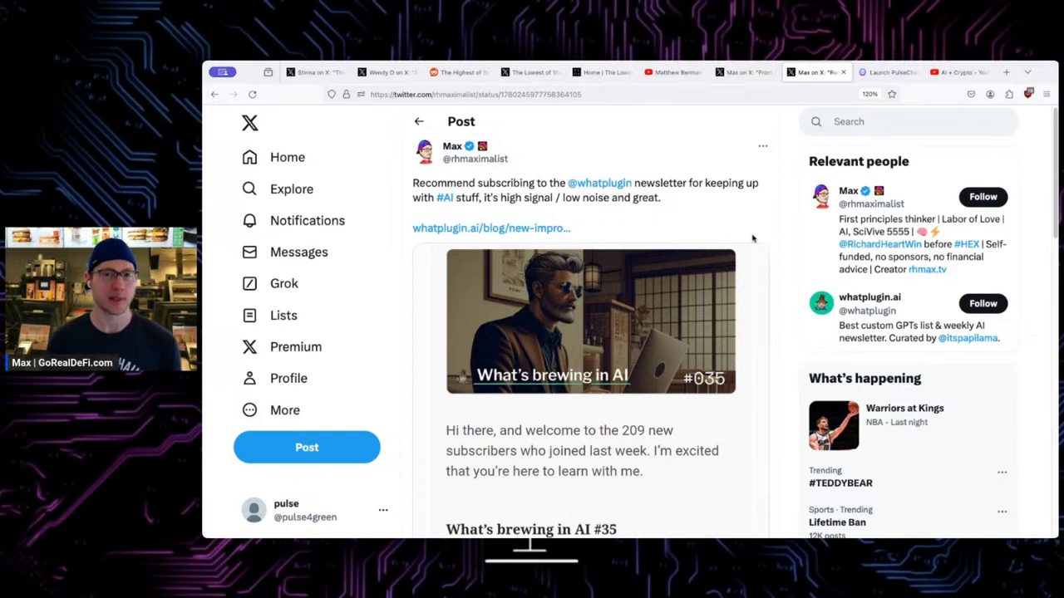
pyautogui.moveTo(592, 193)
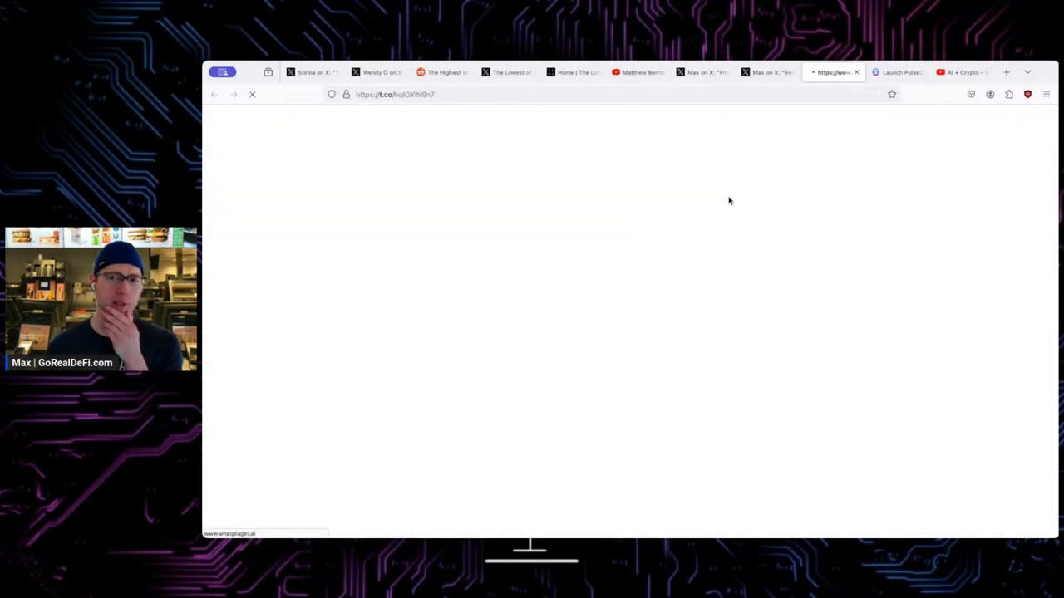
pyautogui.moveTo(746, 225)
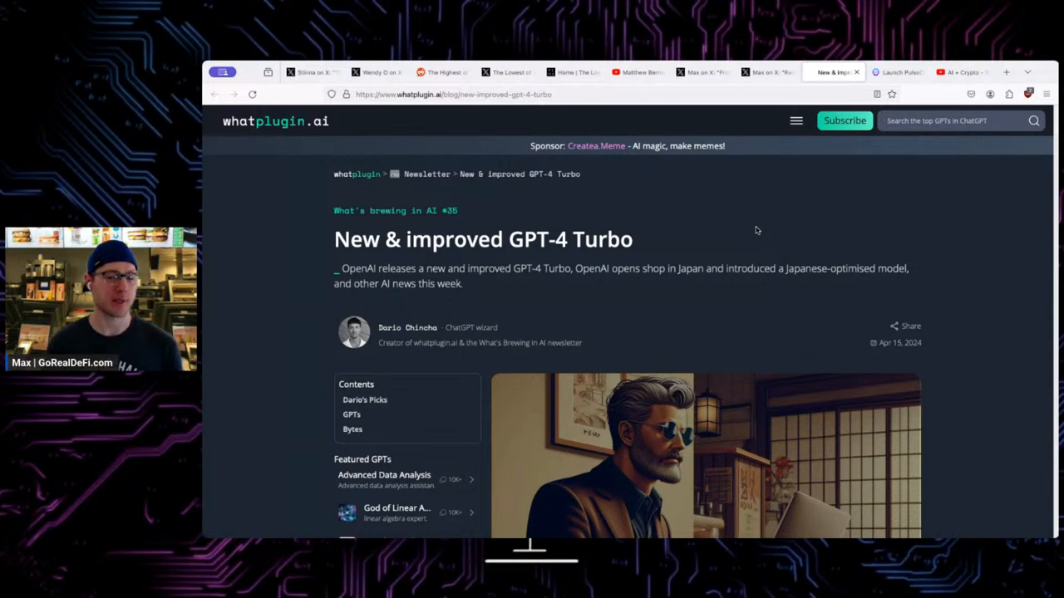
# Read What's brewing in AI #035 through Dario's Picks down to the GPTs section.
pyautogui.scroll(-3)
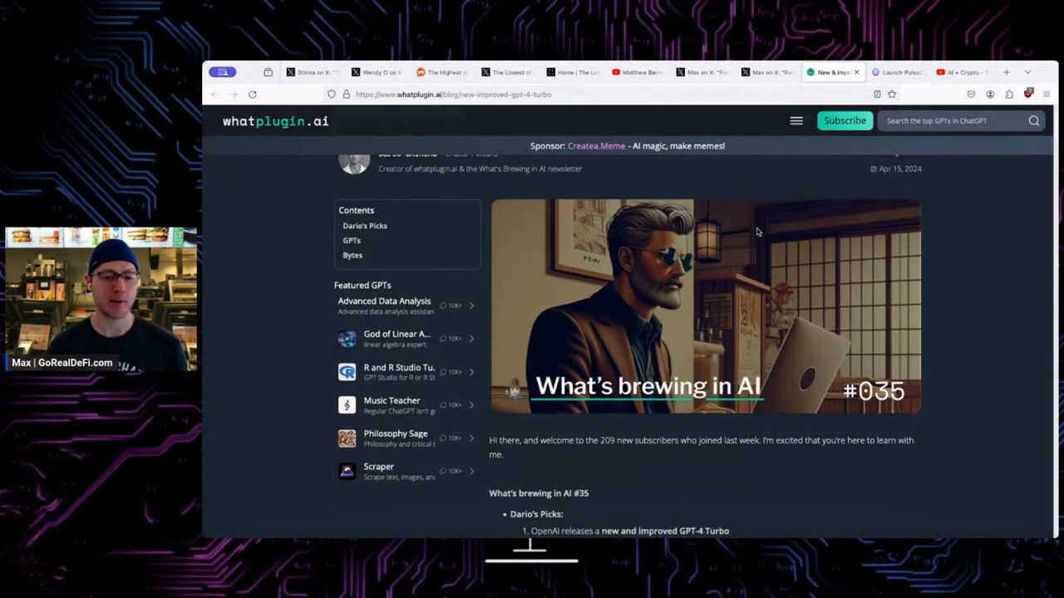
pyautogui.scroll(-3)
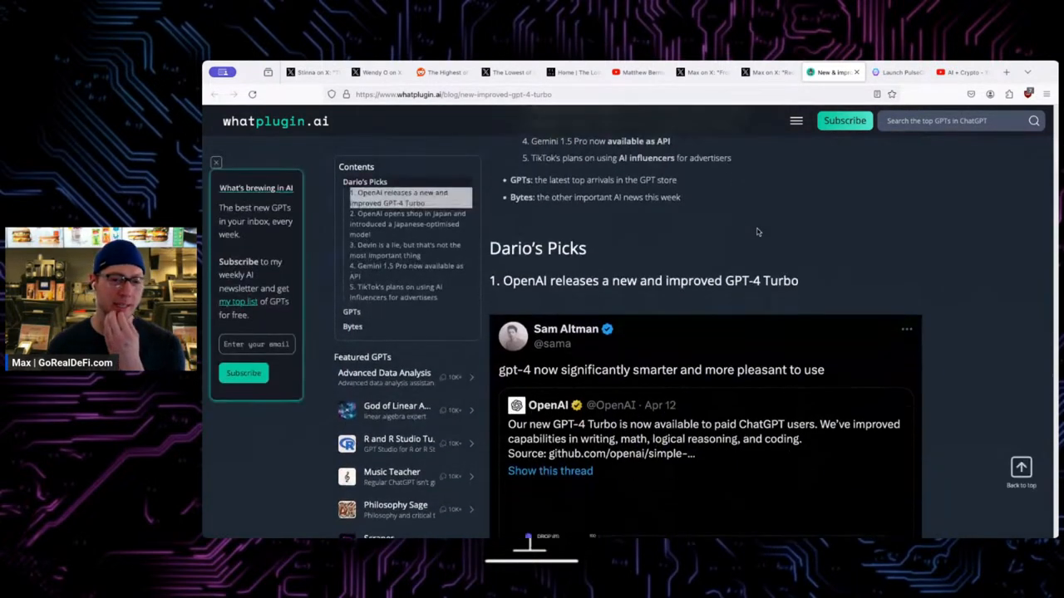
pyautogui.scroll(-3)
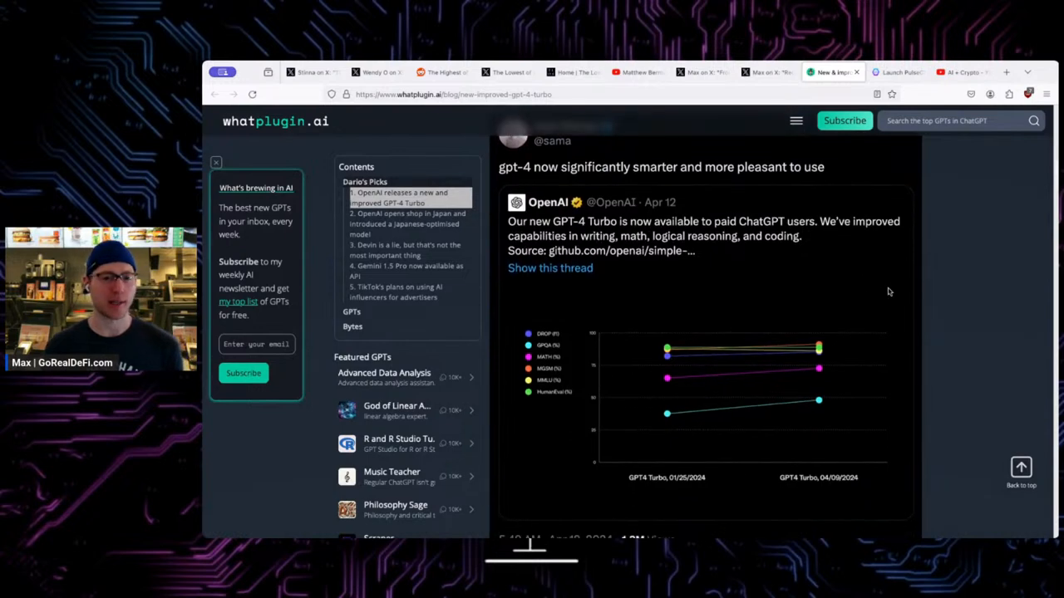
pyautogui.scroll(-3)
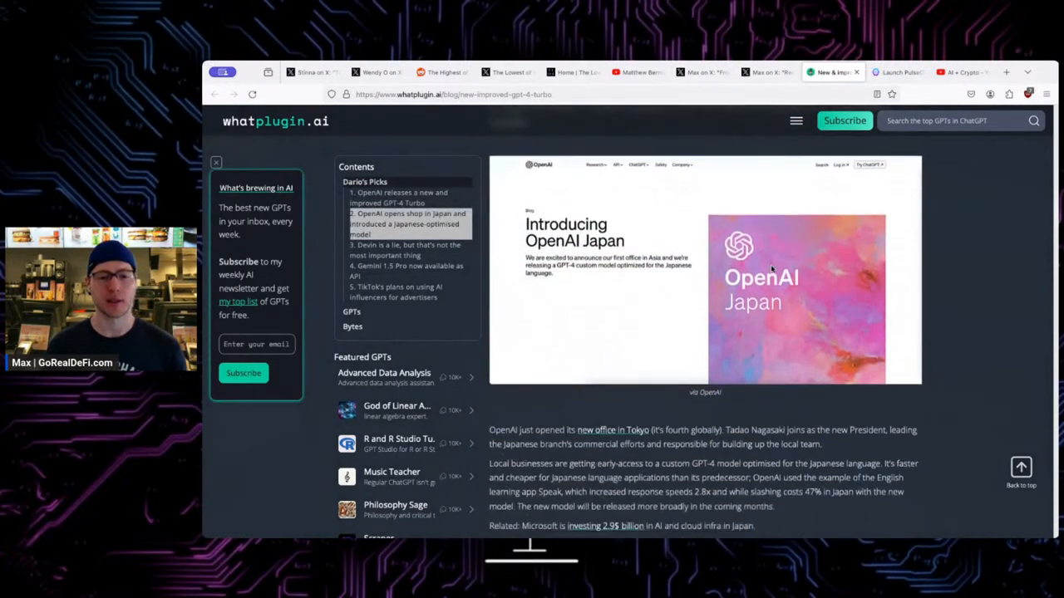
pyautogui.scroll(-3)
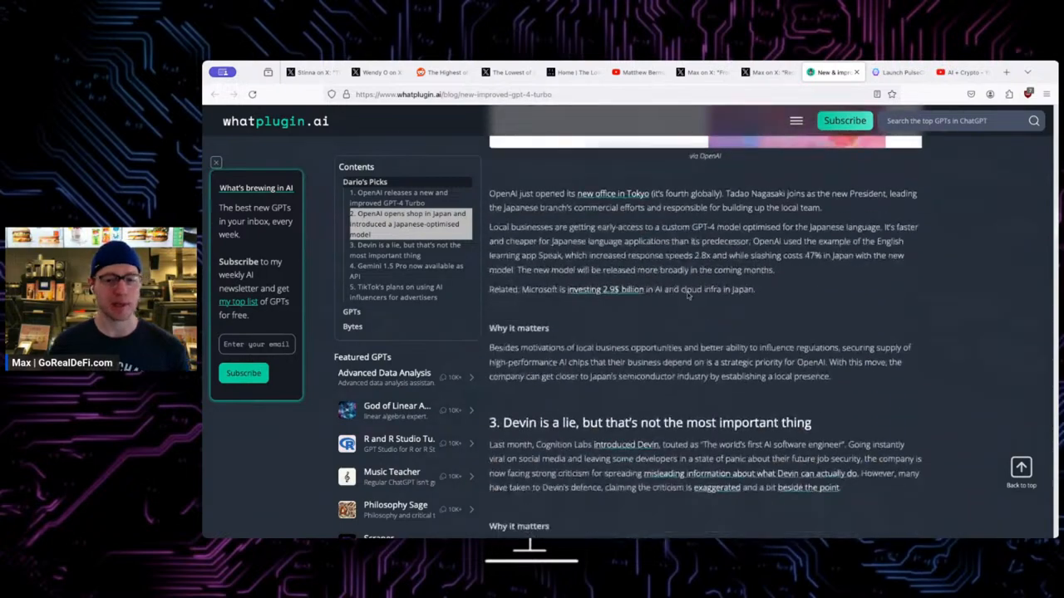
pyautogui.scroll(-3)
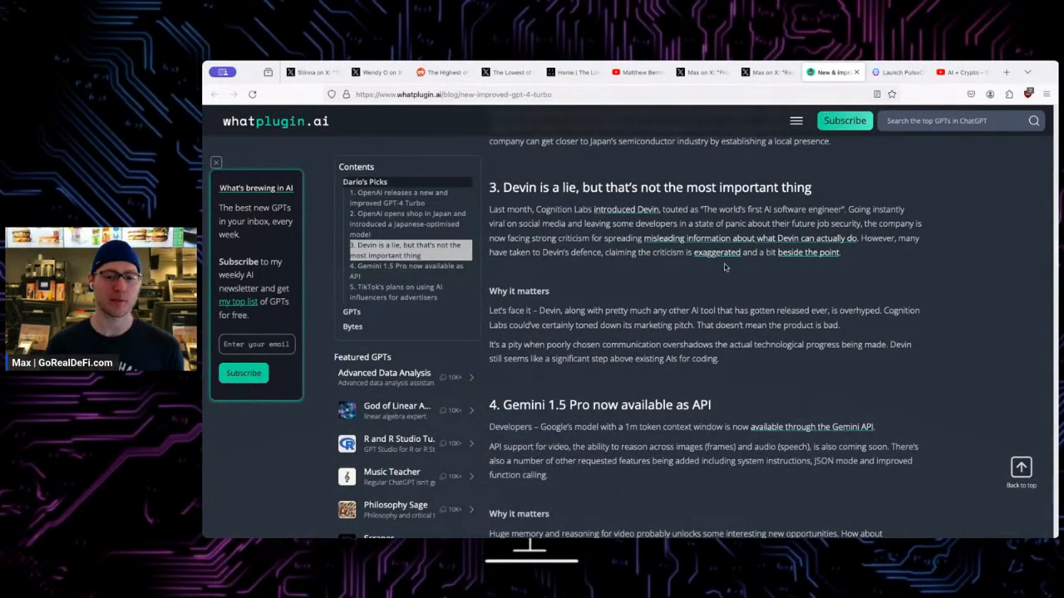
pyautogui.scroll(-3)
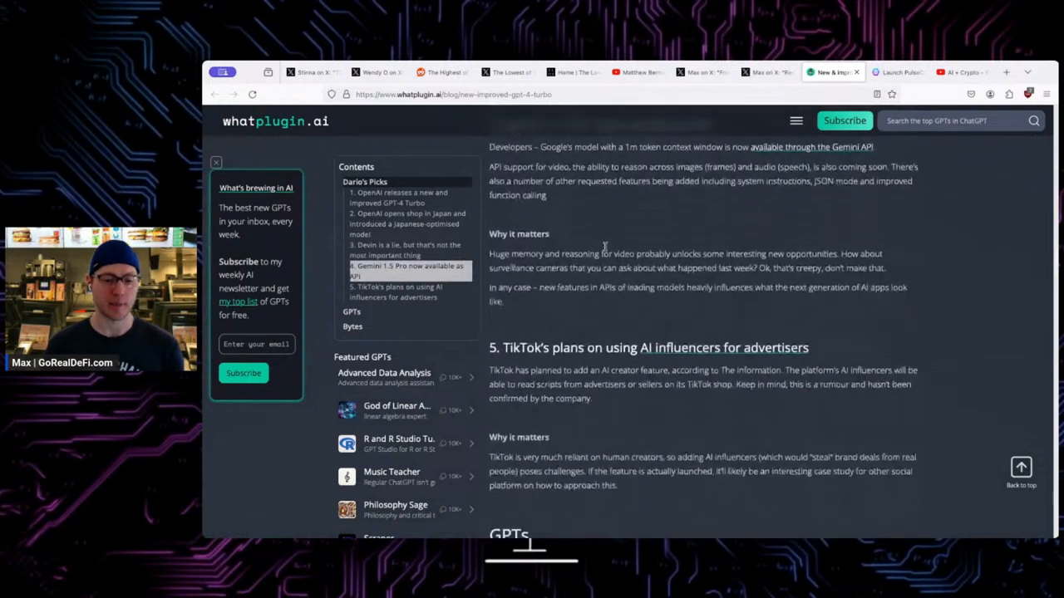
pyautogui.scroll(-3)
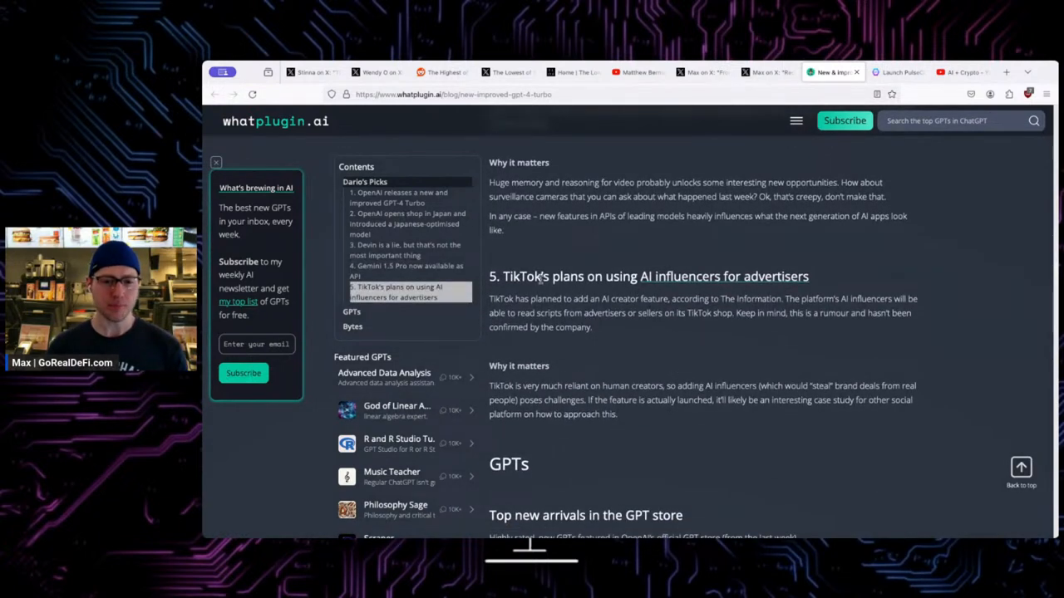
# Scroll past the Top newcomers ratings table into the Bytes news list.
pyautogui.scroll(-3)
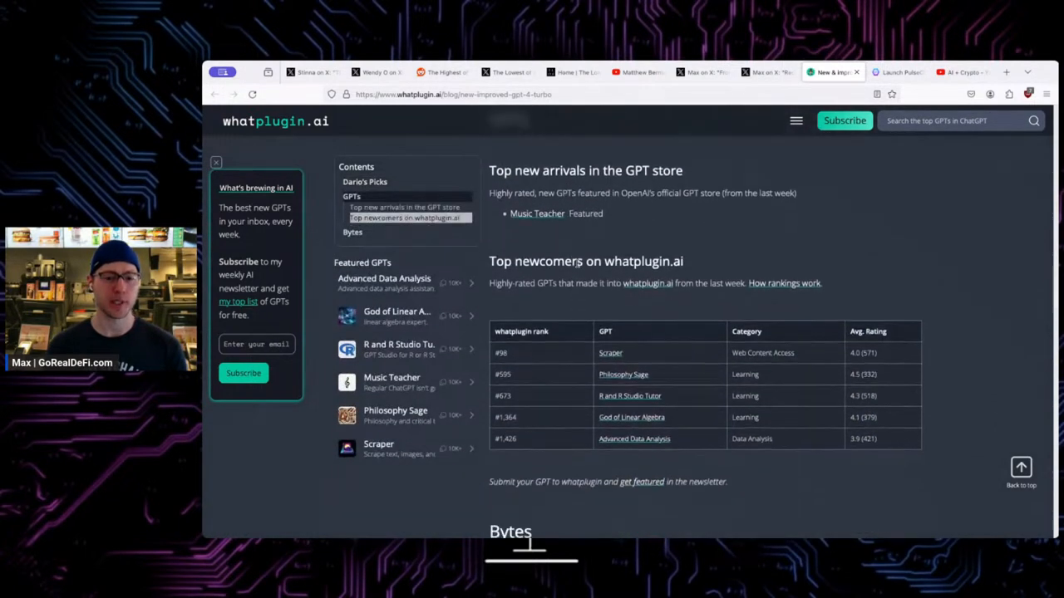
pyautogui.scroll(-3)
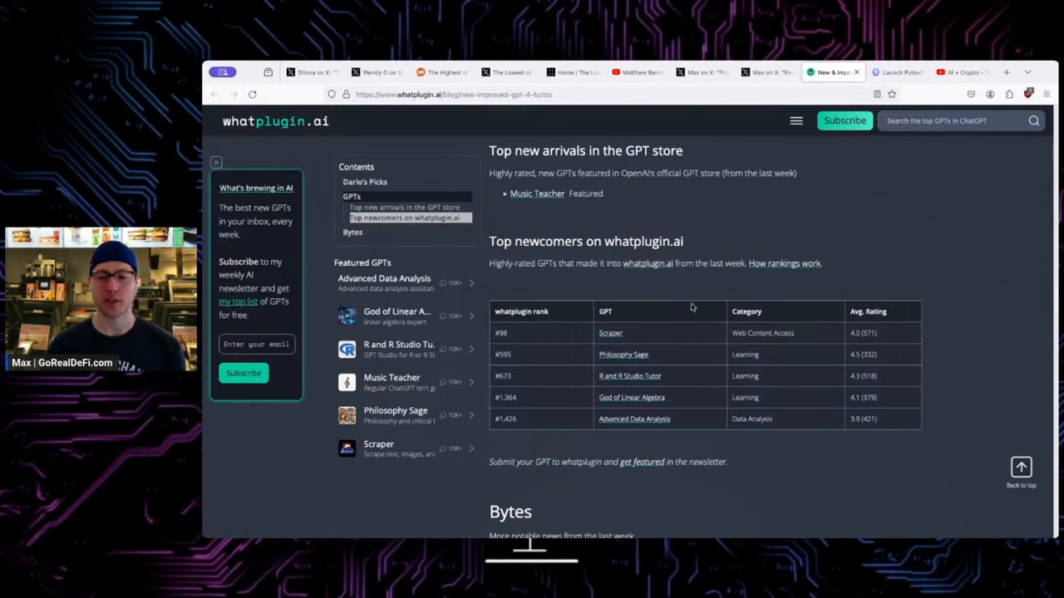
pyautogui.moveTo(629, 334)
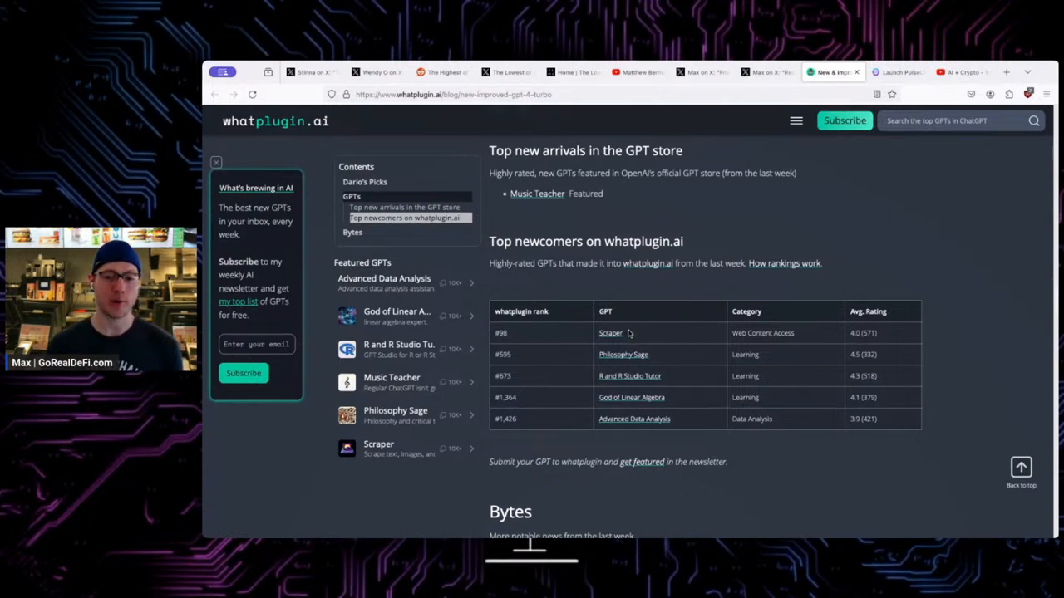
pyautogui.moveTo(695, 334)
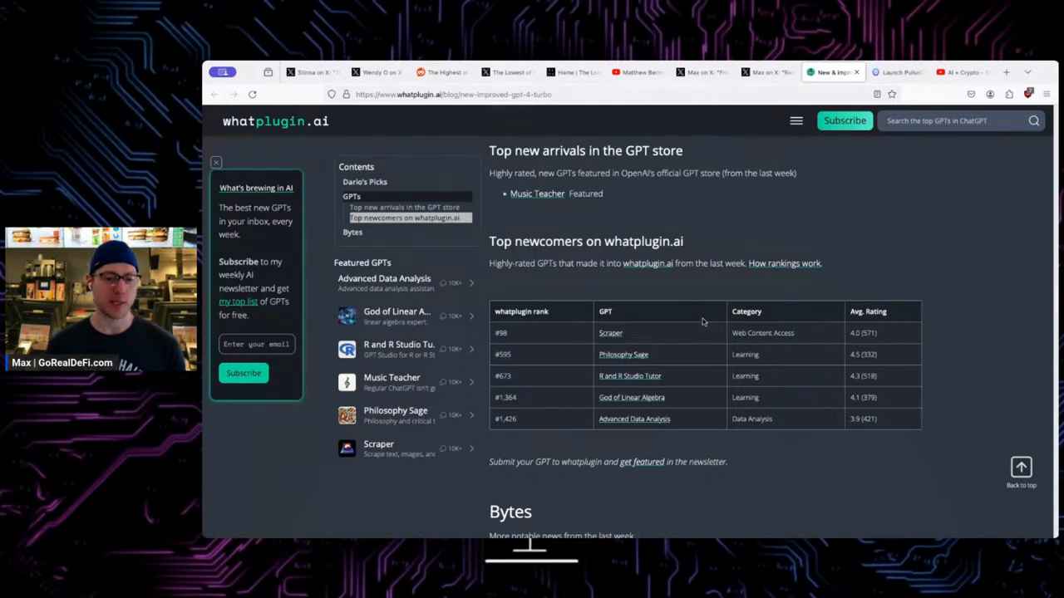
pyautogui.moveTo(712, 338)
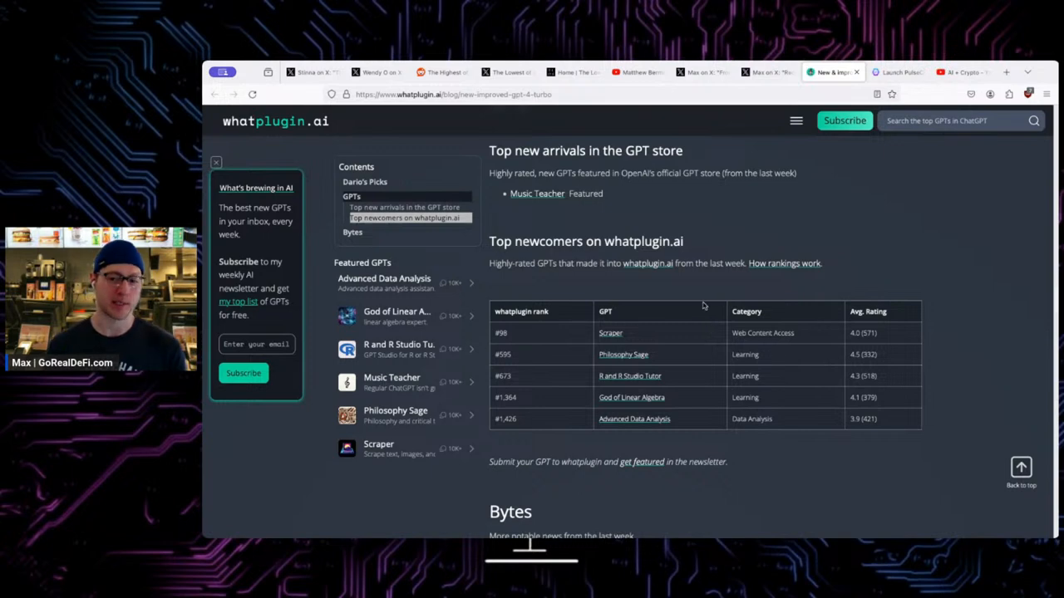
pyautogui.scroll(-3)
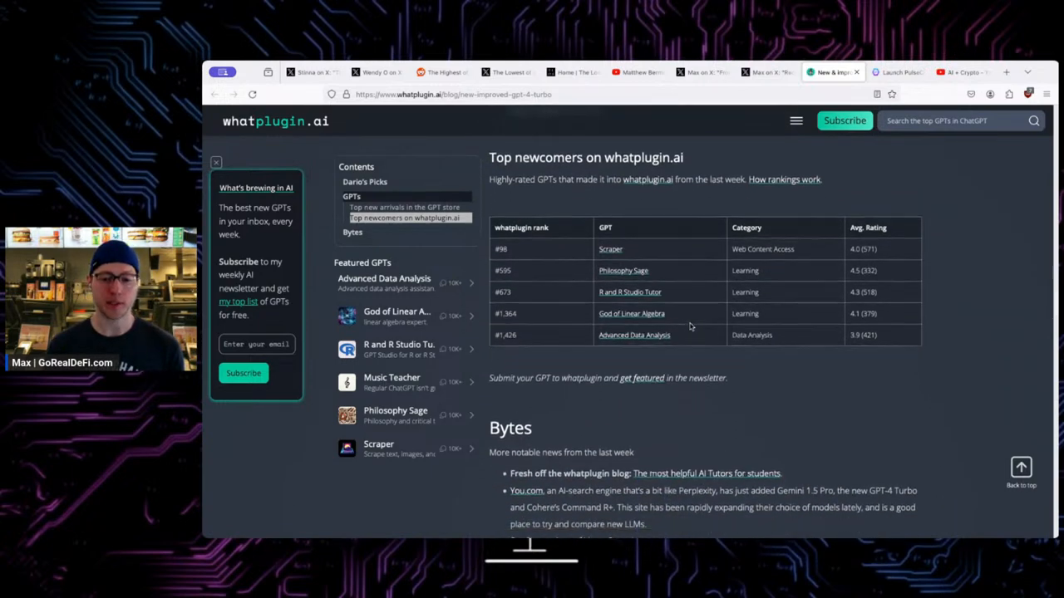
pyautogui.scroll(-3)
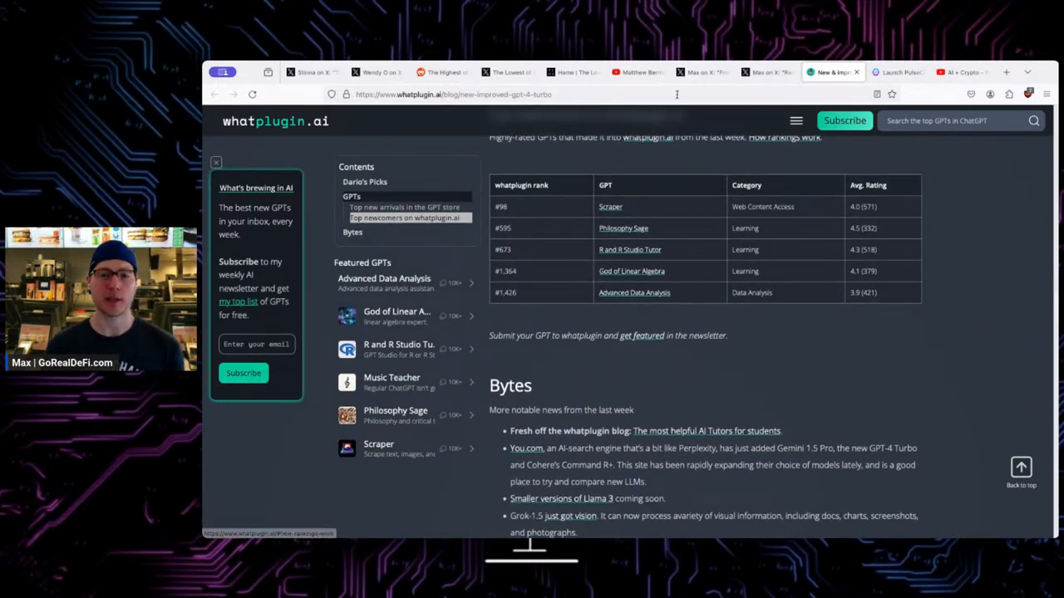
pyautogui.click(638, 72)
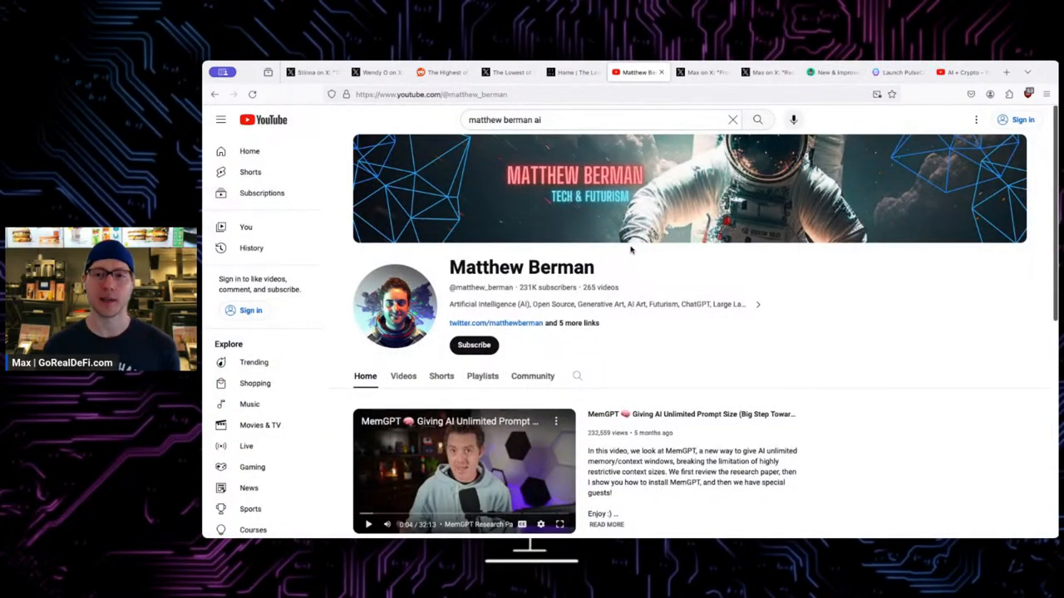
pyautogui.scroll(-3)
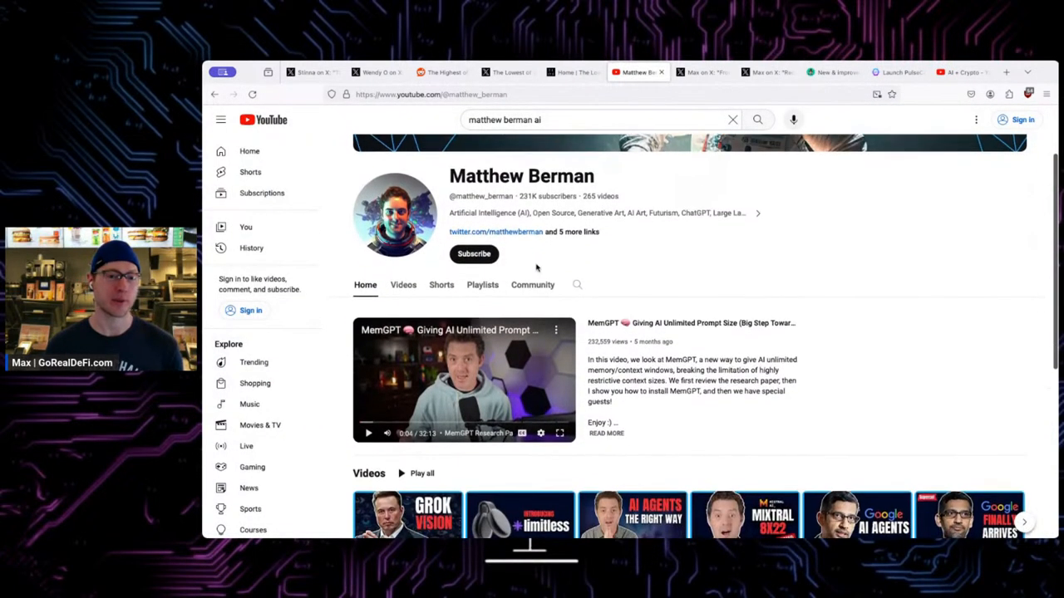
pyautogui.scroll(3)
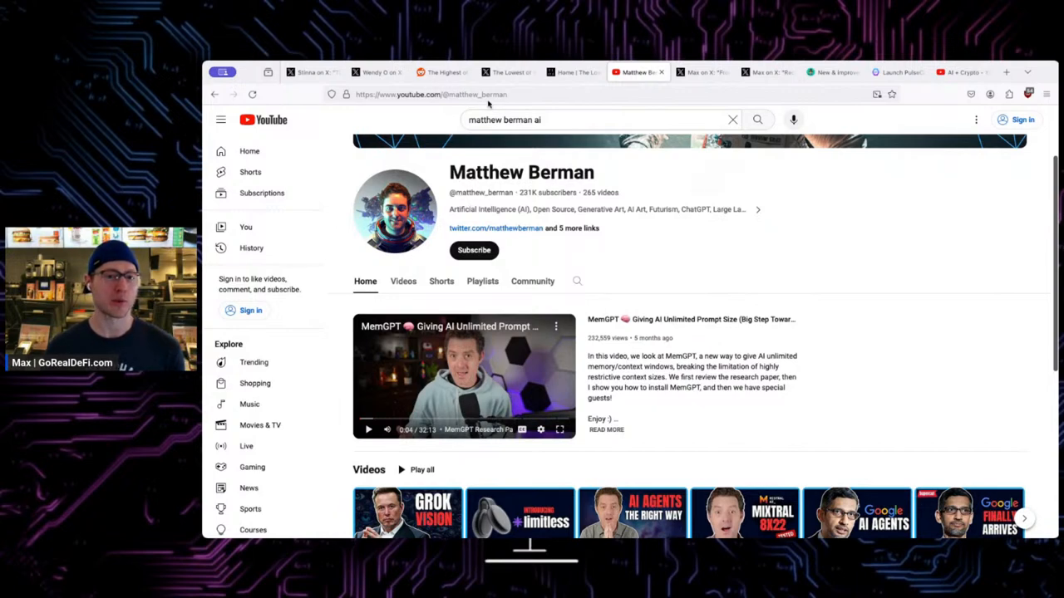
pyautogui.moveTo(444, 292)
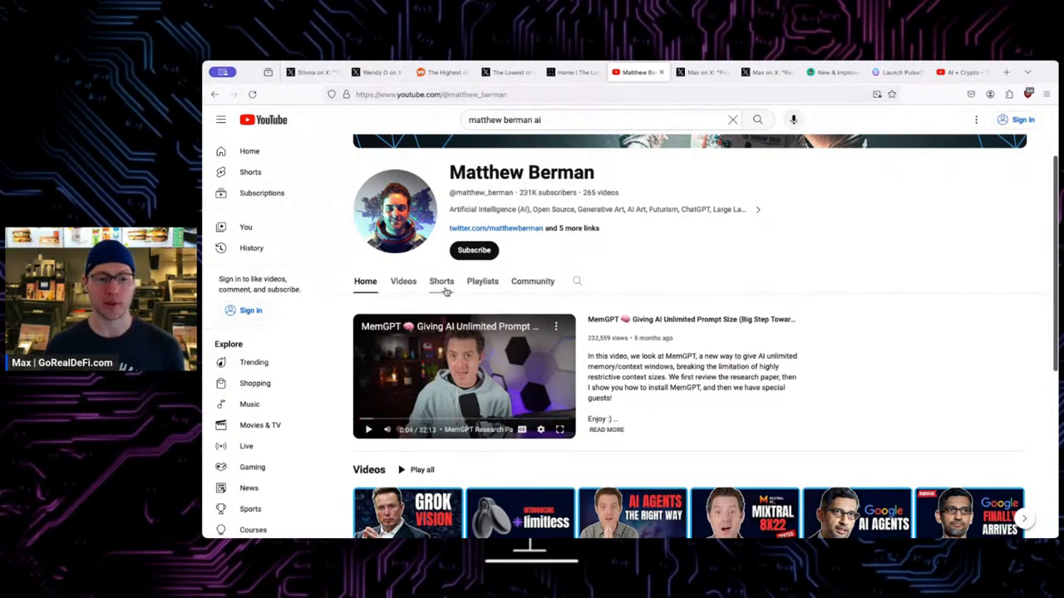
pyautogui.click(403, 281)
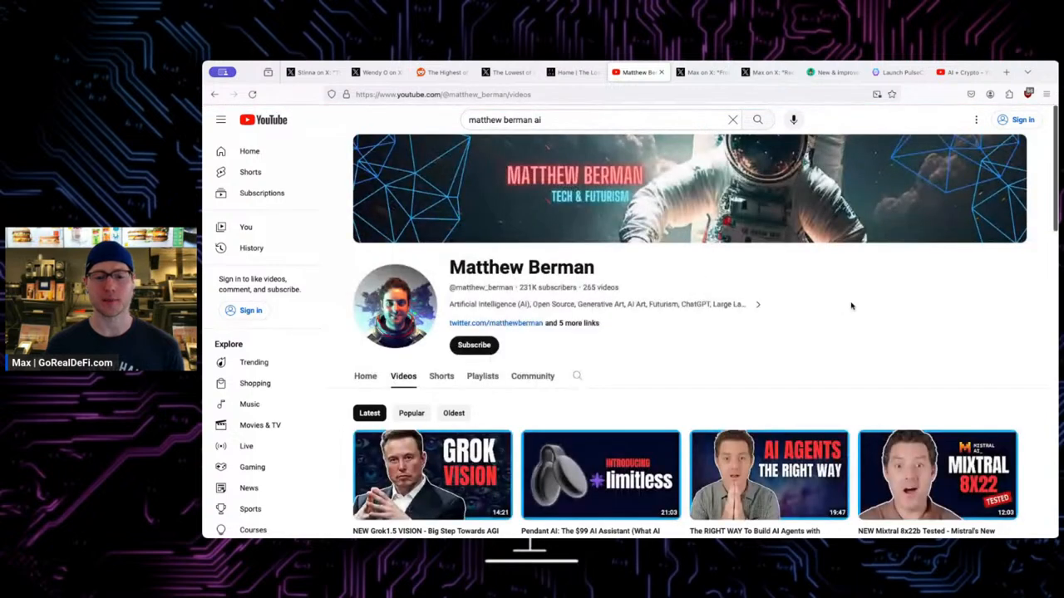
# Scroll through the recent AI uploads, then back up to the channel header.
pyautogui.scroll(-3)
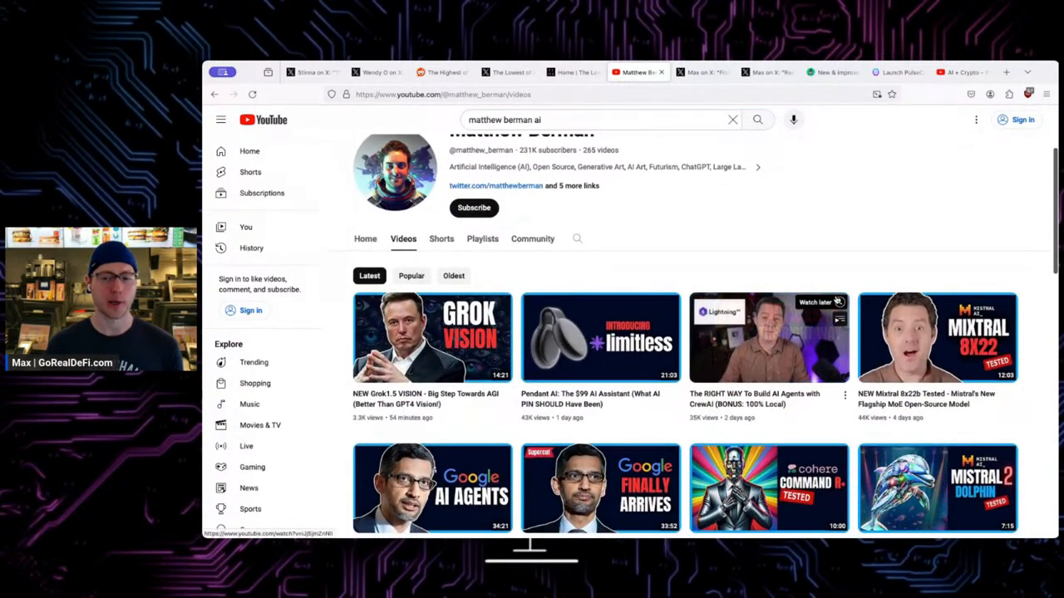
pyautogui.scroll(-3)
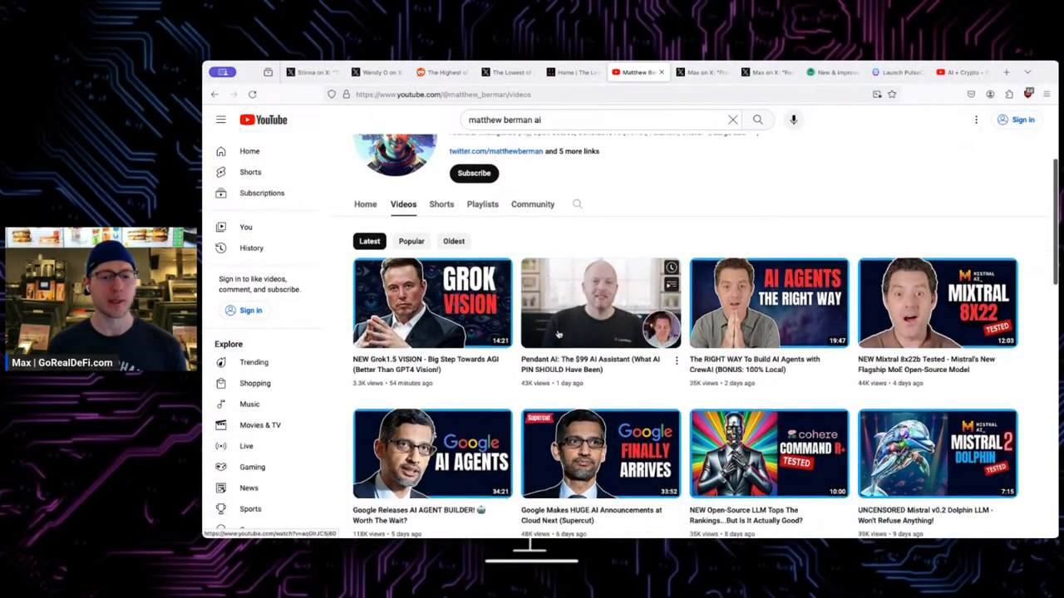
pyautogui.scroll(3)
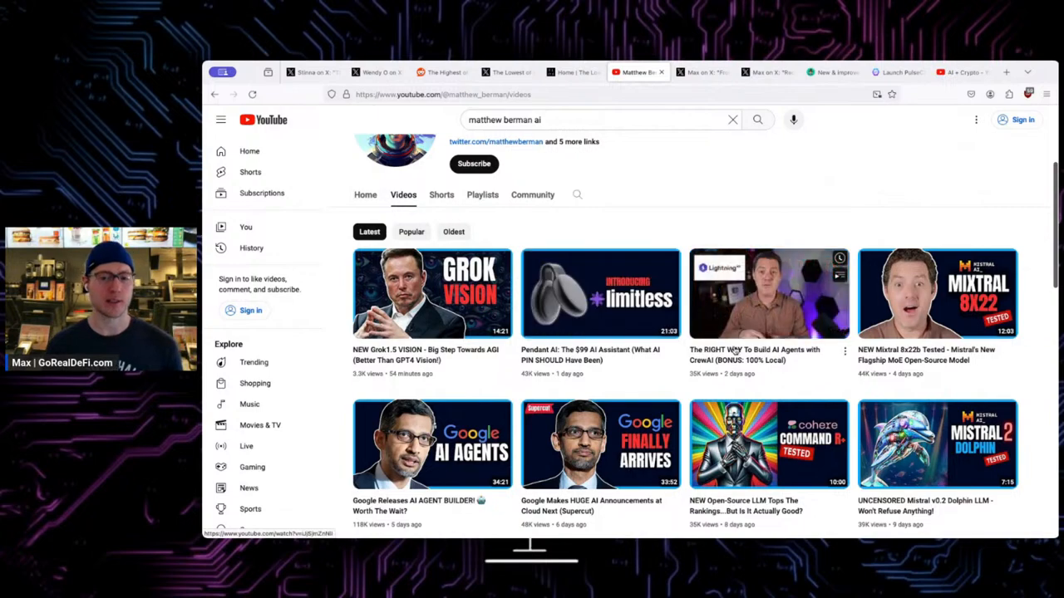
pyautogui.scroll(-3)
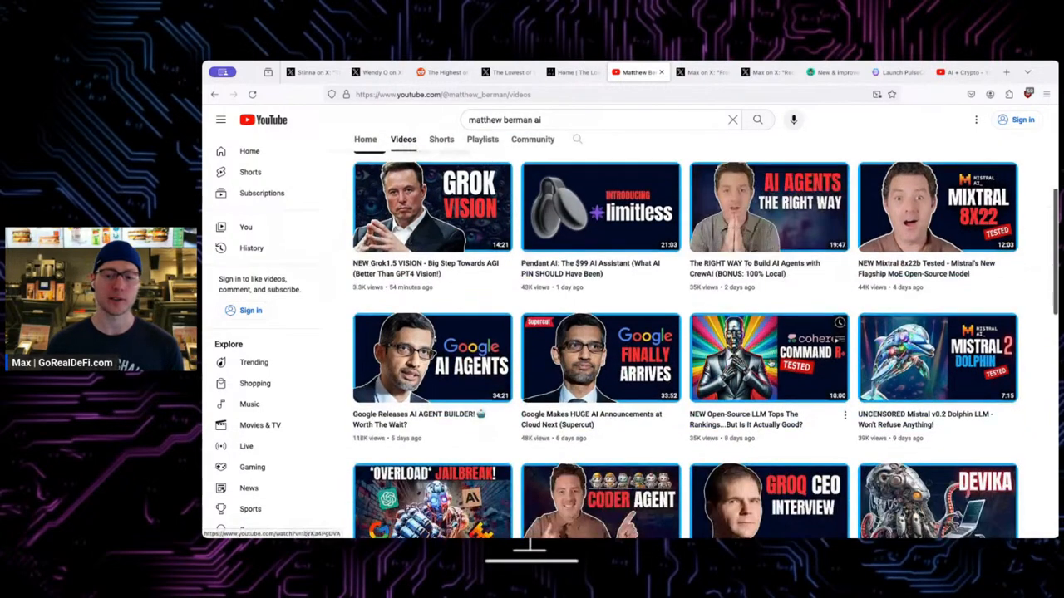
pyautogui.moveTo(937, 357)
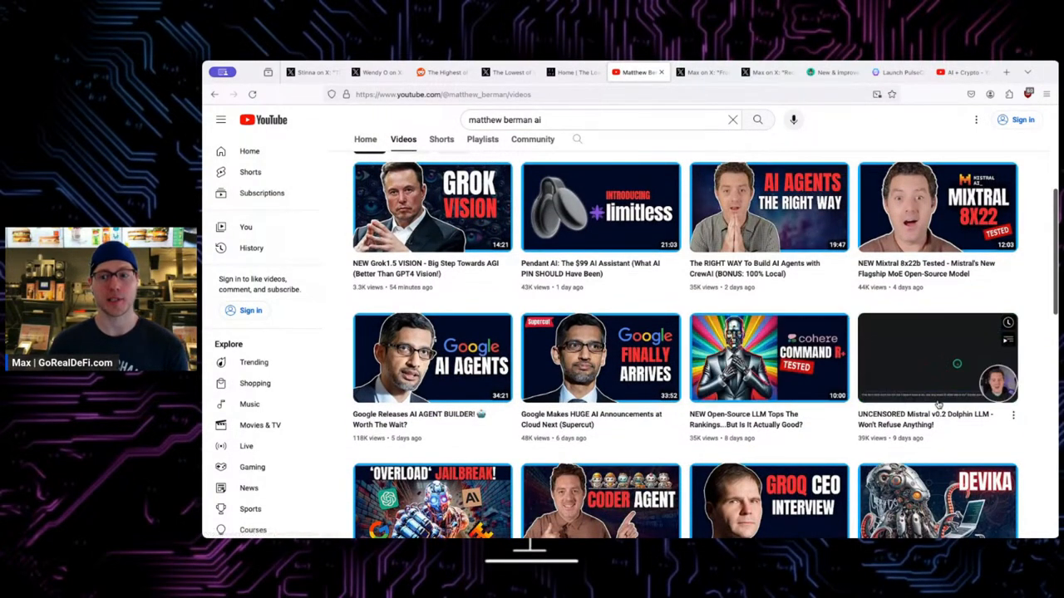
pyautogui.scroll(-3)
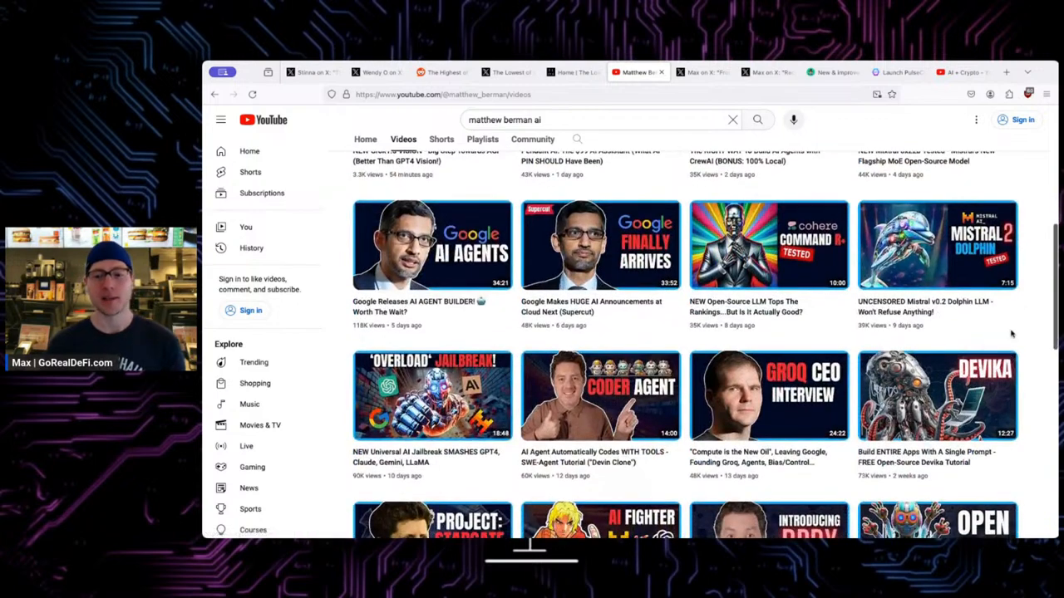
pyautogui.scroll(3)
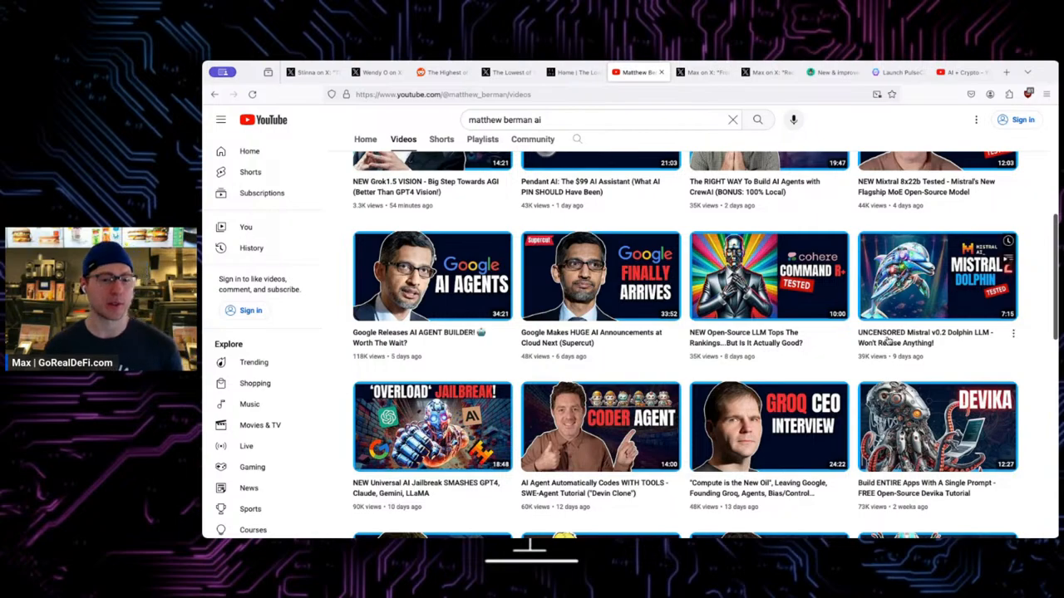
pyautogui.scroll(3)
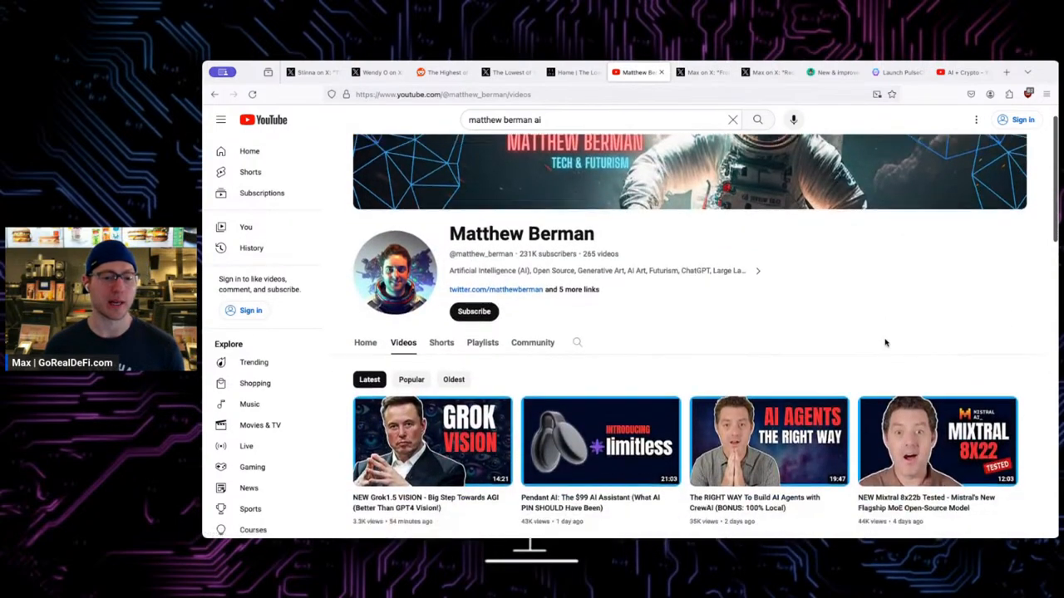
pyautogui.scroll(-3)
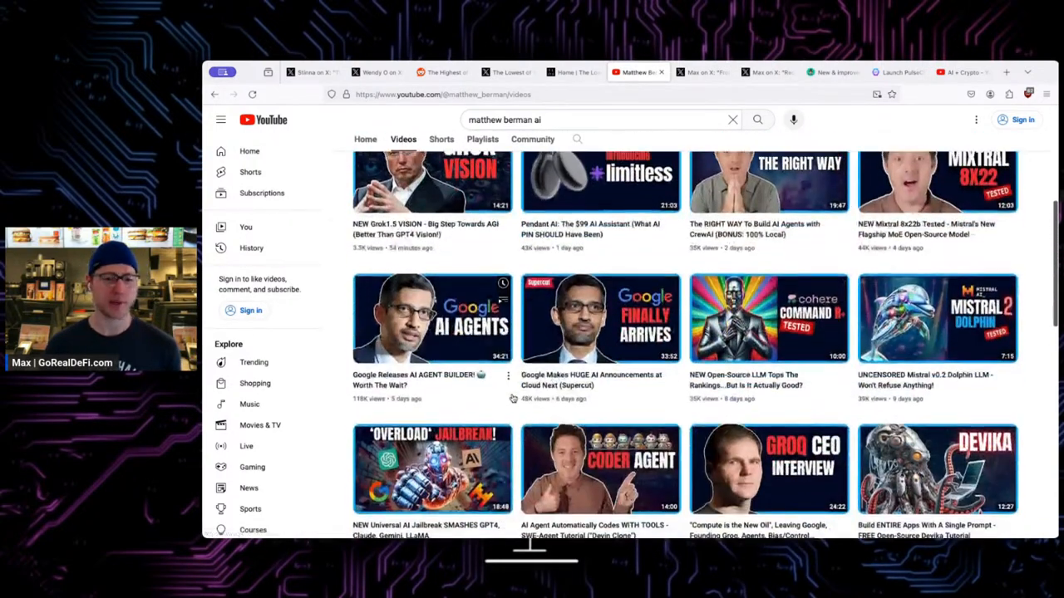
pyautogui.scroll(-3)
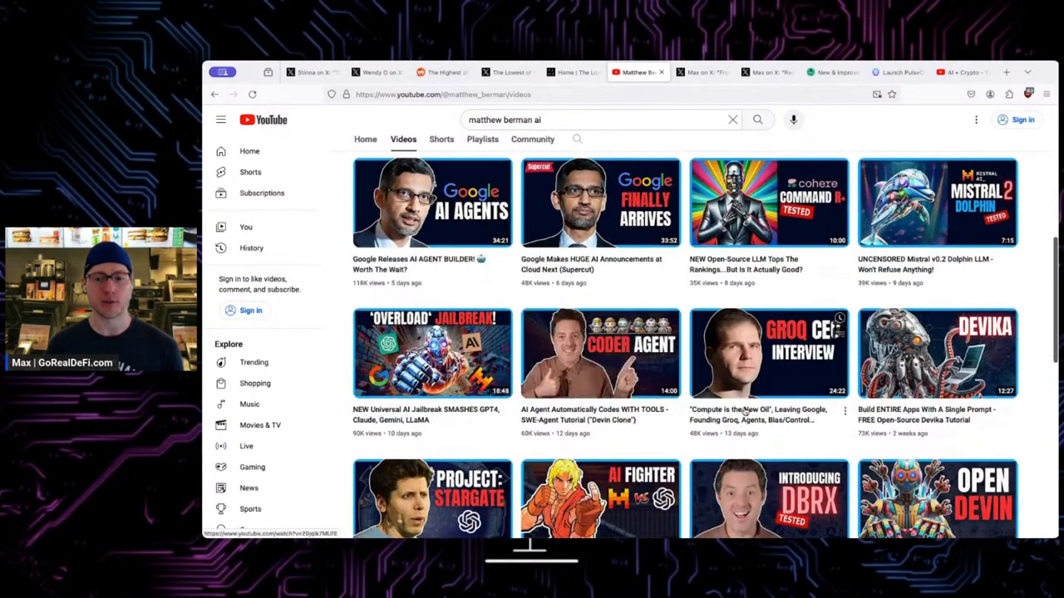
pyautogui.moveTo(767, 353)
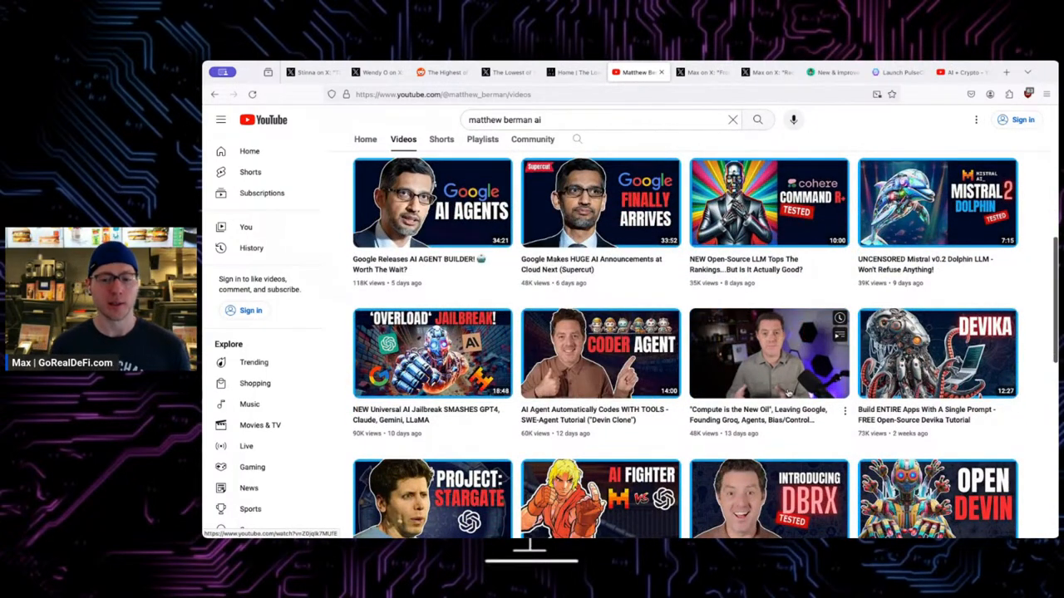
pyautogui.scroll(3)
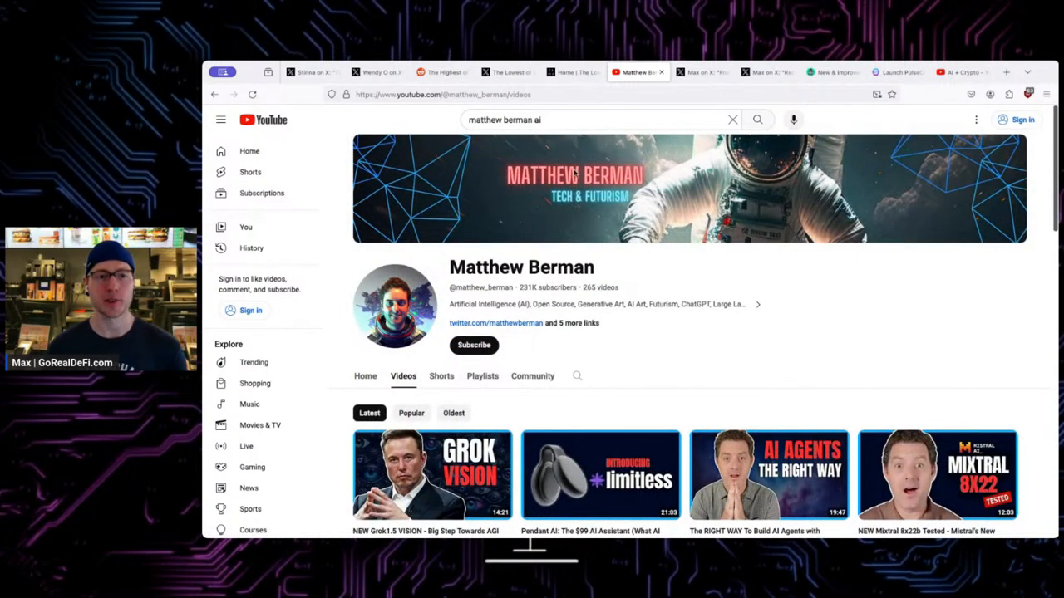
# Return to the whatplugin.ai newsletter and scroll up past the GPT-4 Turbo item to its header.
pyautogui.click(441, 94)
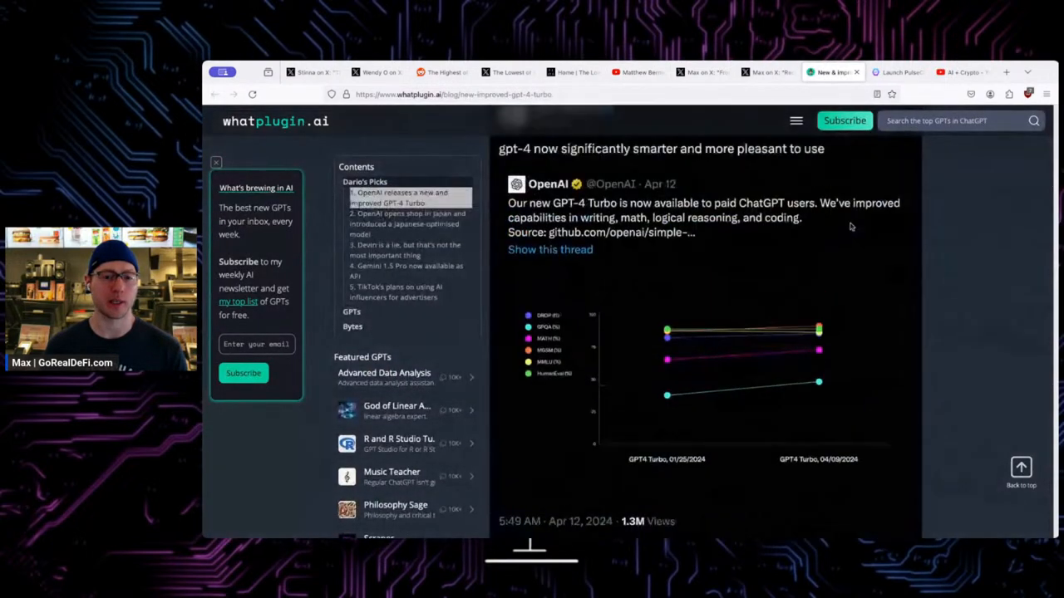
pyautogui.scroll(3)
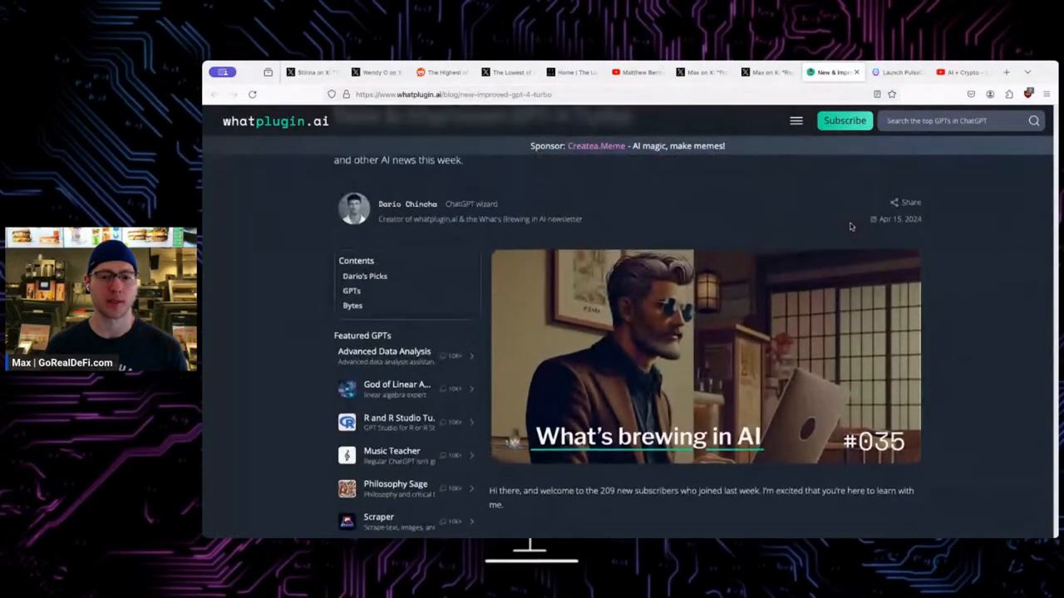
pyautogui.scroll(3)
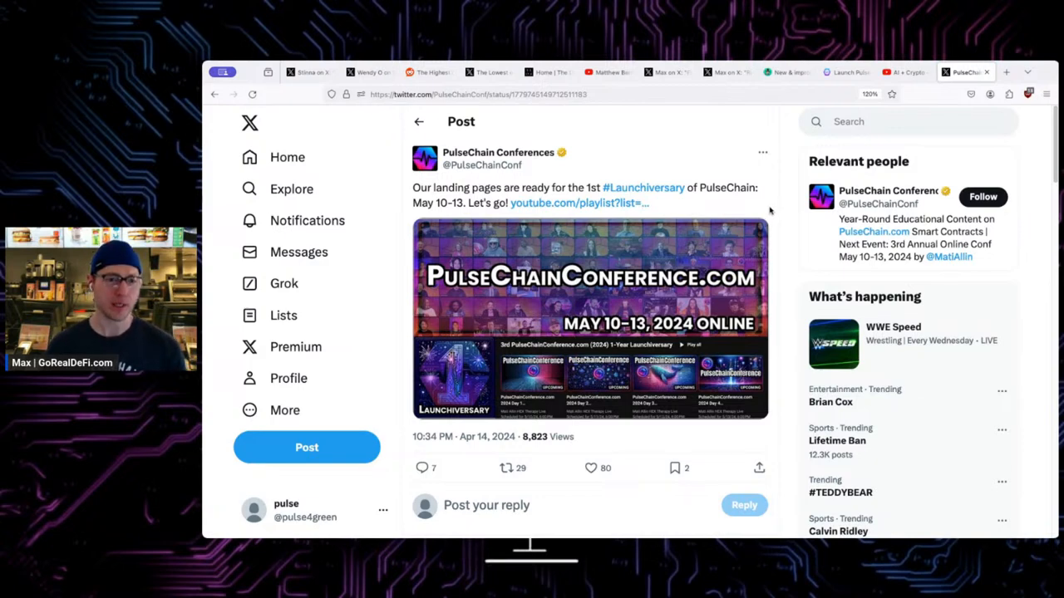
# Follow the youtube.com/playlist link in the PulseChain Conferences Launchiversary post.
pyautogui.scroll(-3)
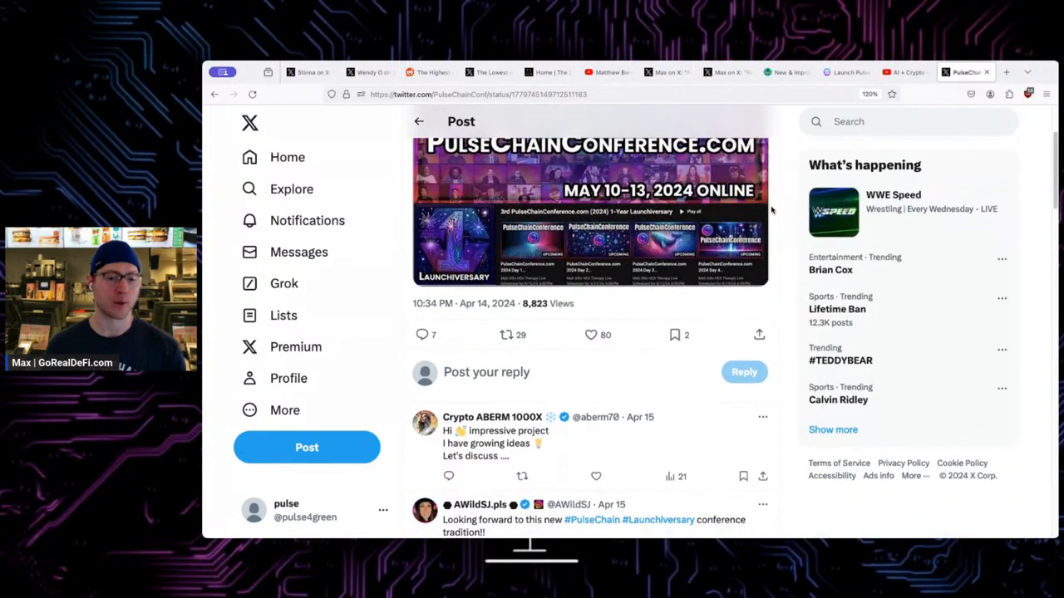
pyautogui.scroll(3)
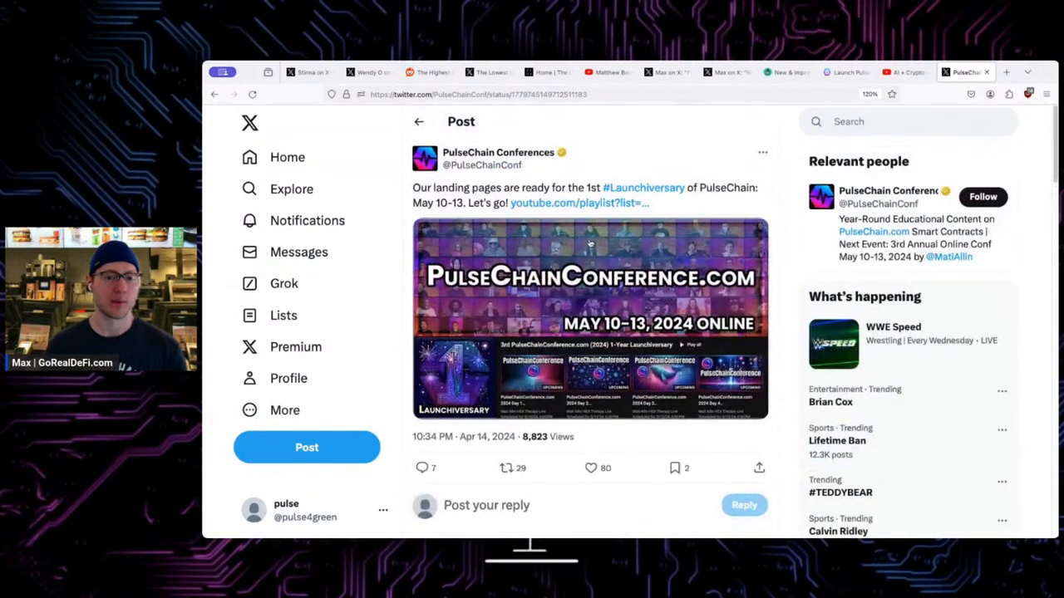
pyautogui.click(579, 203)
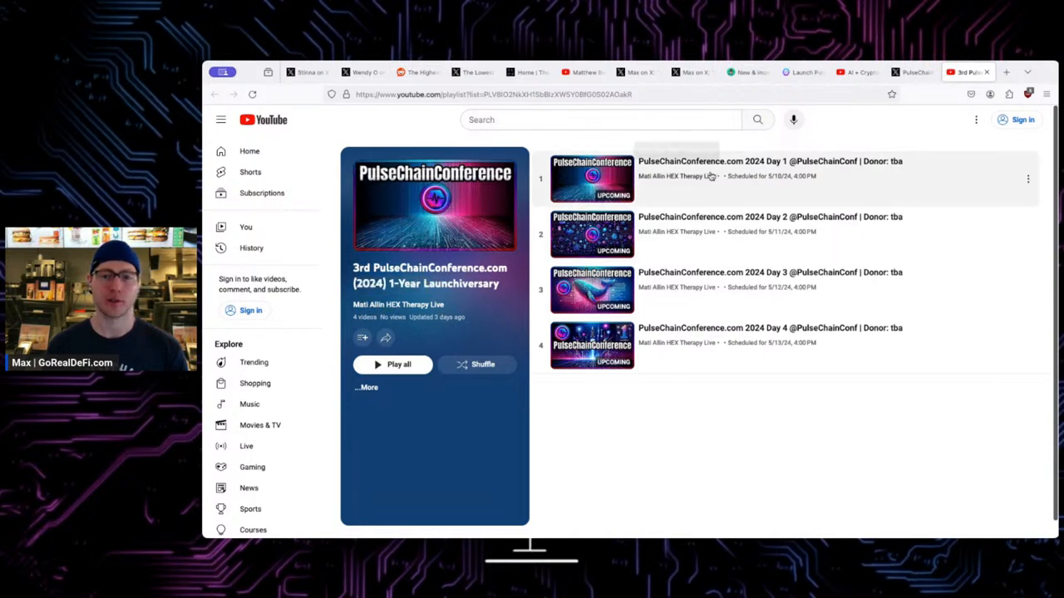
pyautogui.moveTo(711, 304)
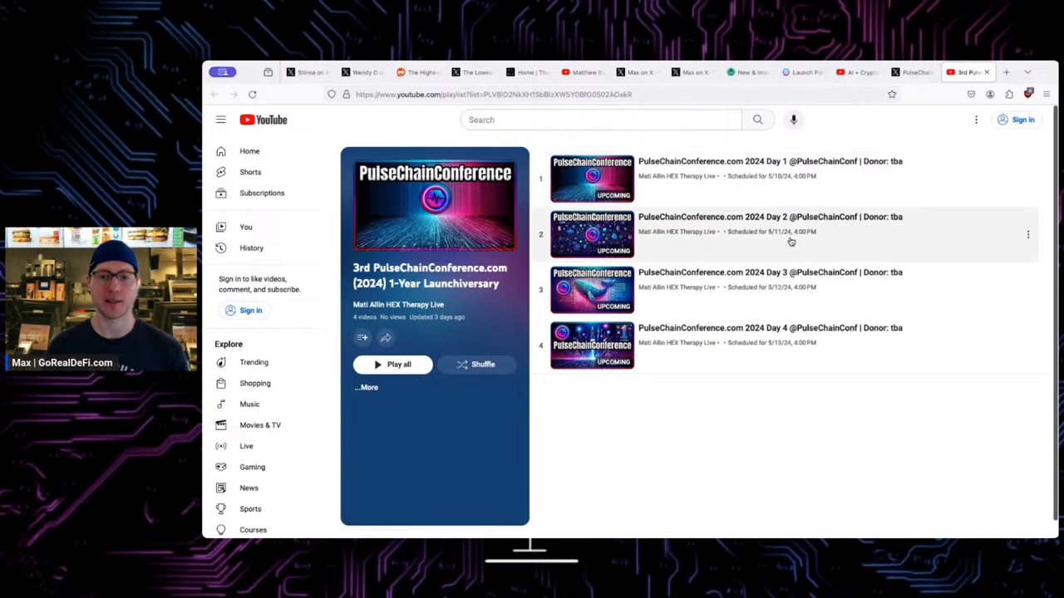
pyautogui.moveTo(787, 306)
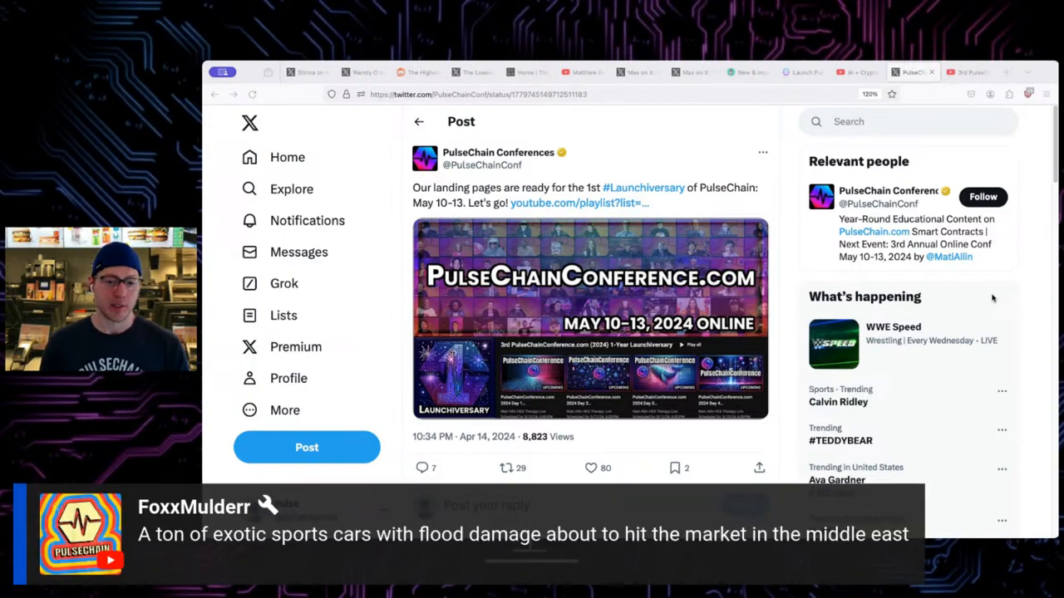
pyautogui.moveTo(993, 300)
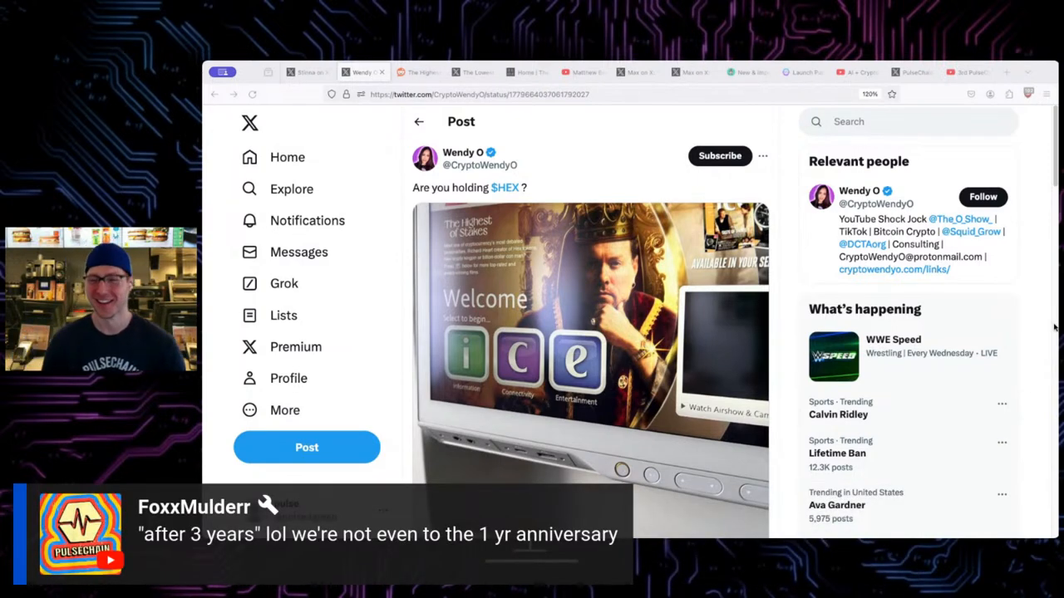
pyautogui.moveTo(1041, 309)
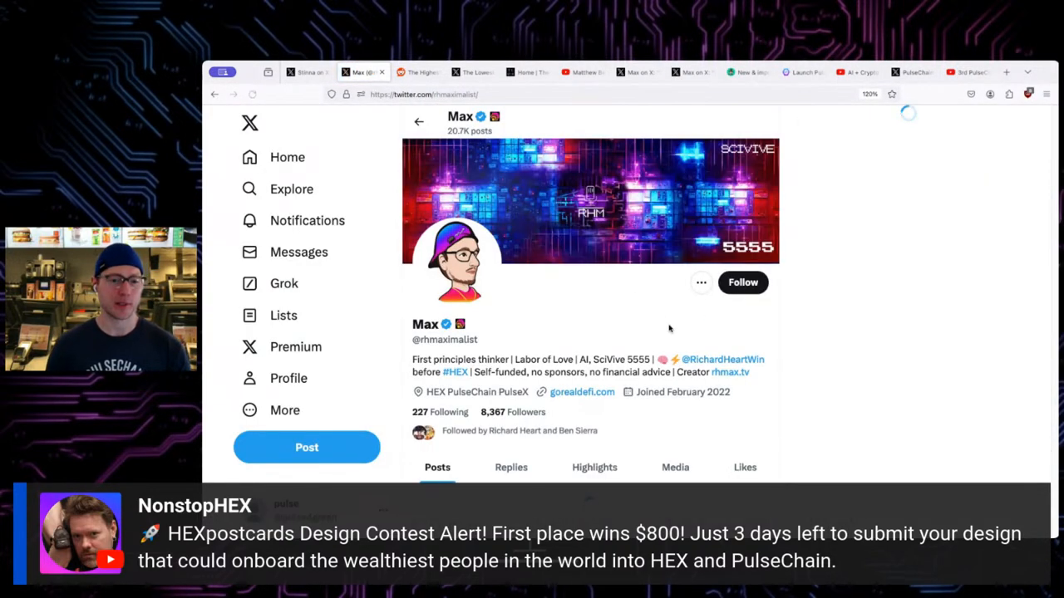
pyautogui.scroll(-3)
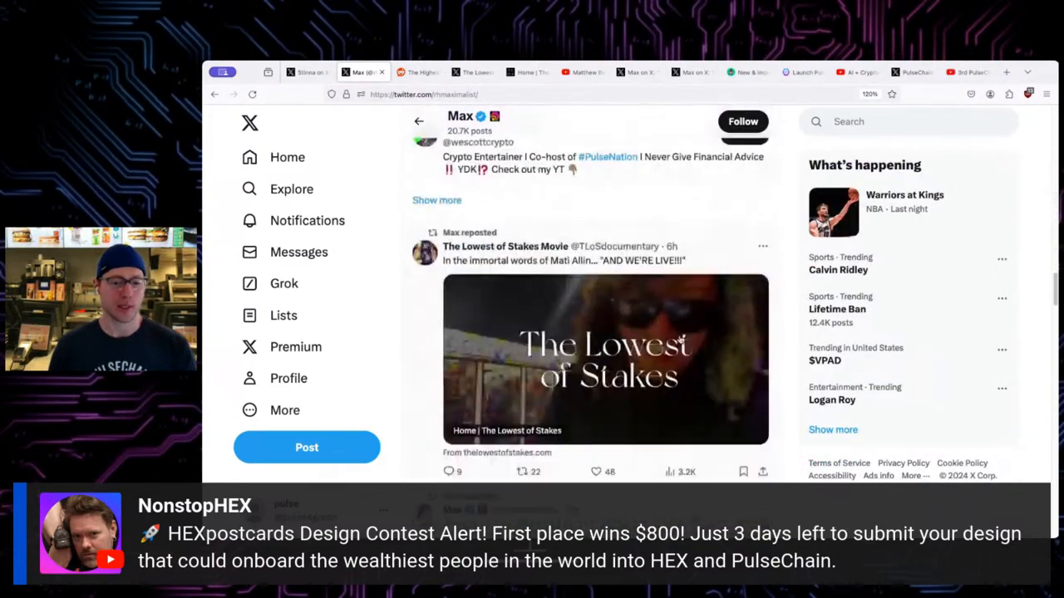
pyautogui.scroll(-3)
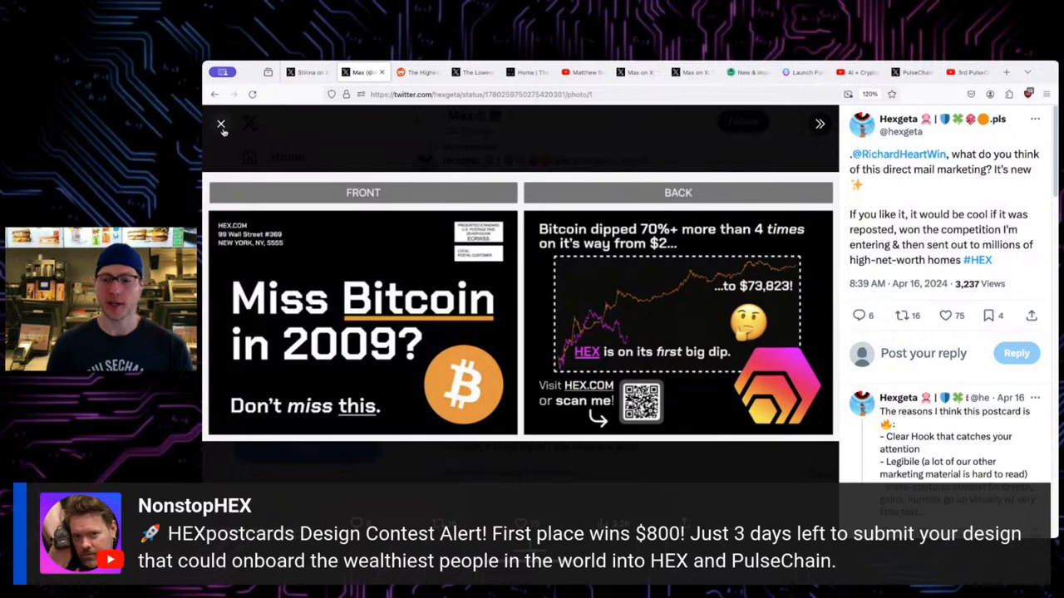
pyautogui.moveTo(221, 125)
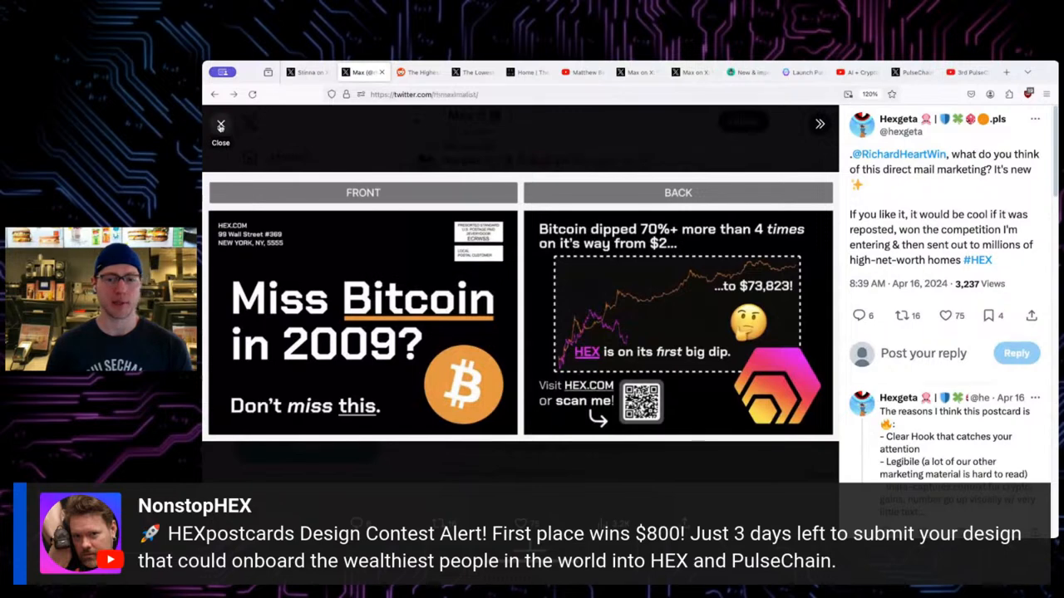
pyautogui.click(220, 129)
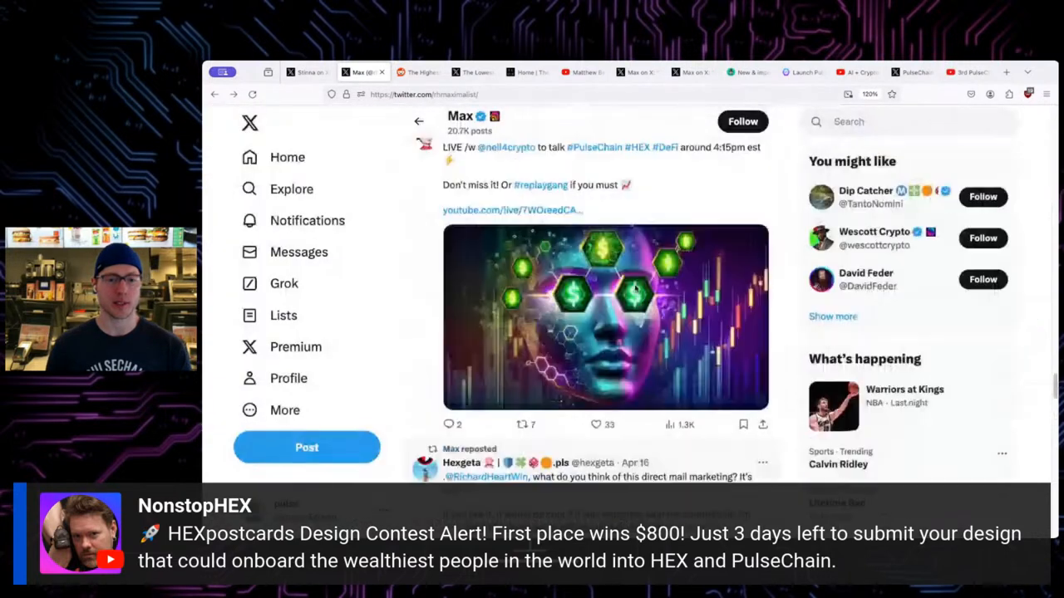
pyautogui.click(419, 121)
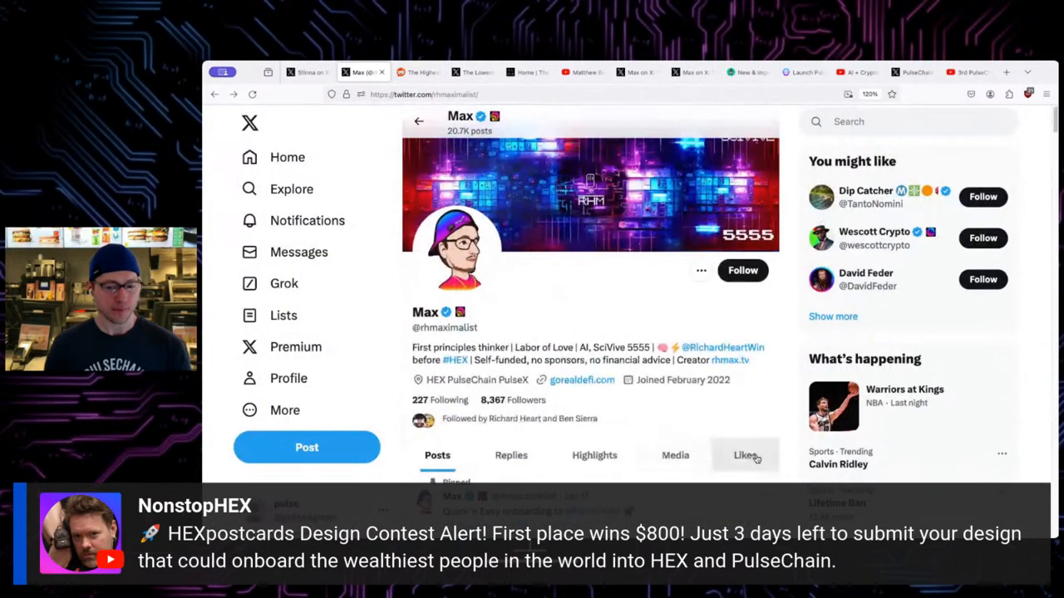
pyautogui.click(510, 455)
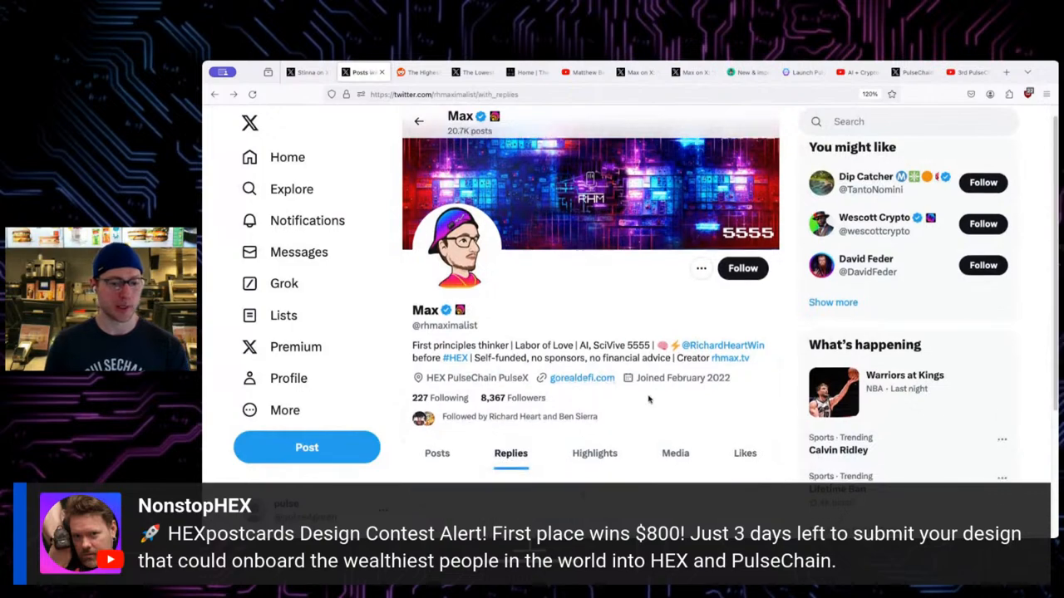
pyautogui.scroll(-3)
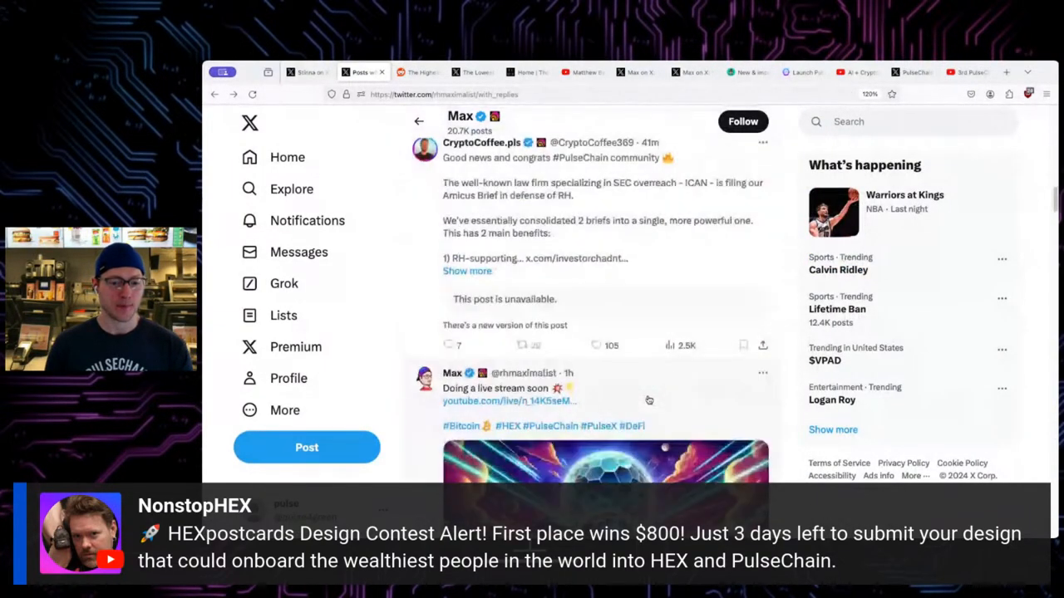
pyautogui.scroll(-3)
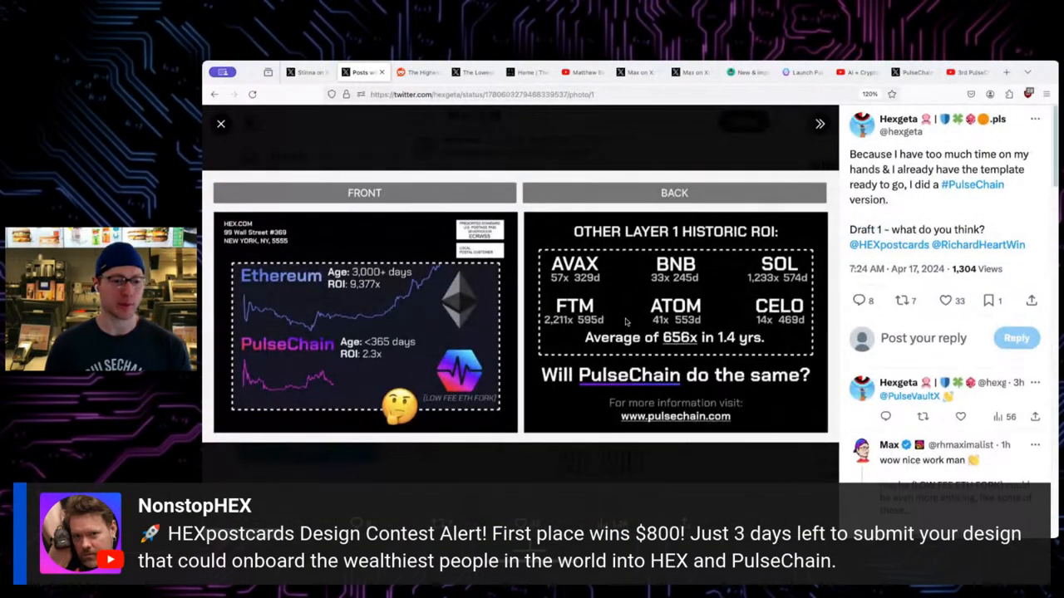
pyautogui.moveTo(486, 297)
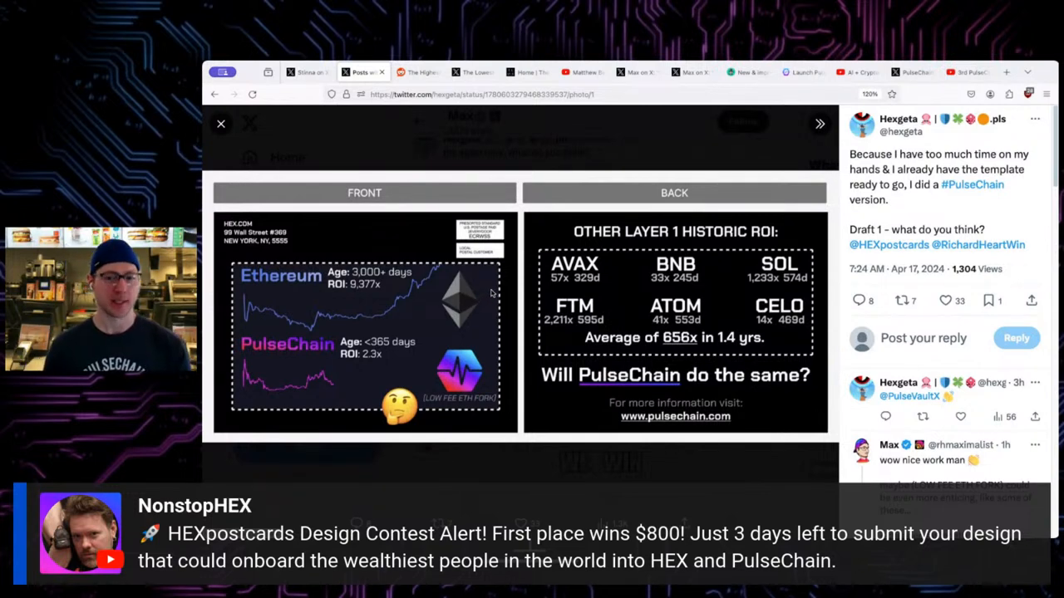
pyautogui.moveTo(337, 134)
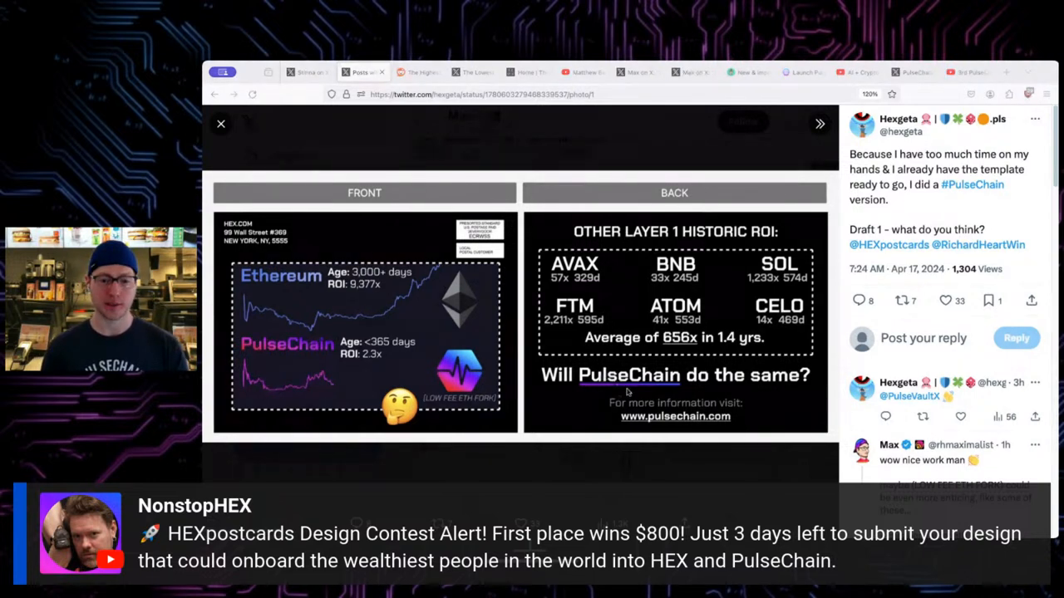
pyautogui.moveTo(233, 127)
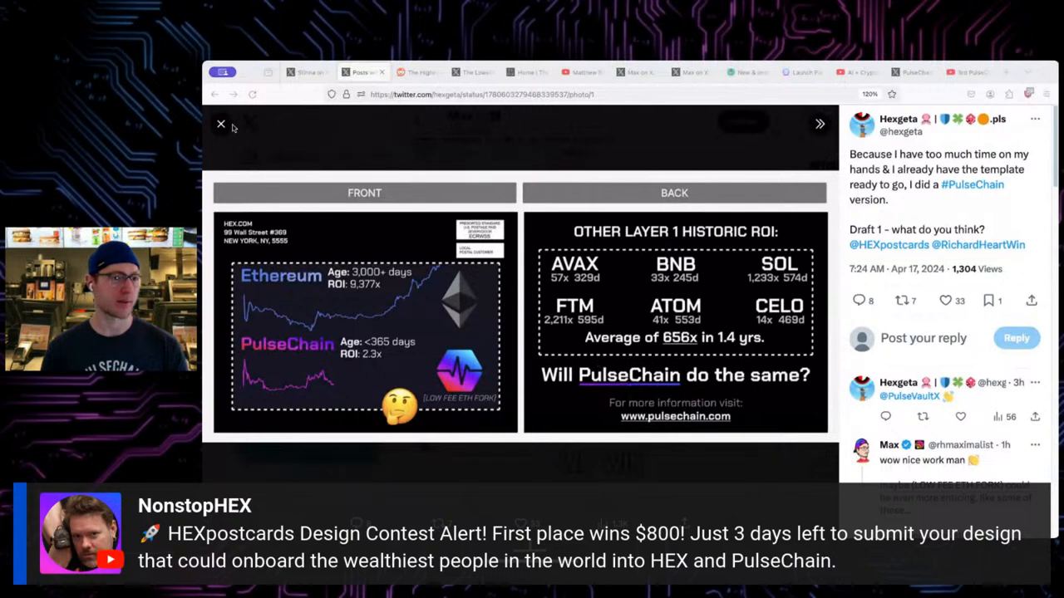
# Close the enlarged postcard draft and scroll the replies to the 'here's a couple' reply.
pyautogui.click(220, 124)
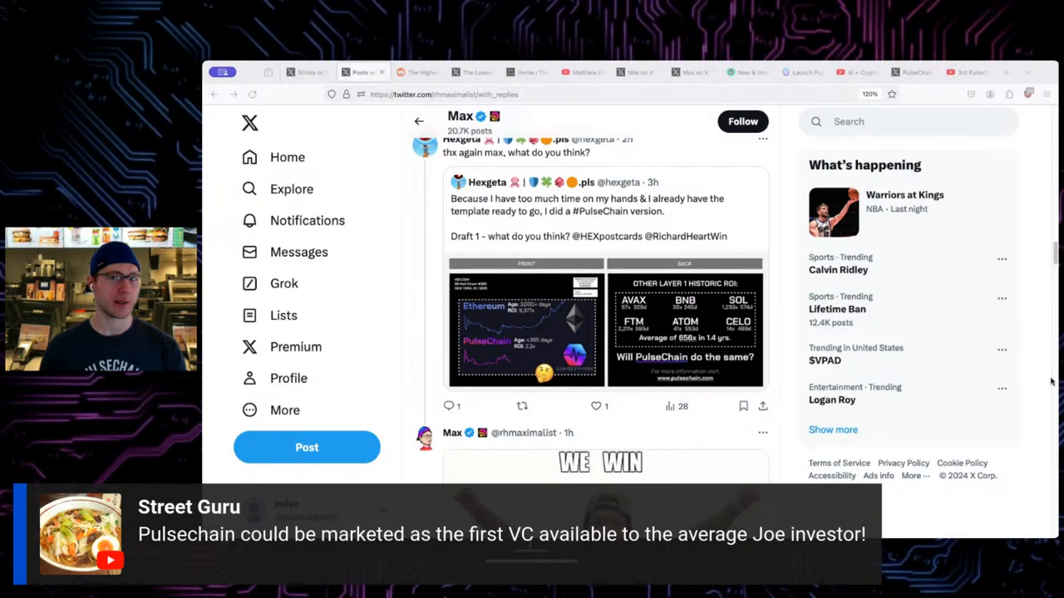
pyautogui.moveTo(970, 368)
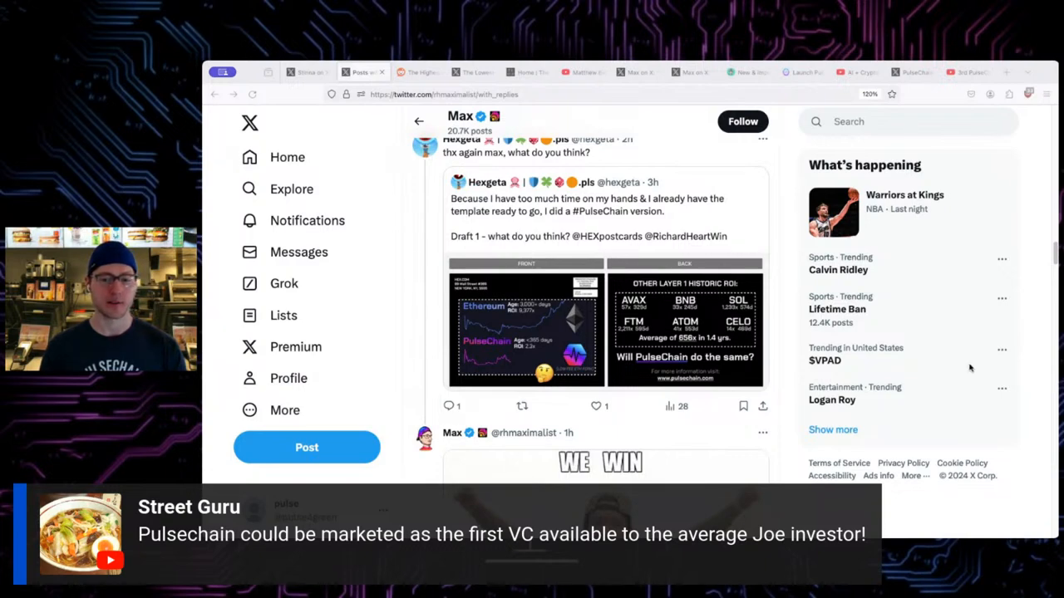
pyautogui.scroll(-3)
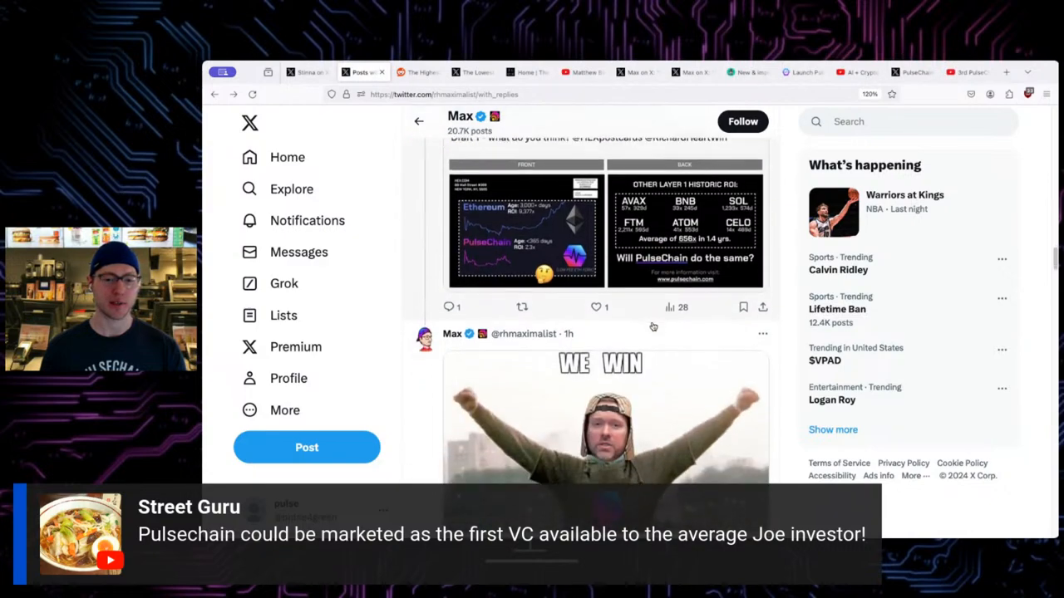
pyautogui.scroll(3)
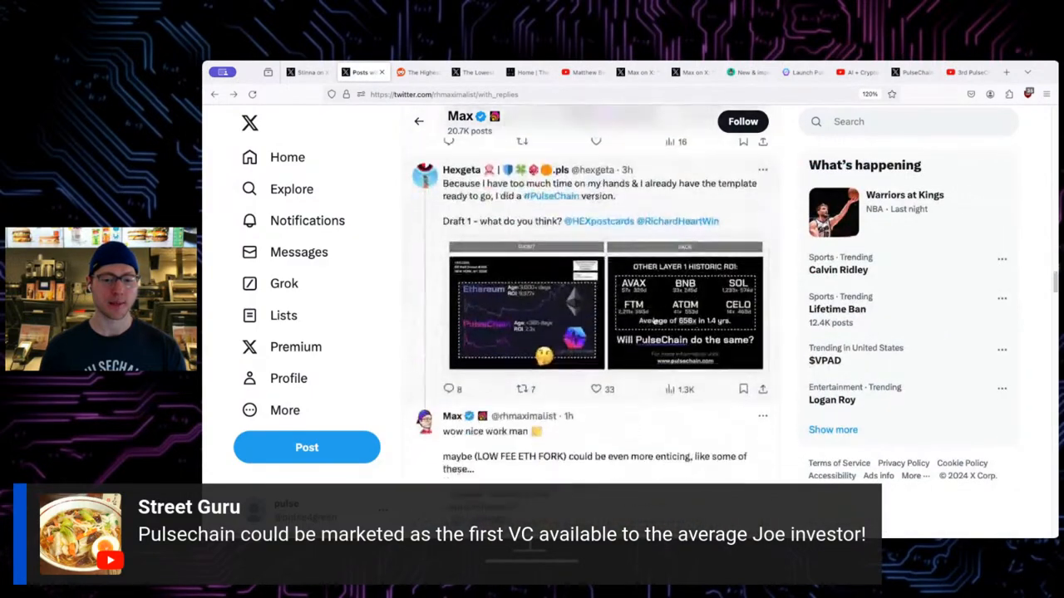
pyautogui.scroll(-3)
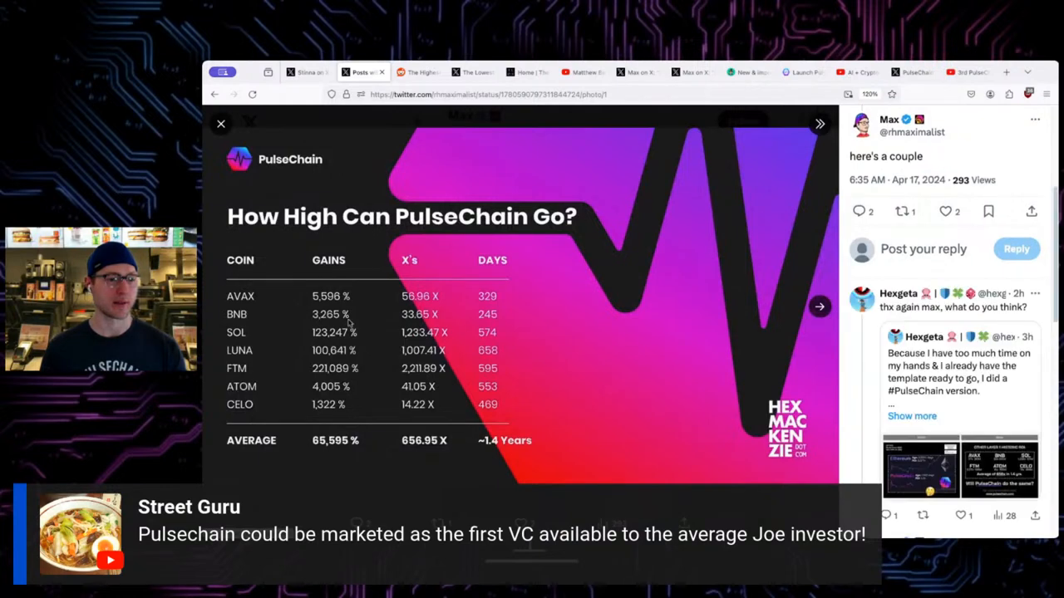
# Advance the photo viewer to the PulseChain vs Solana comparison image.
pyautogui.click(818, 306)
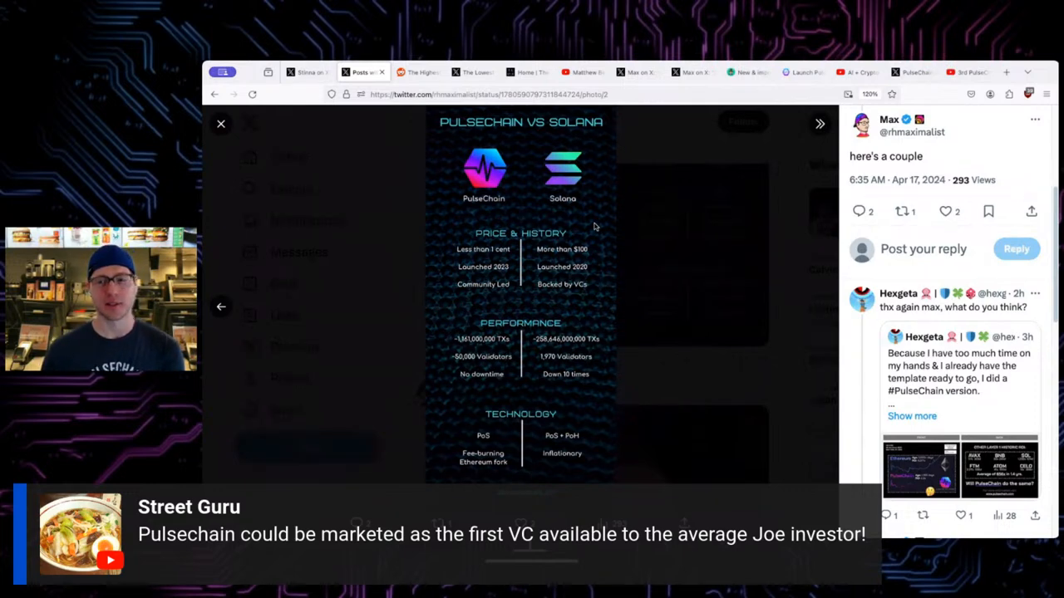
pyautogui.moveTo(644, 227)
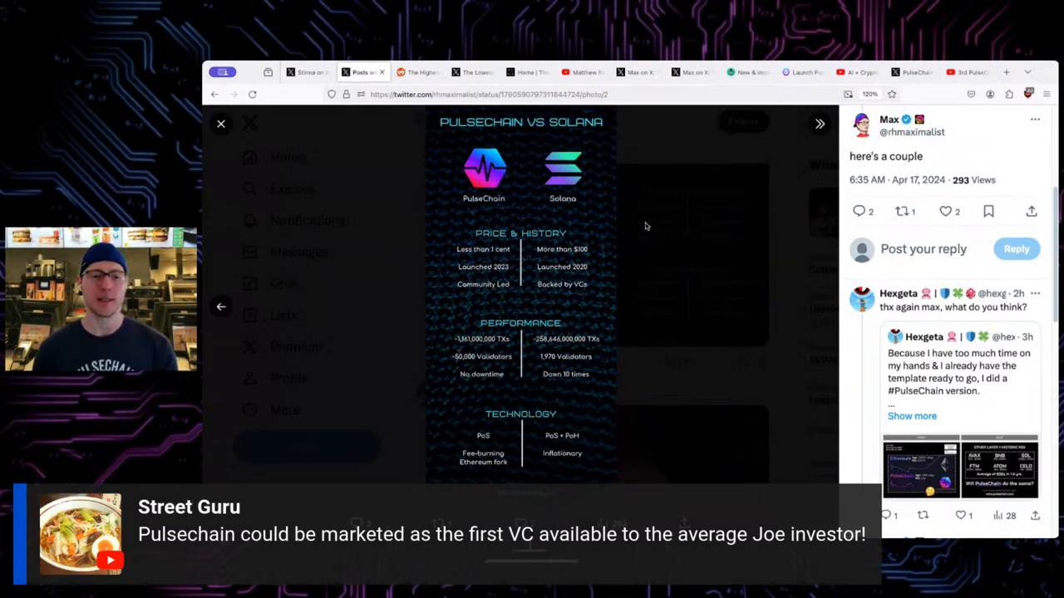
pyautogui.moveTo(756, 237)
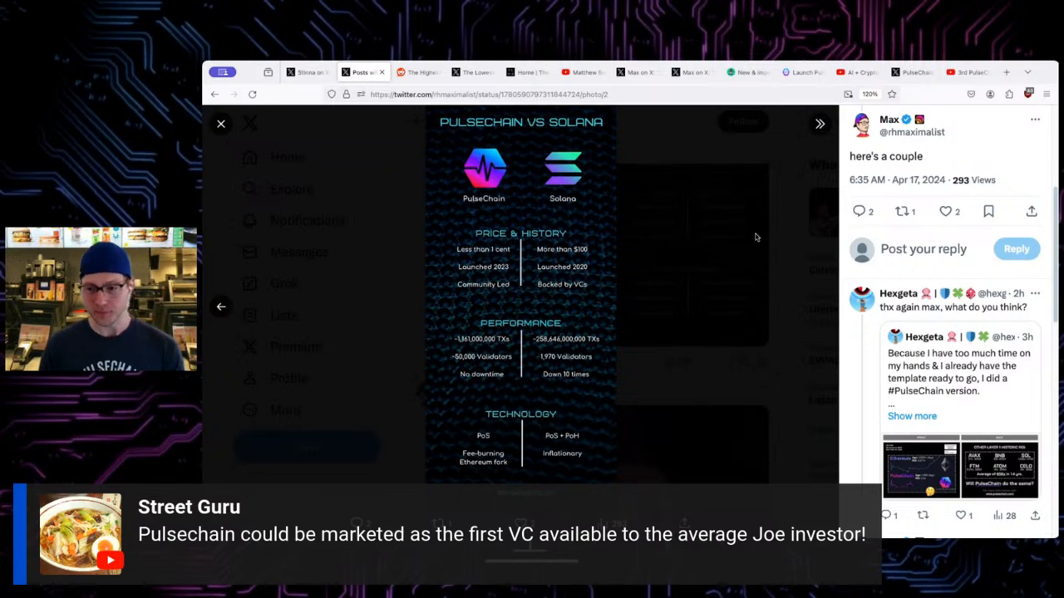
pyautogui.moveTo(777, 272)
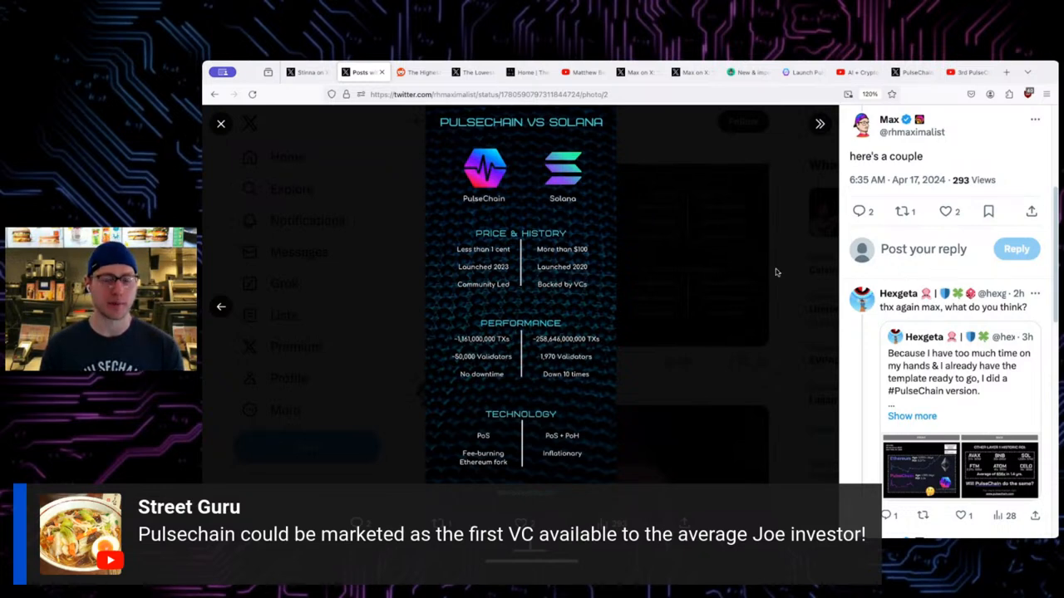
pyautogui.moveTo(729, 281)
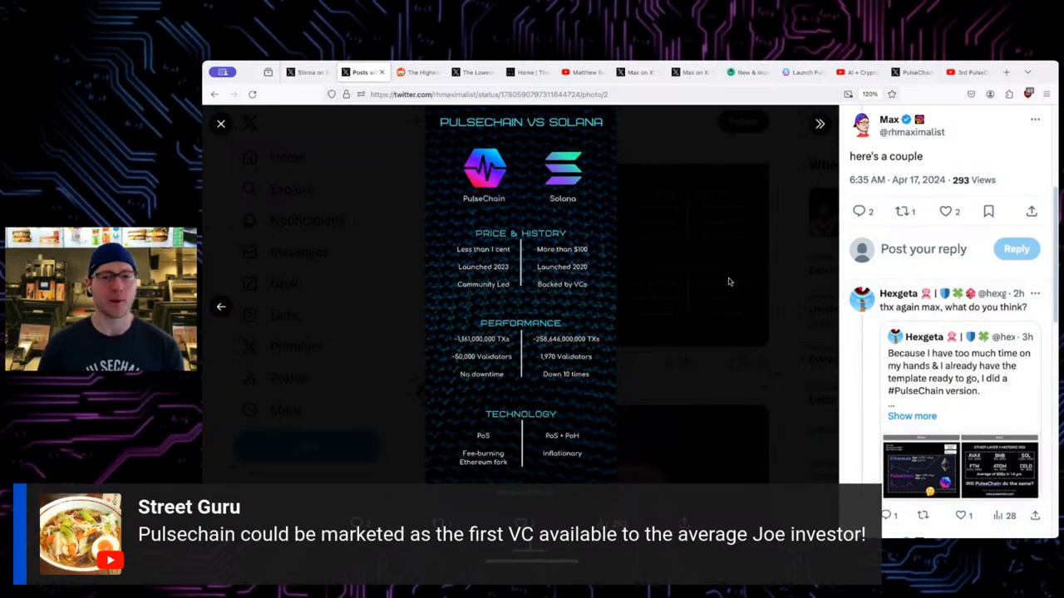
pyautogui.moveTo(723, 273)
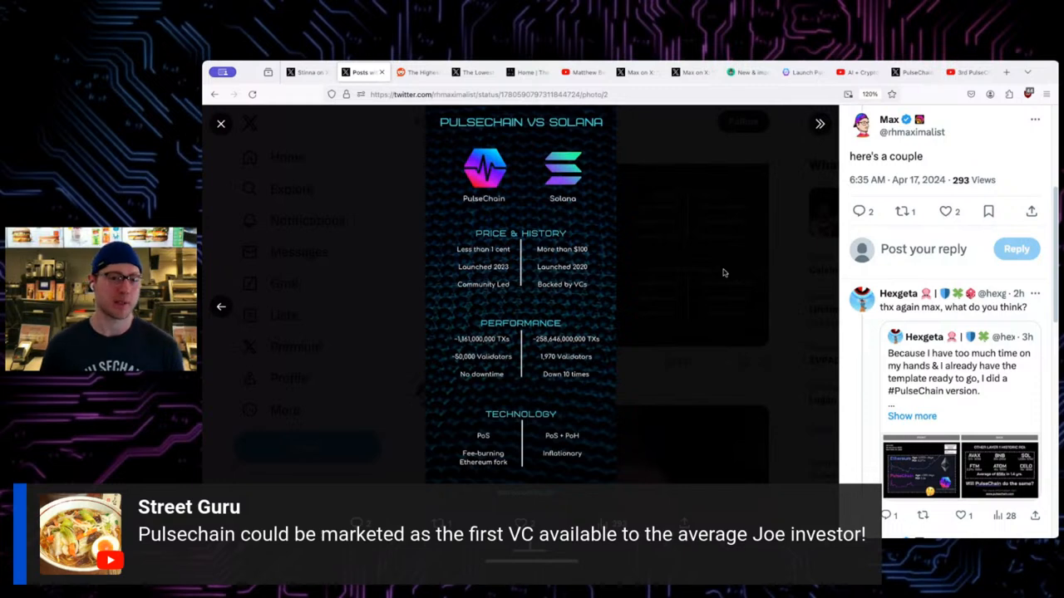
pyautogui.moveTo(698, 274)
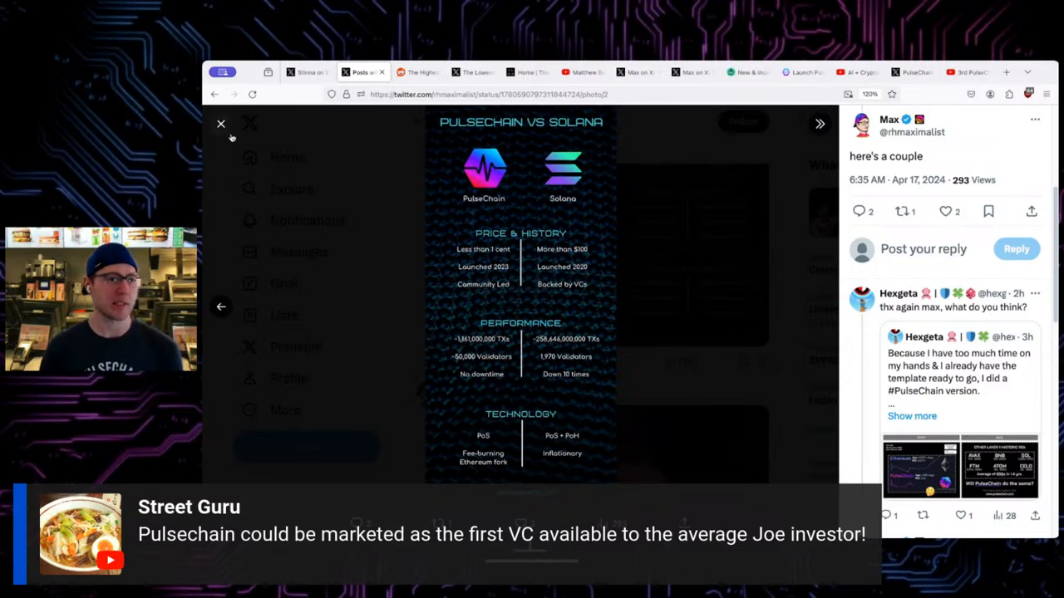
pyautogui.moveTo(221, 124)
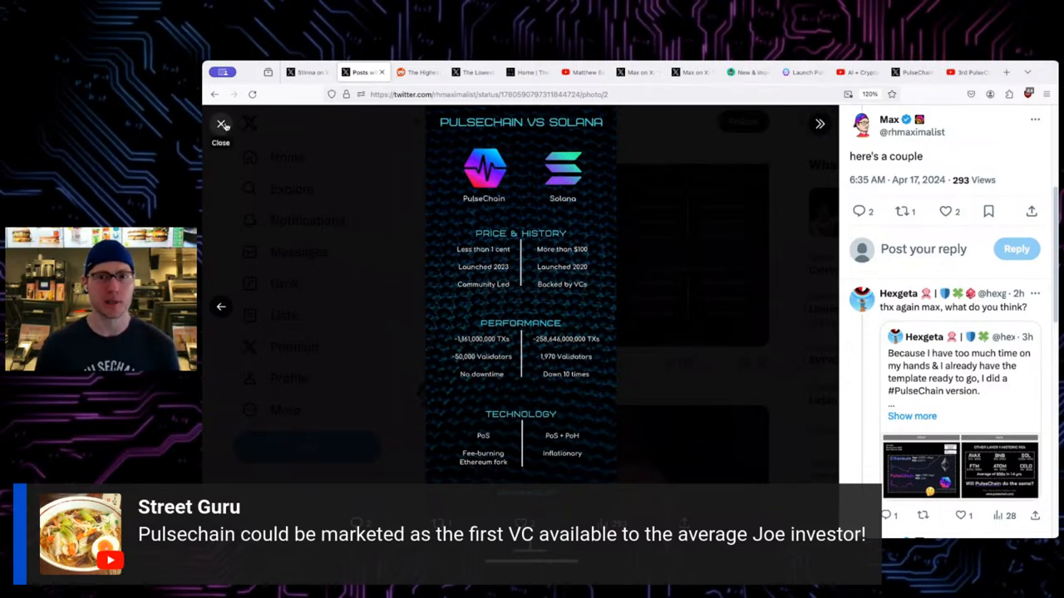
# Close the PulseChain vs Solana image to get back to Max's replies feed.
pyautogui.click(221, 124)
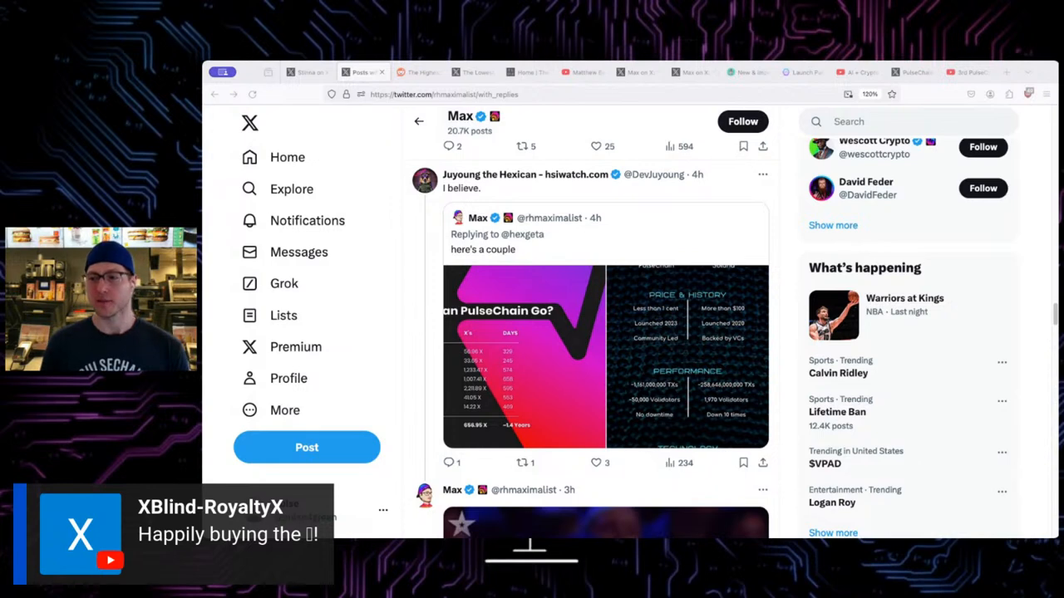
pyautogui.moveTo(1037, 359)
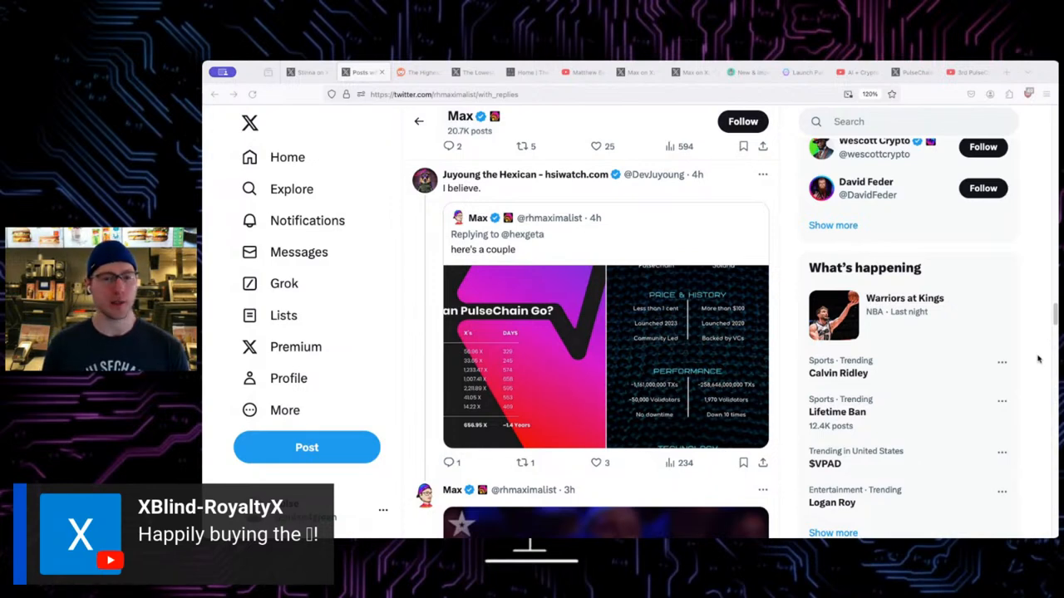
pyautogui.moveTo(982, 415)
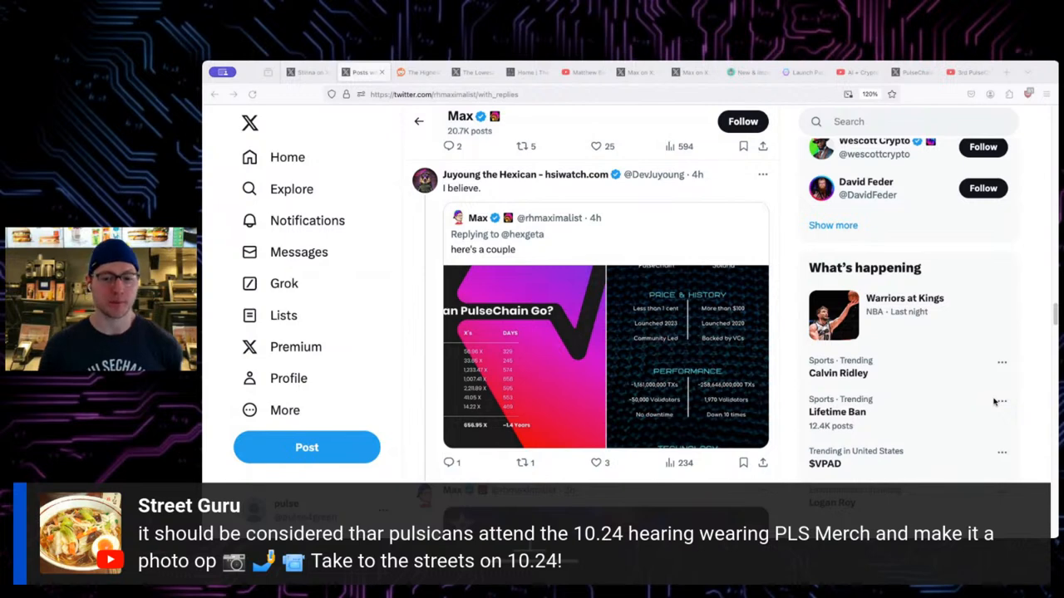
pyautogui.moveTo(1045, 373)
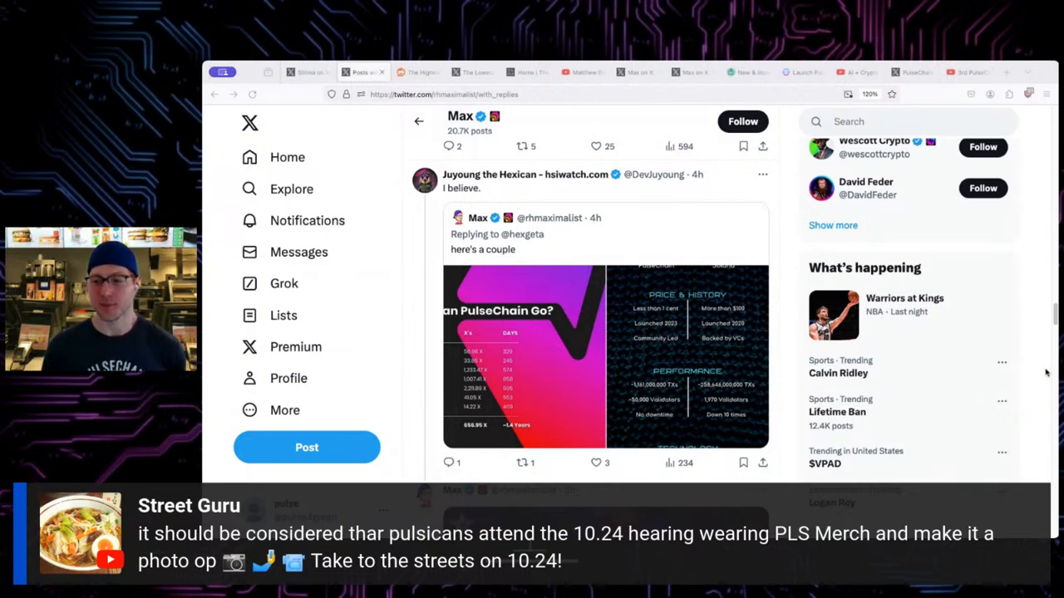